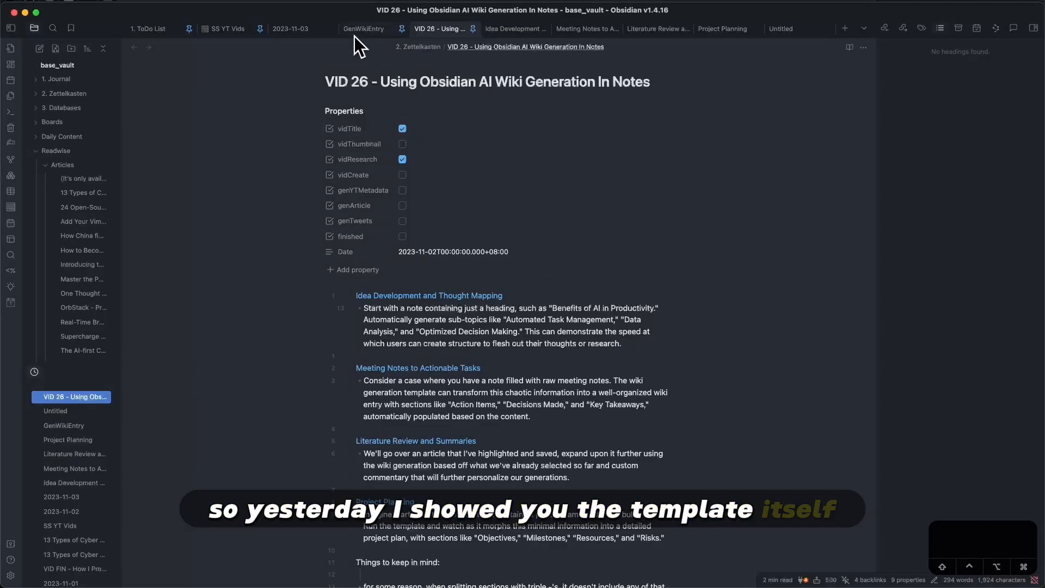
Preview the GenWikiEntry template, return to the script note, then type /wiki on a blank line
left_click(364, 29)
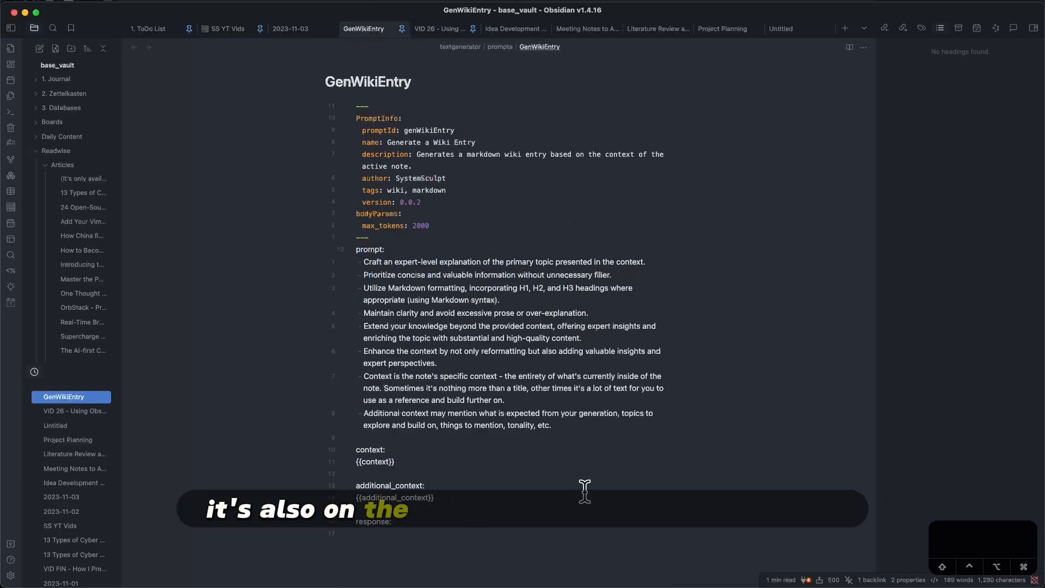
mouse_move(661, 385)
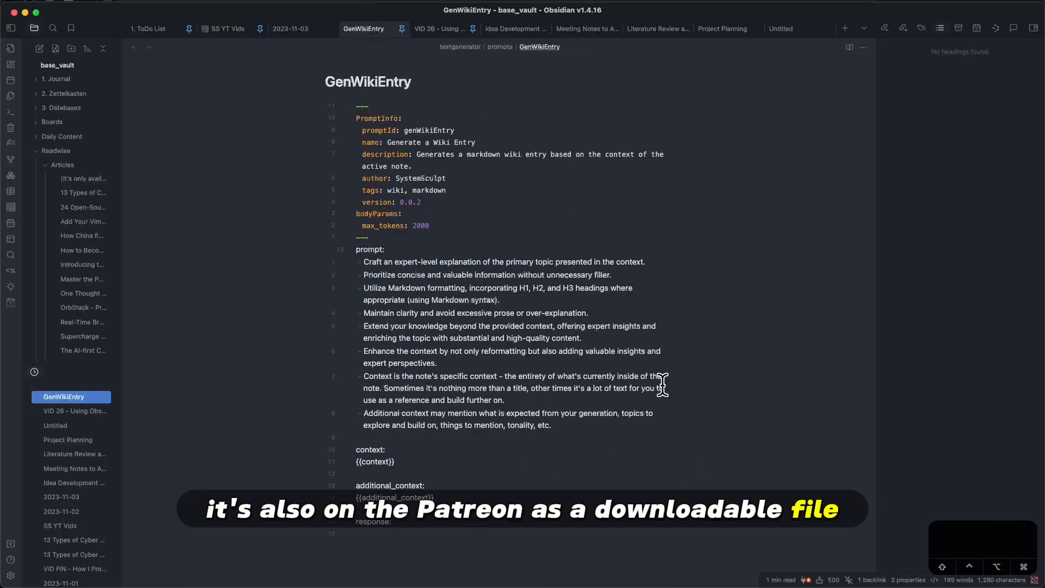
left_click(440, 29)
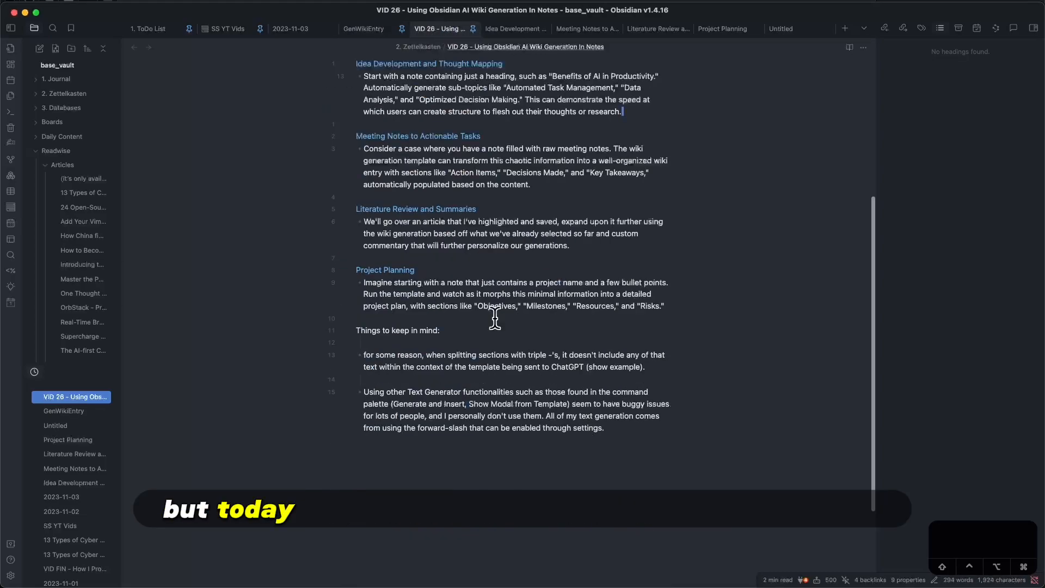
scroll("up", 3)
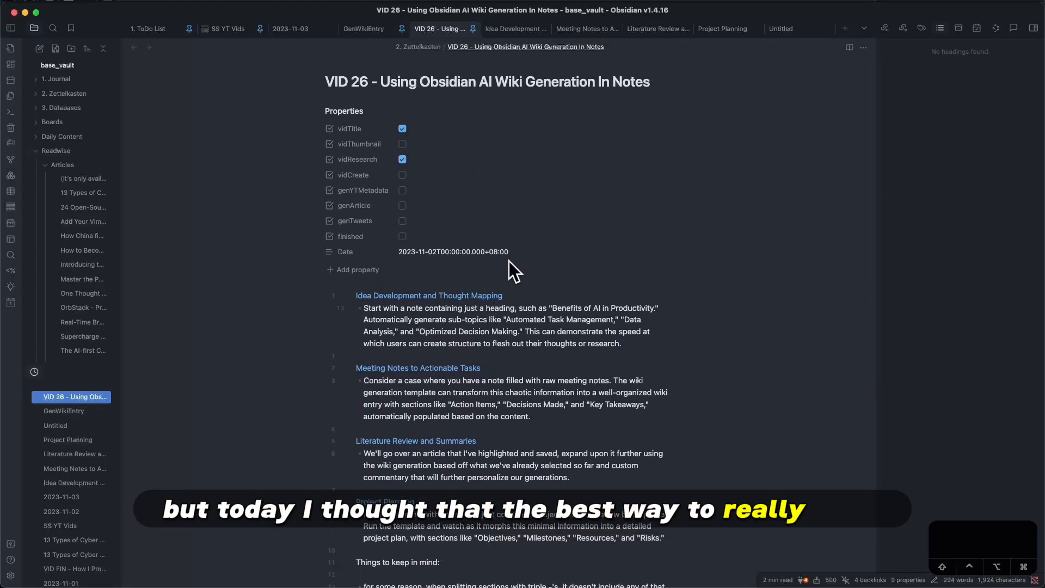
mouse_move(552, 296)
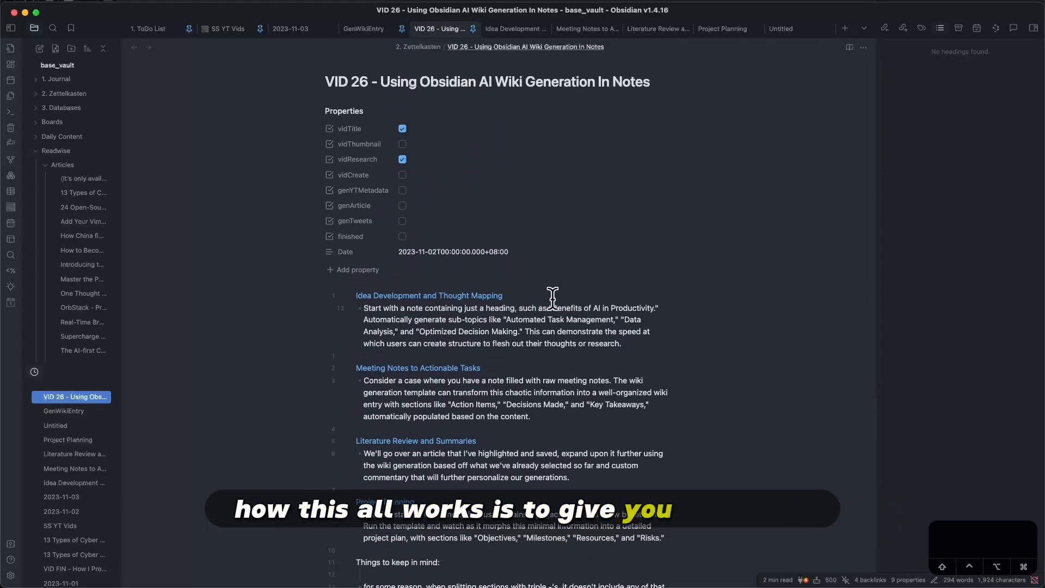
scroll("down", 3)
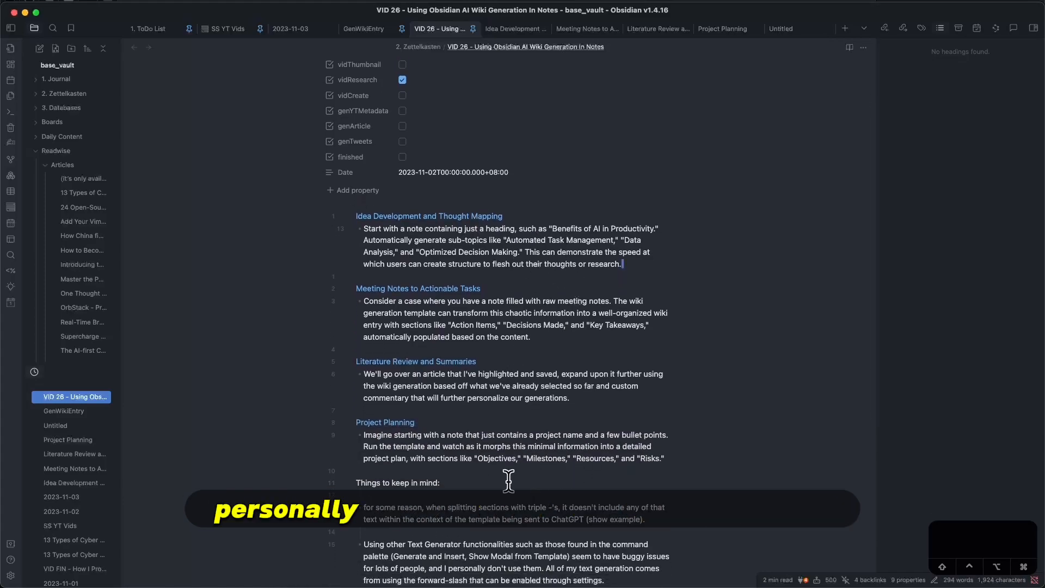
scroll("up", 3)
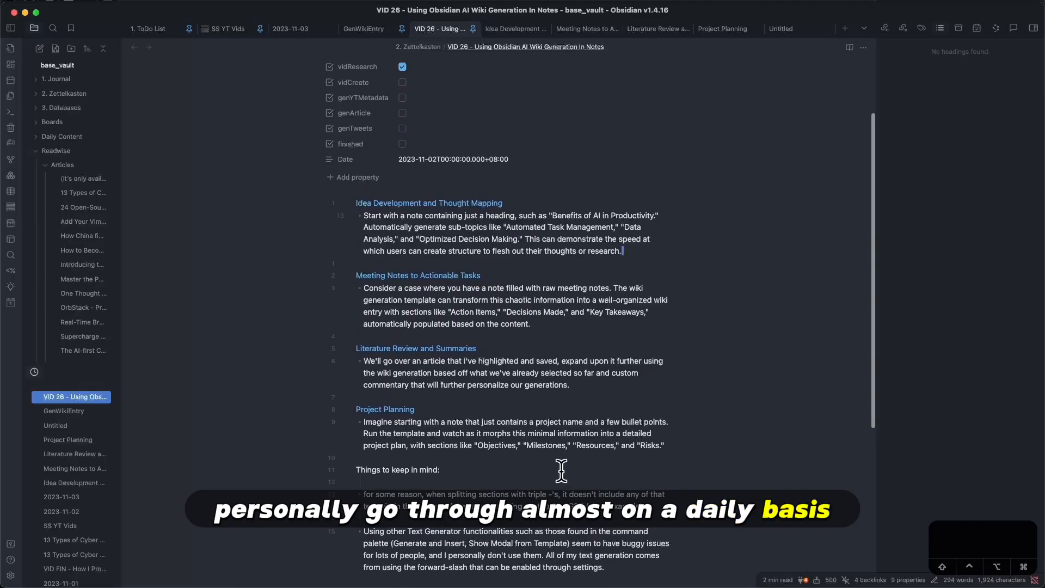
scroll("down", 3)
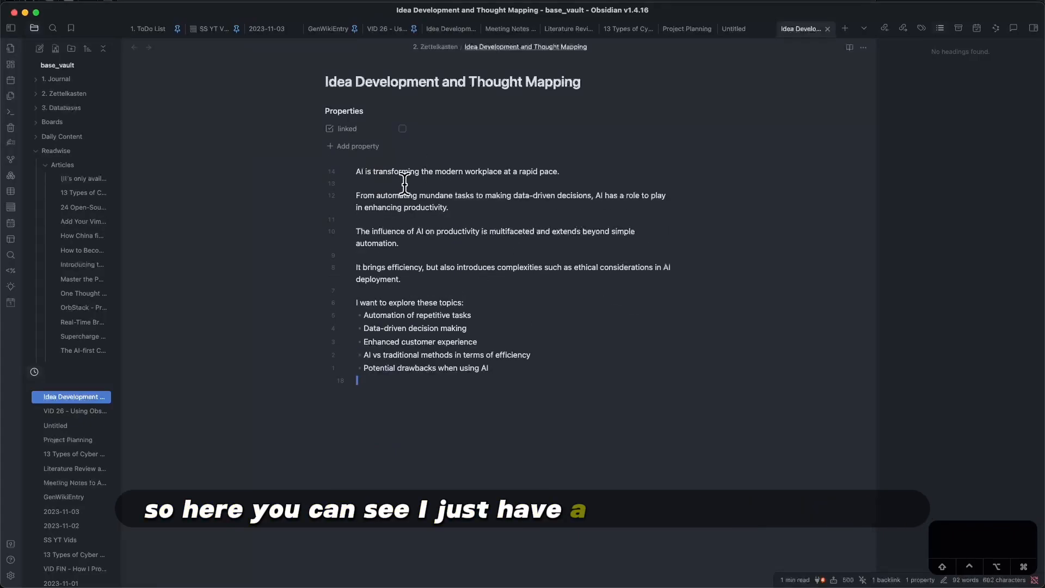
mouse_move(353, 194)
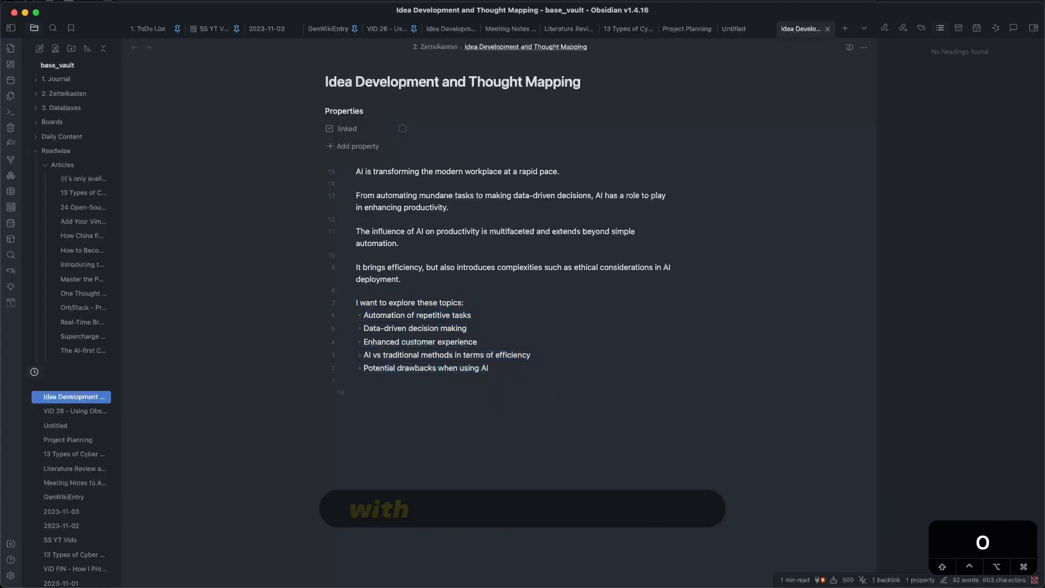
type("/wiki")
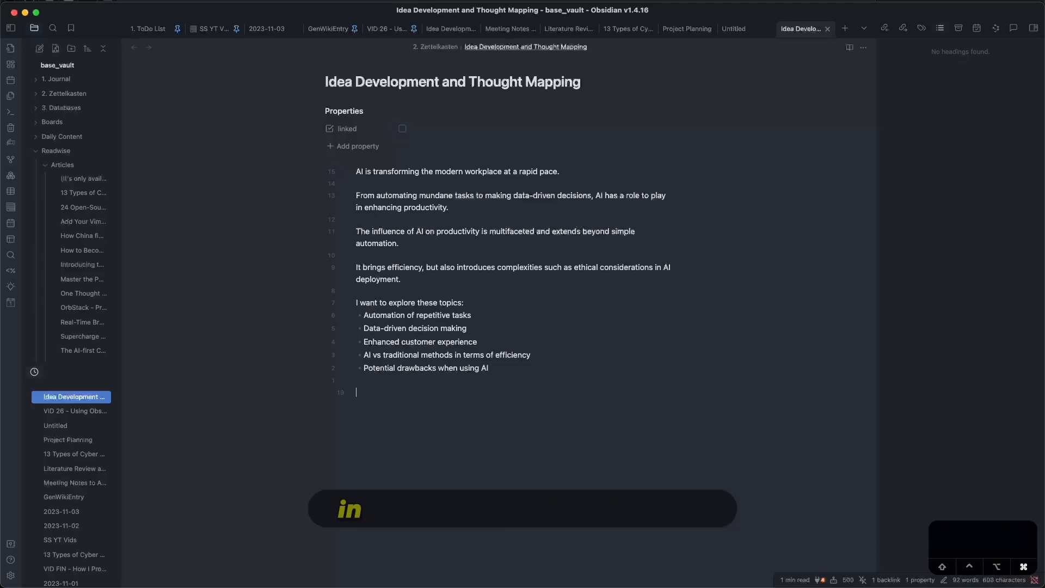
key("cmd+p")
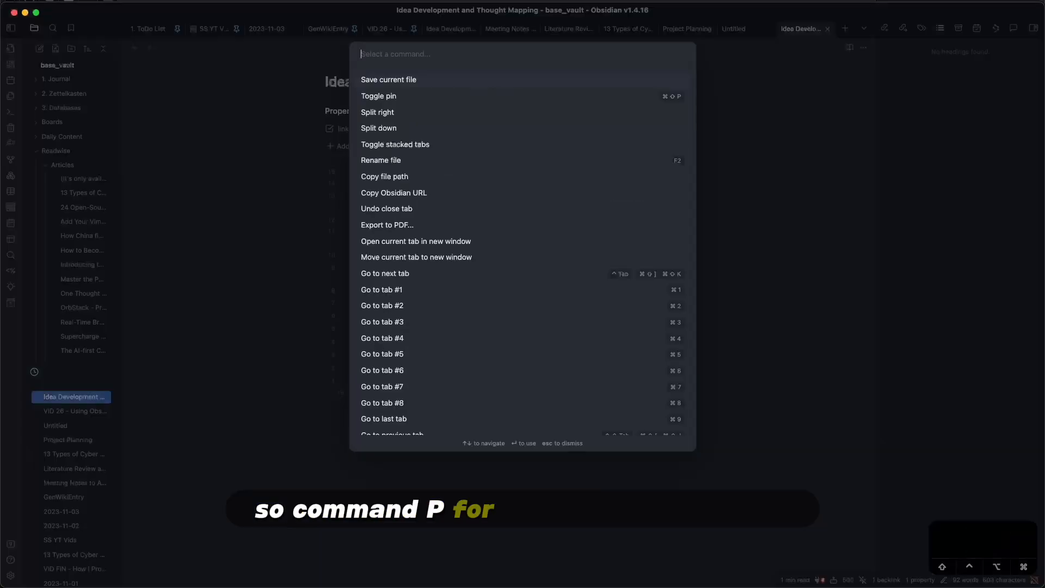
key("escape")
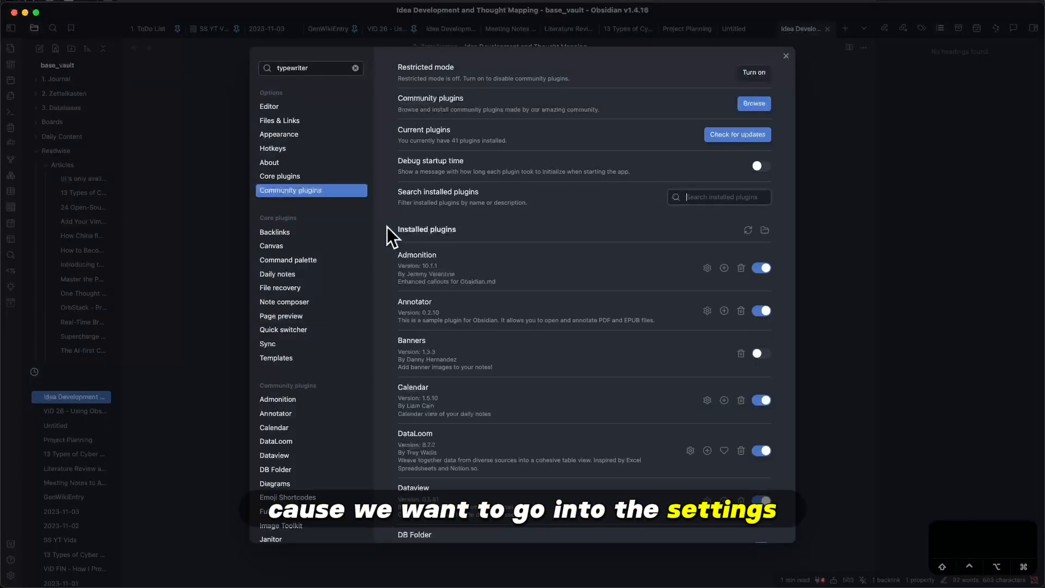
scroll("down", 3)
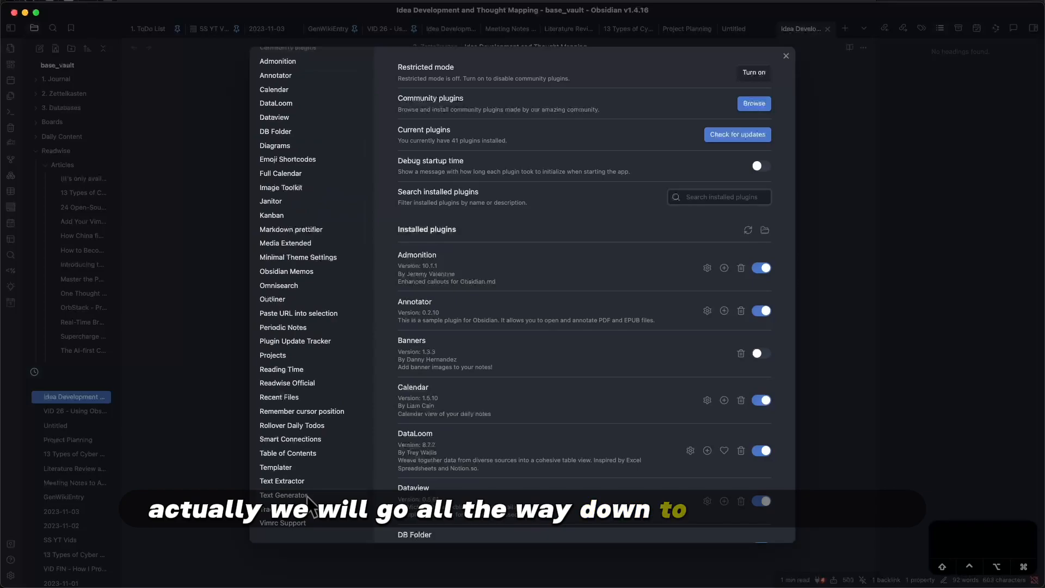
left_click(285, 495)
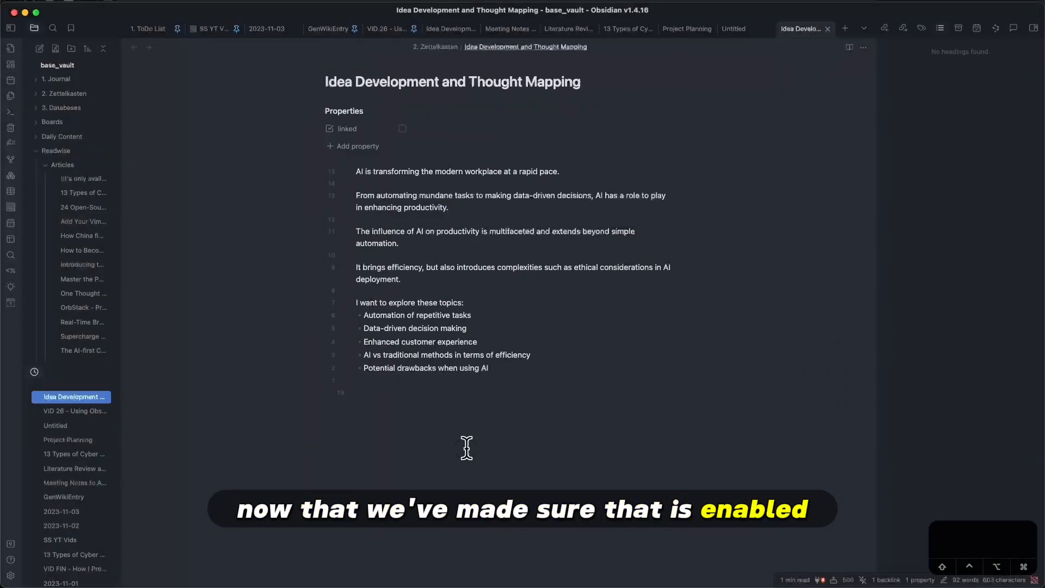
Choose Generate a Wiki Entry via /wiki and leave additional_context empty
type("/wiki")
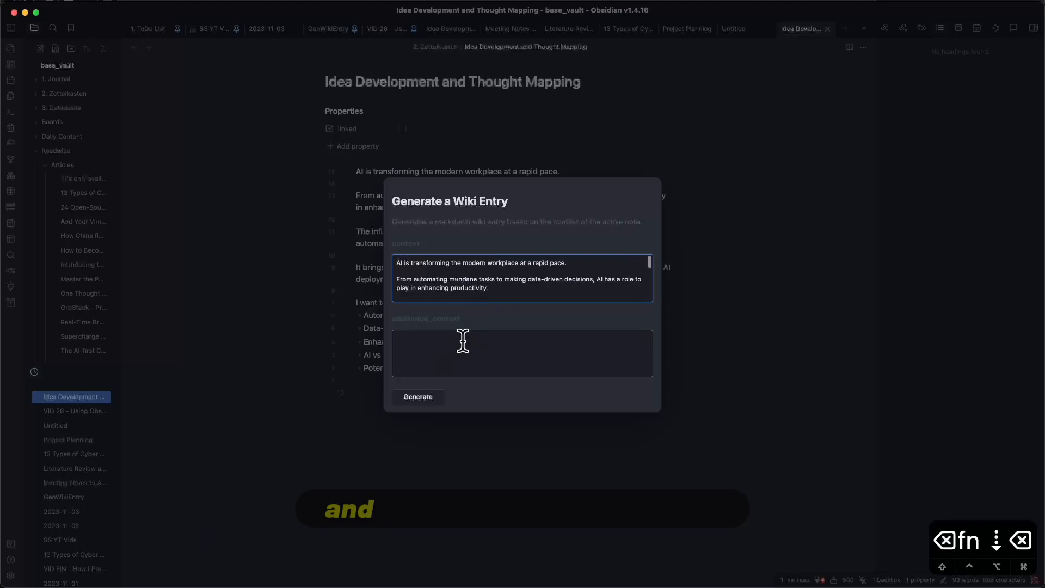
left_click(521, 353)
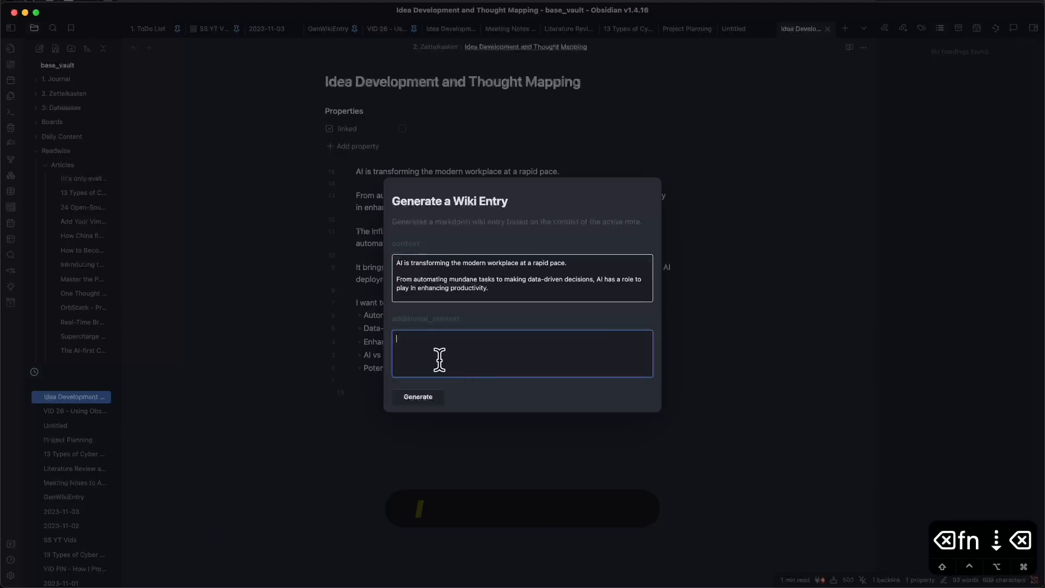
mouse_move(551, 348)
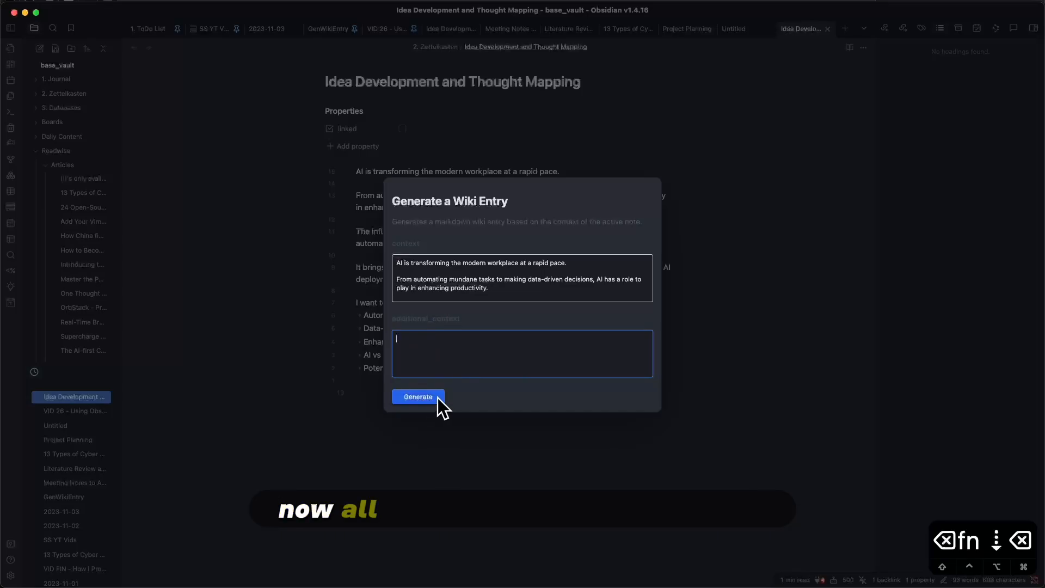
Generate the AI-workplace wiki entry and reveal its title's markdown heading syntax
left_click(418, 396)
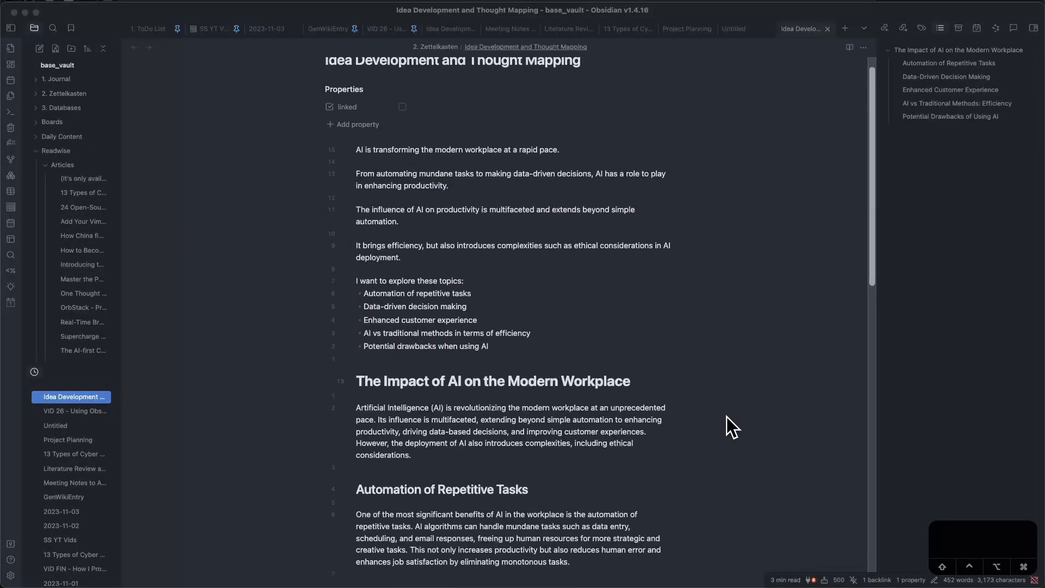
scroll("down", 3)
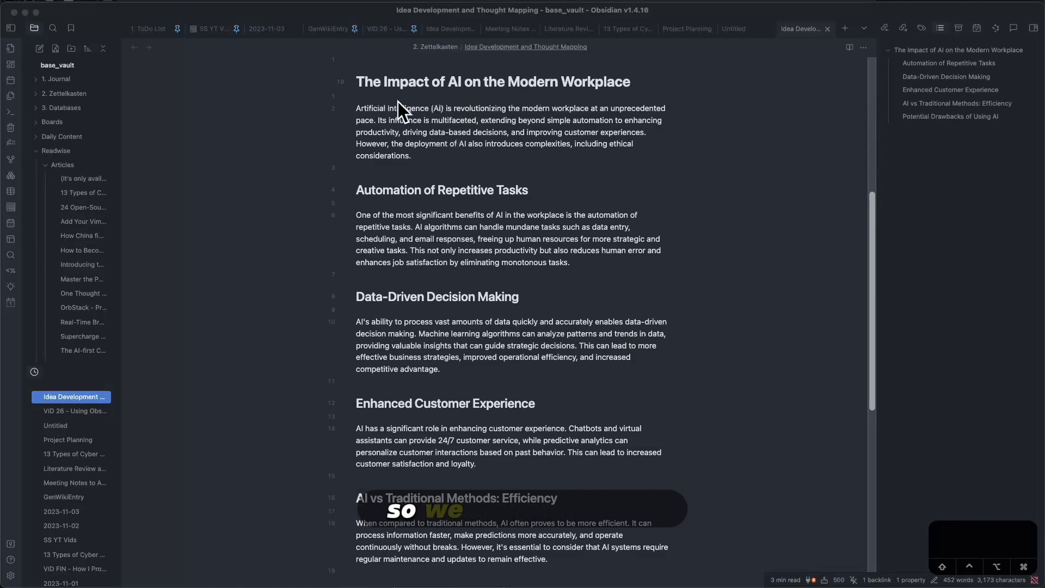
mouse_move(666, 103)
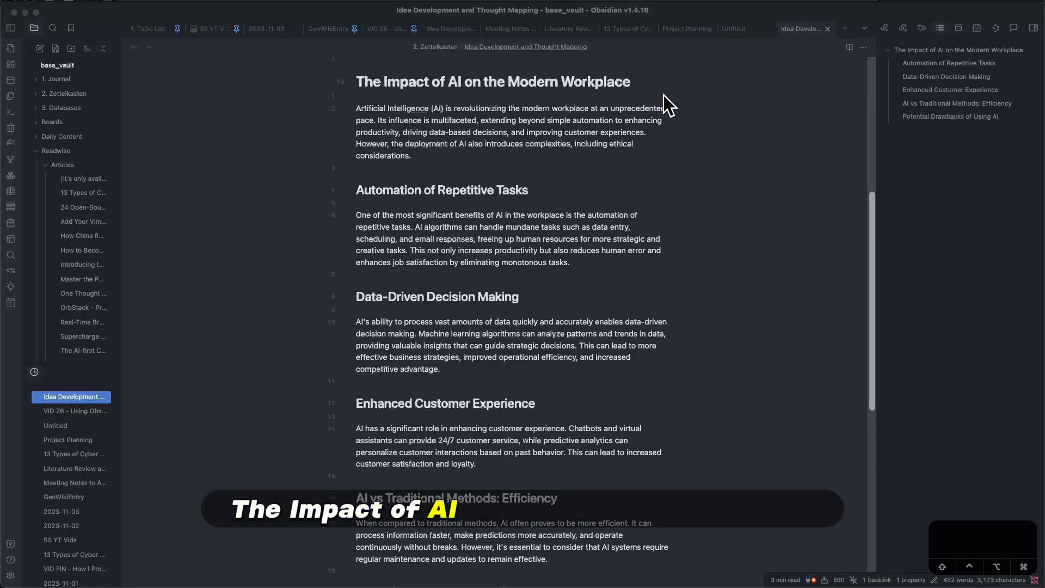
scroll("up", 3)
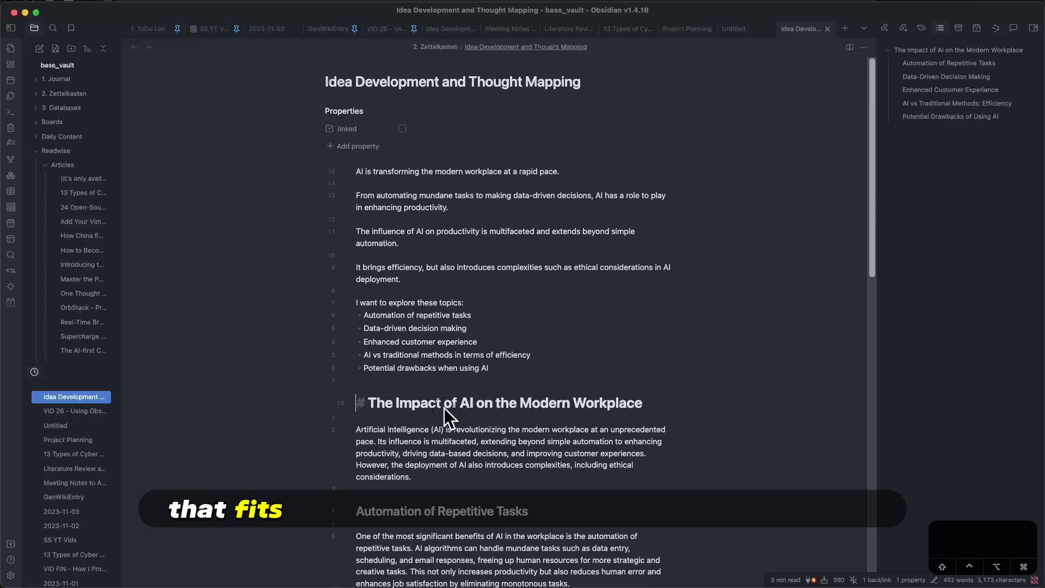
left_click(555, 171)
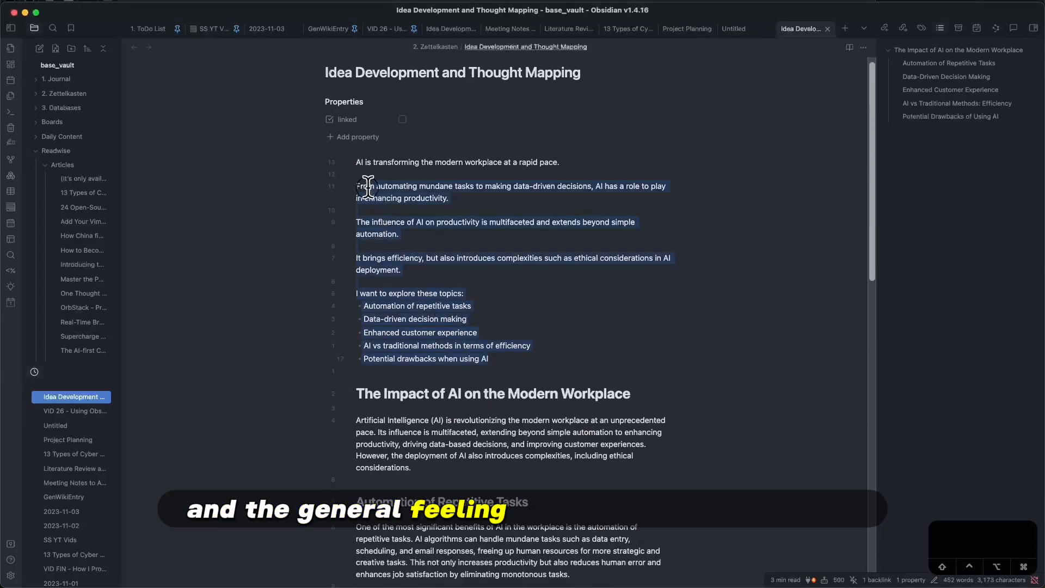
Read through the generated H2 topic sections, then switch to the Meeting Notes note
scroll("down", 3)
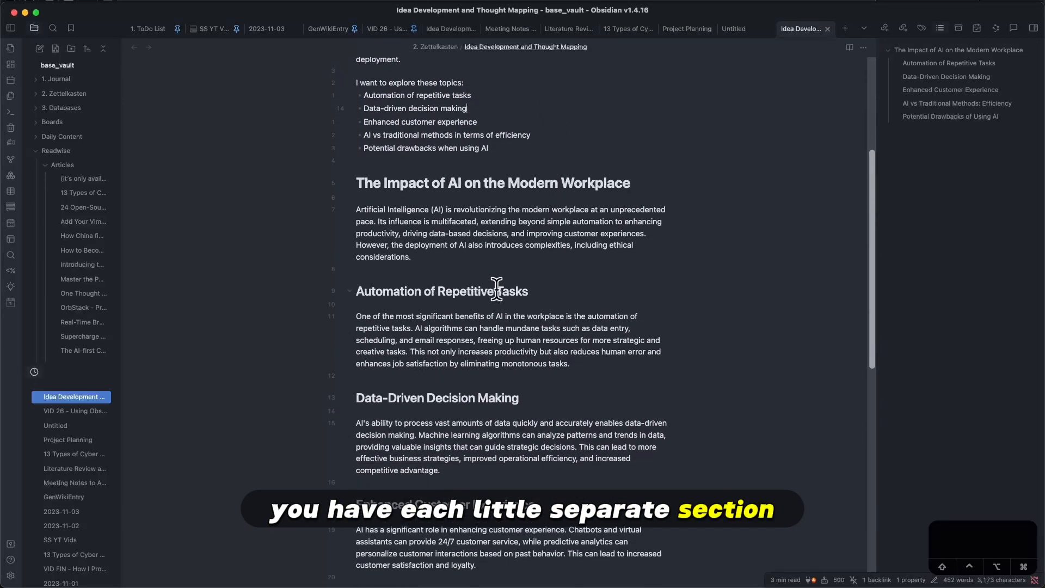
scroll("down", 3)
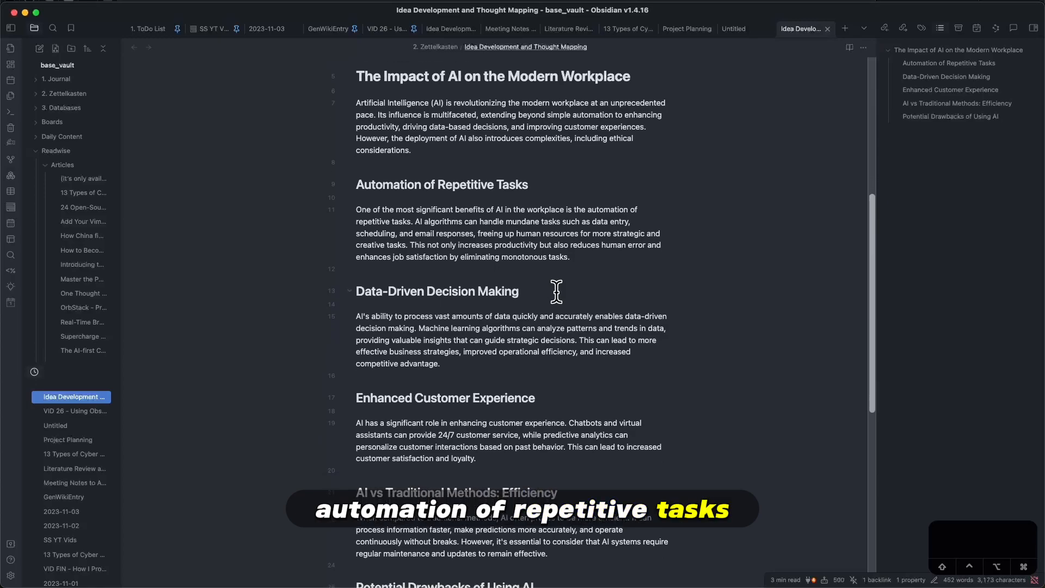
scroll("down", 3)
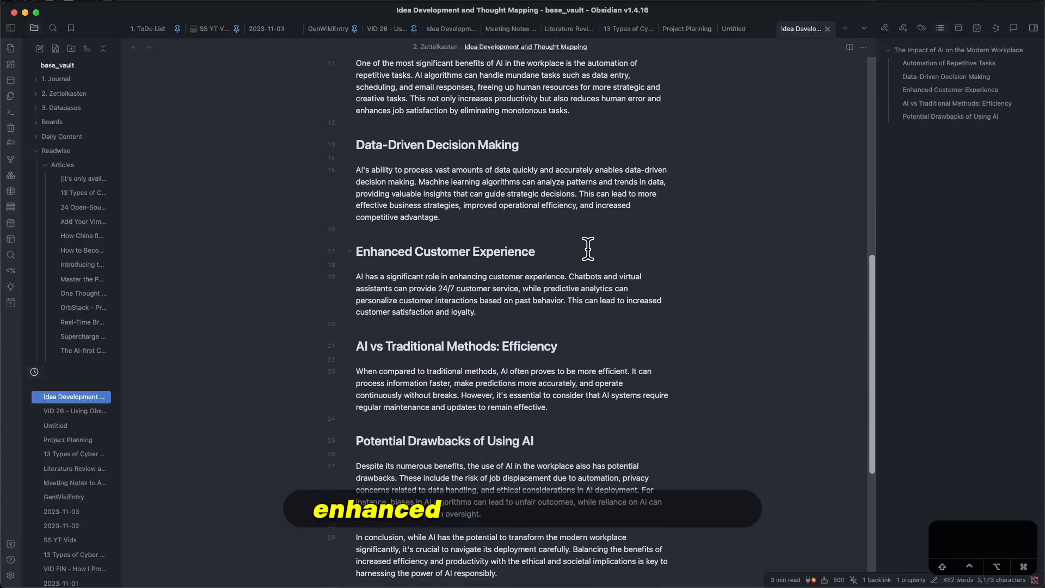
scroll("down", 3)
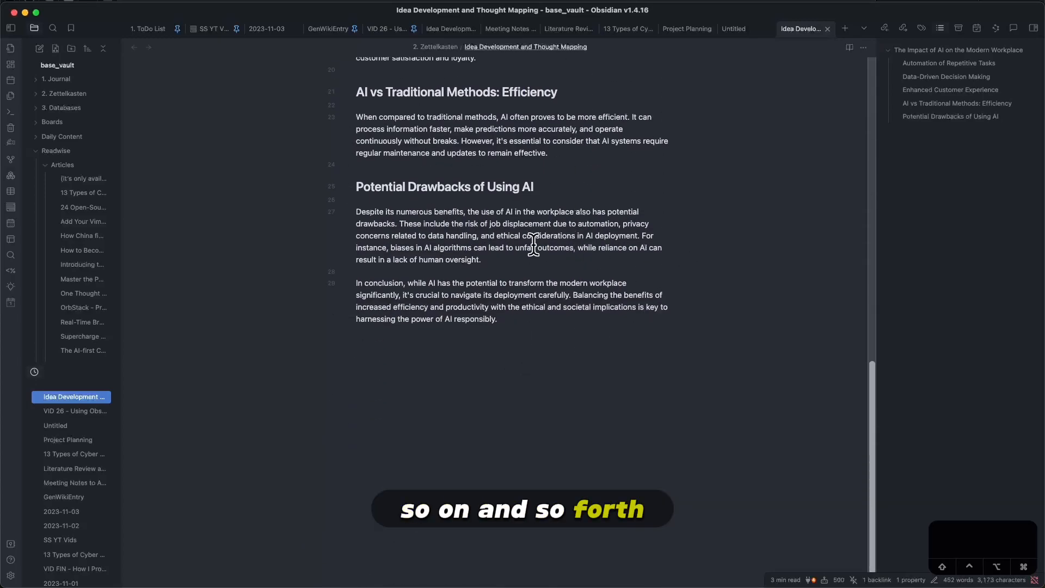
scroll("up", 3)
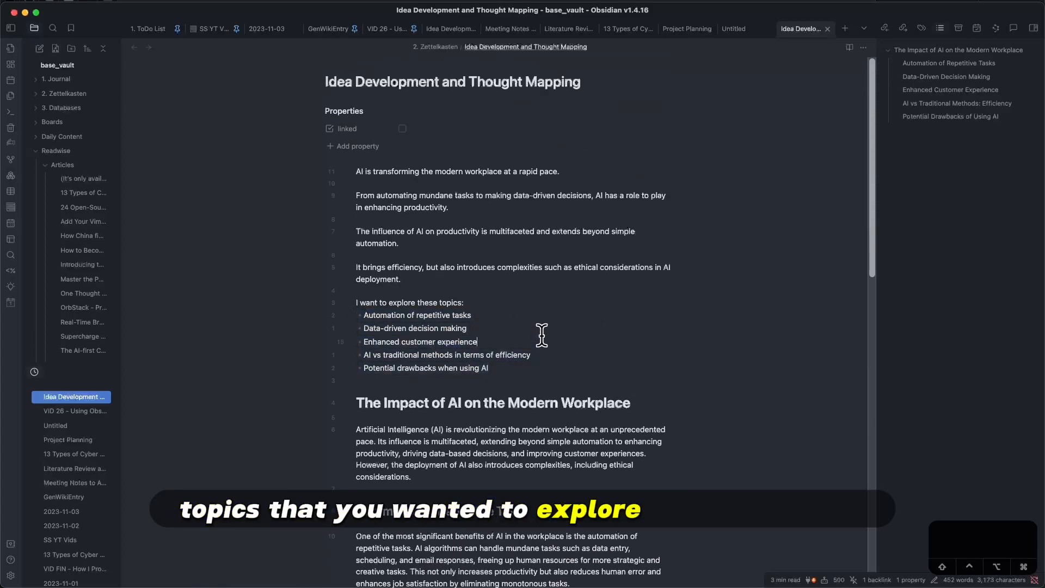
scroll("down", 3)
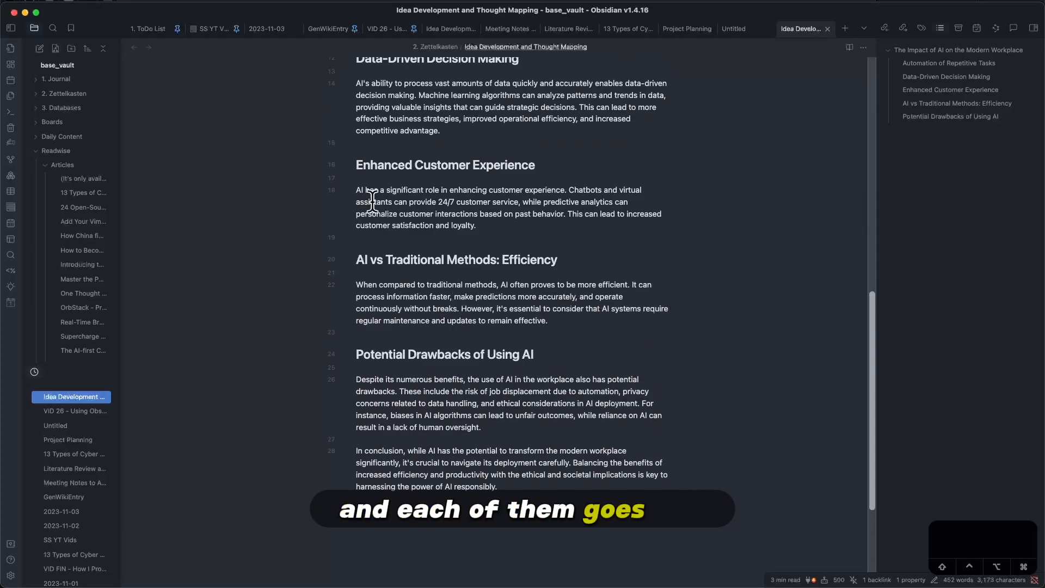
mouse_move(545, 230)
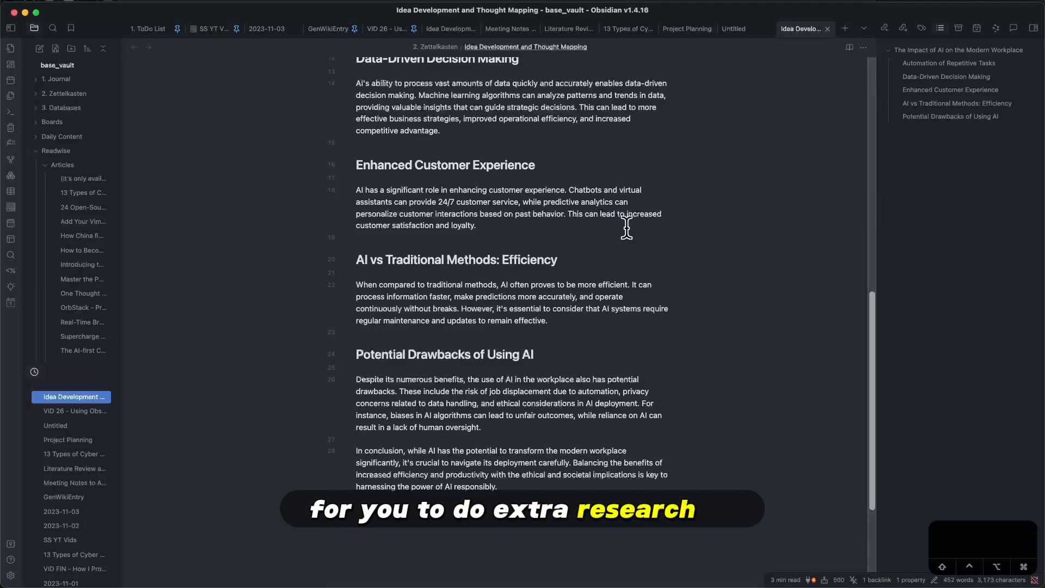
mouse_move(514, 231)
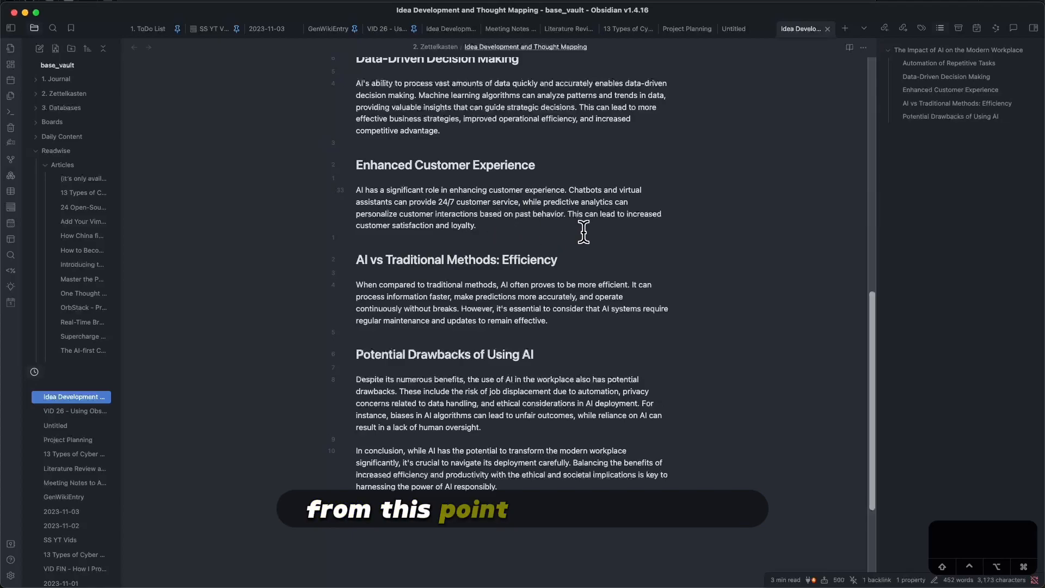
left_click(510, 29)
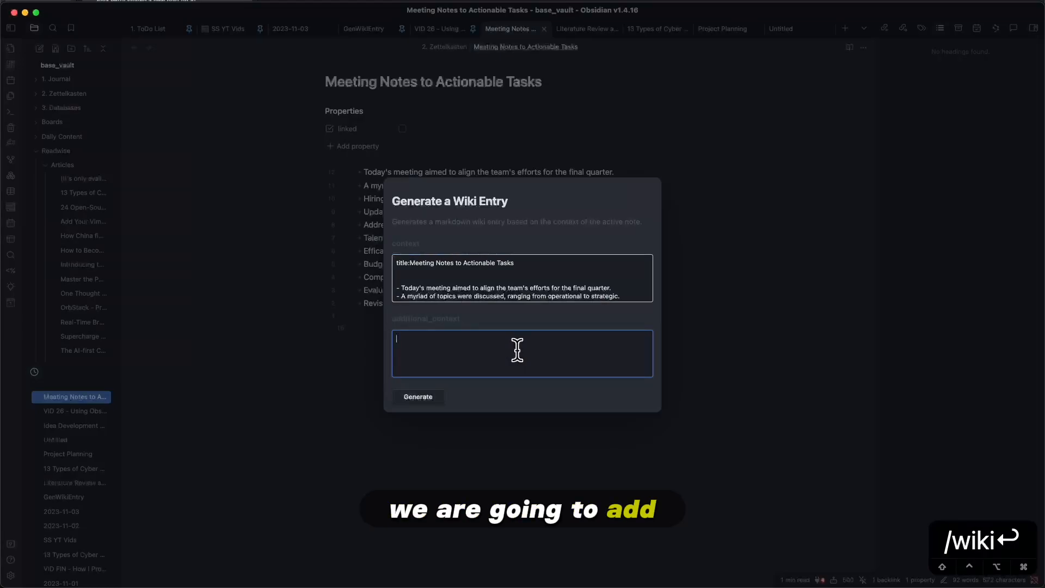
Add 'I want these to be actionable… checklist' as extra context and generate the meeting summary
type("I want these to be actionable items within a c")
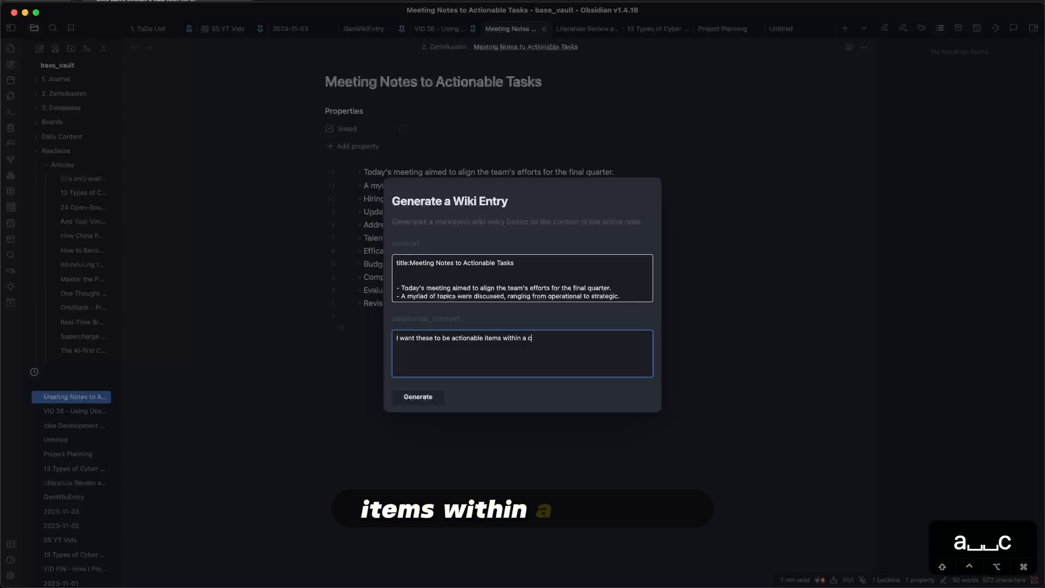
type("hecklist")
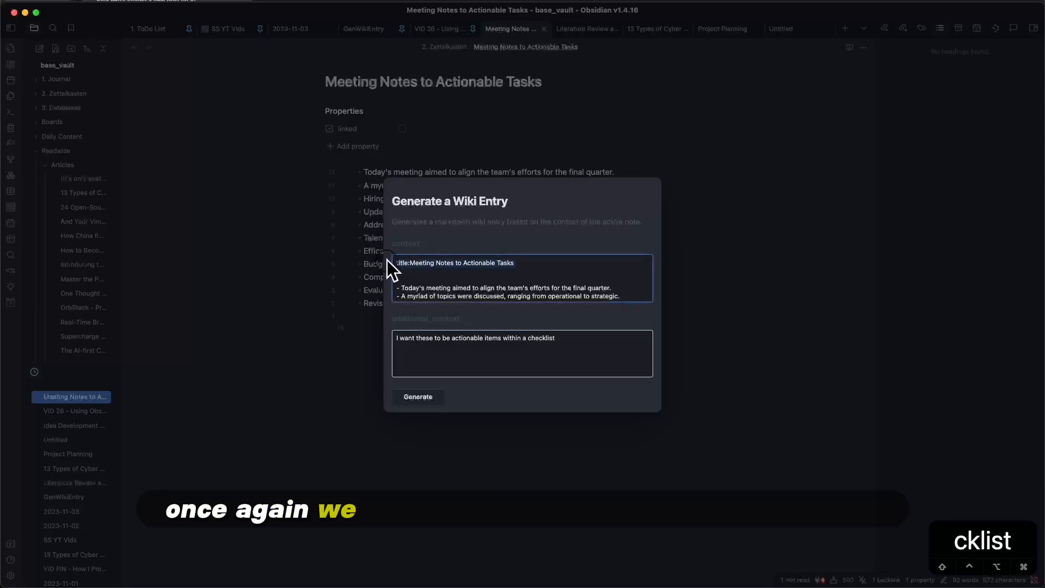
mouse_move(540, 273)
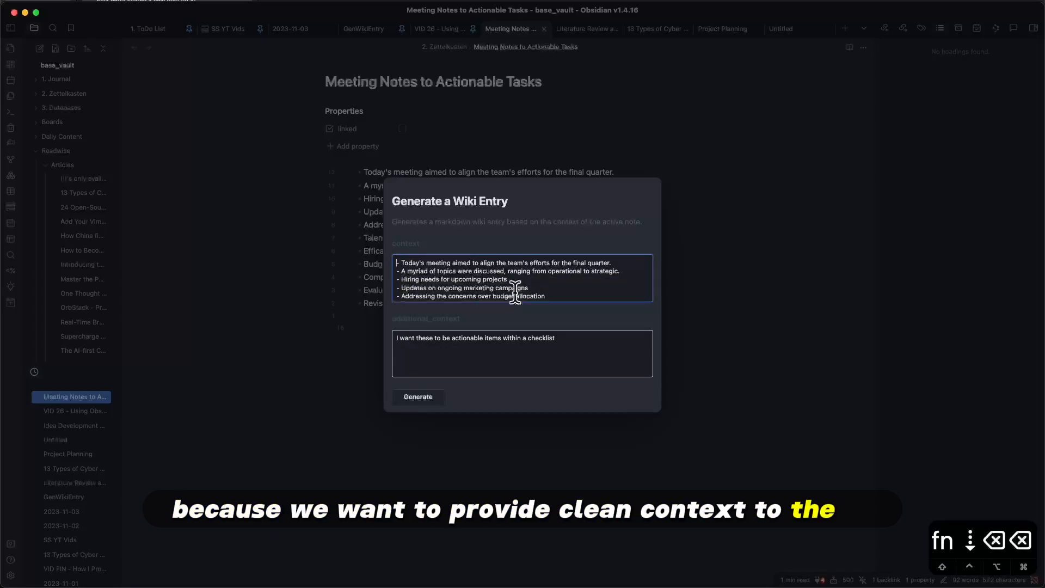
left_click(417, 396)
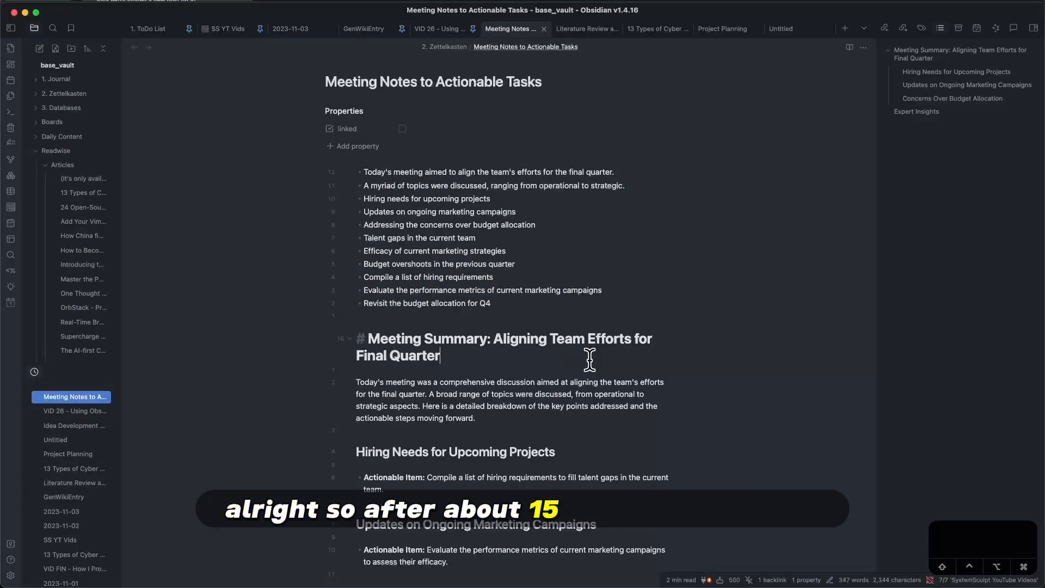
scroll("down", 3)
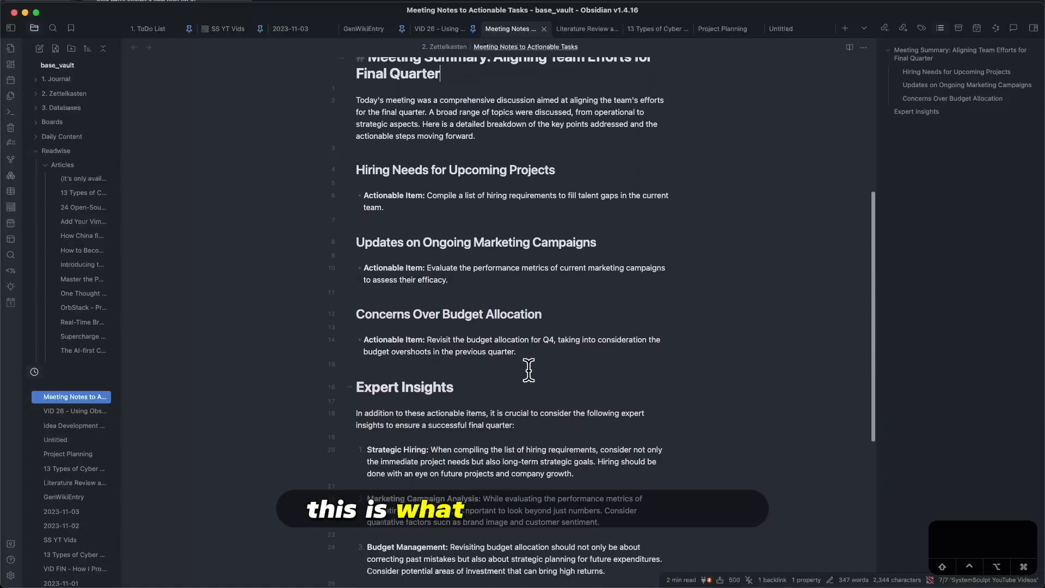
scroll("up", 3)
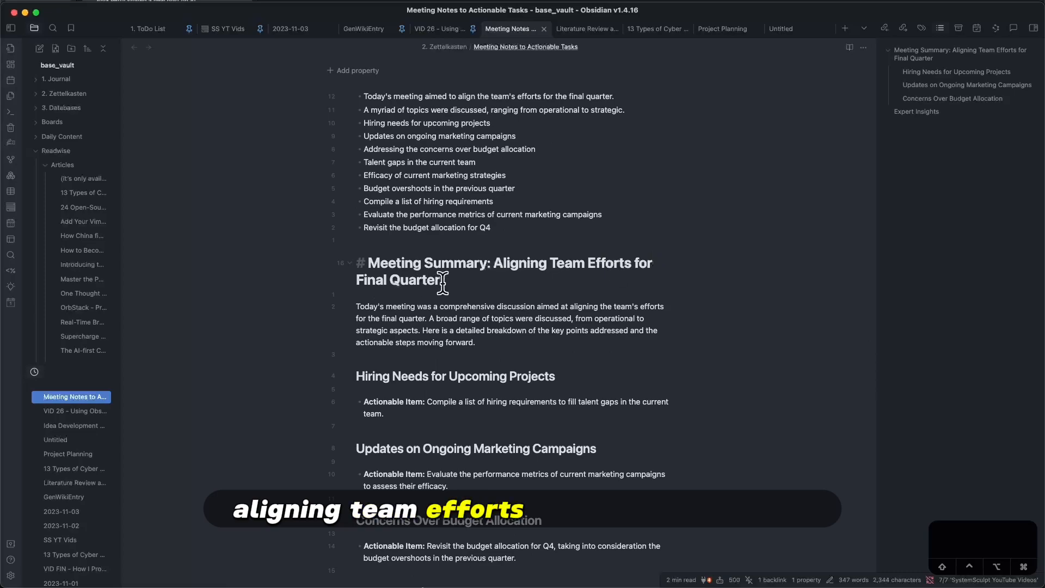
scroll("up", 3)
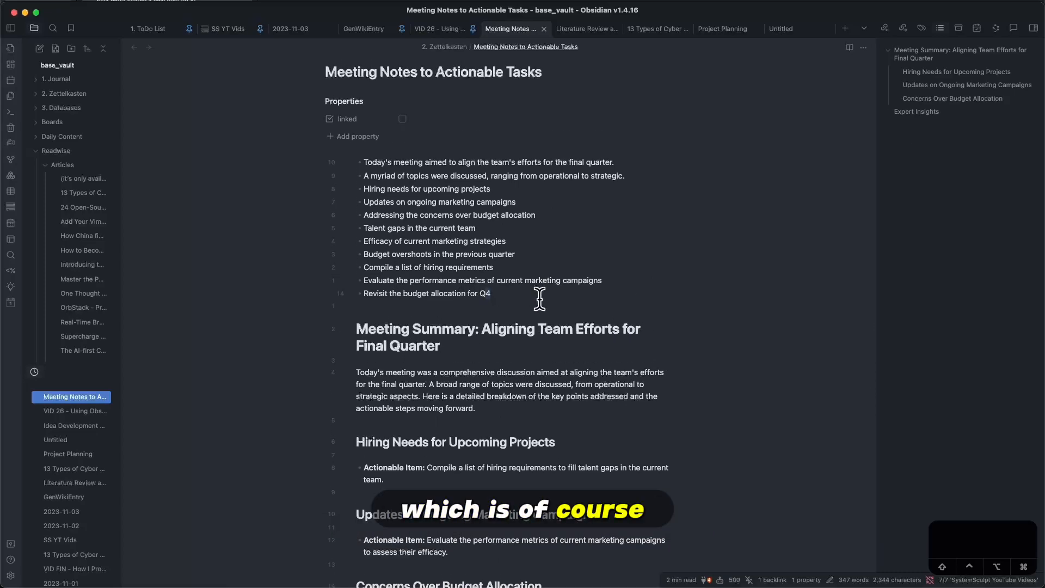
scroll("down", 3)
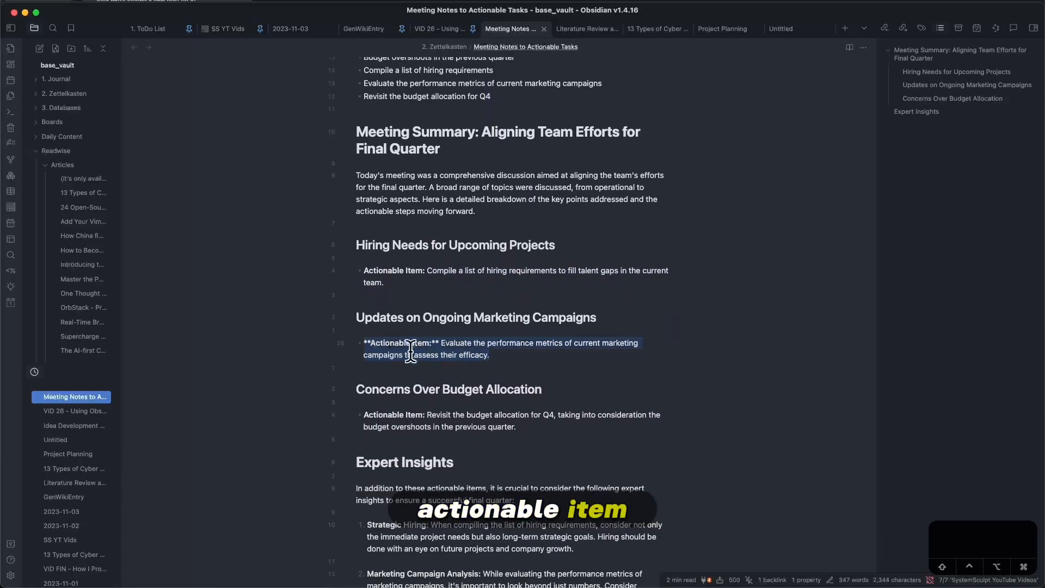
scroll("down", 3)
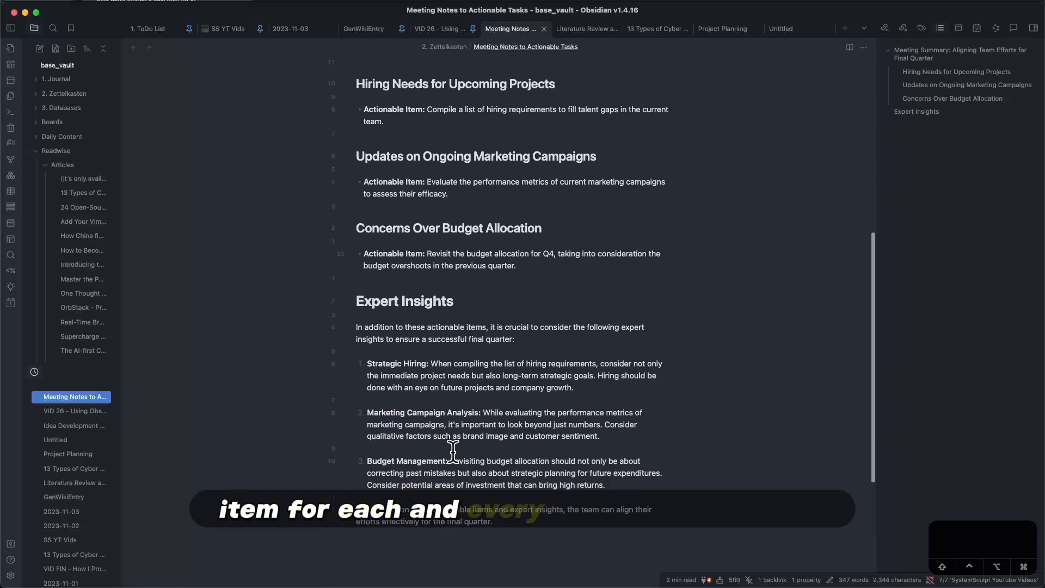
scroll("up", 3)
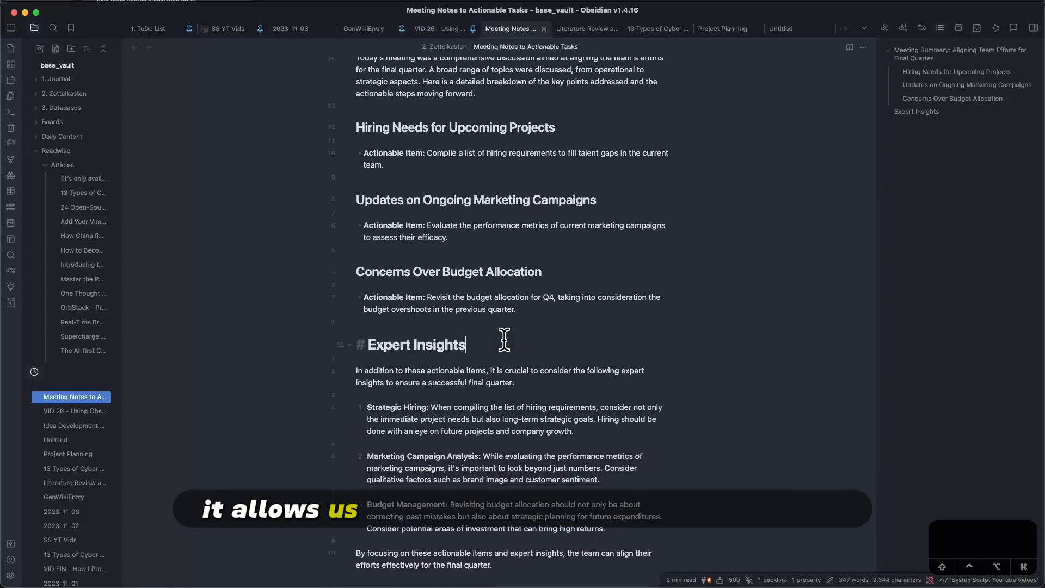
scroll("up", 3)
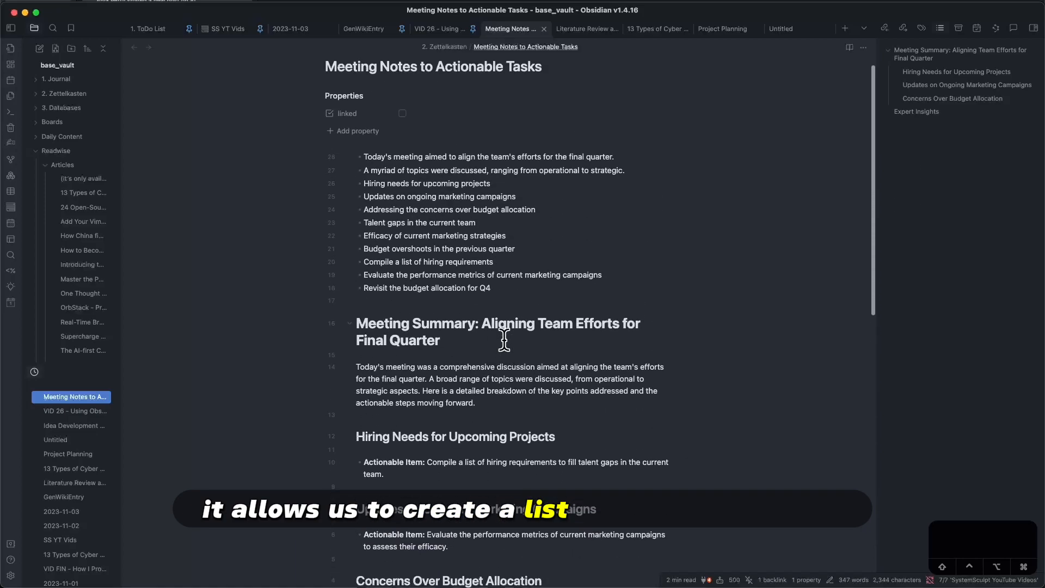
scroll("up", 3)
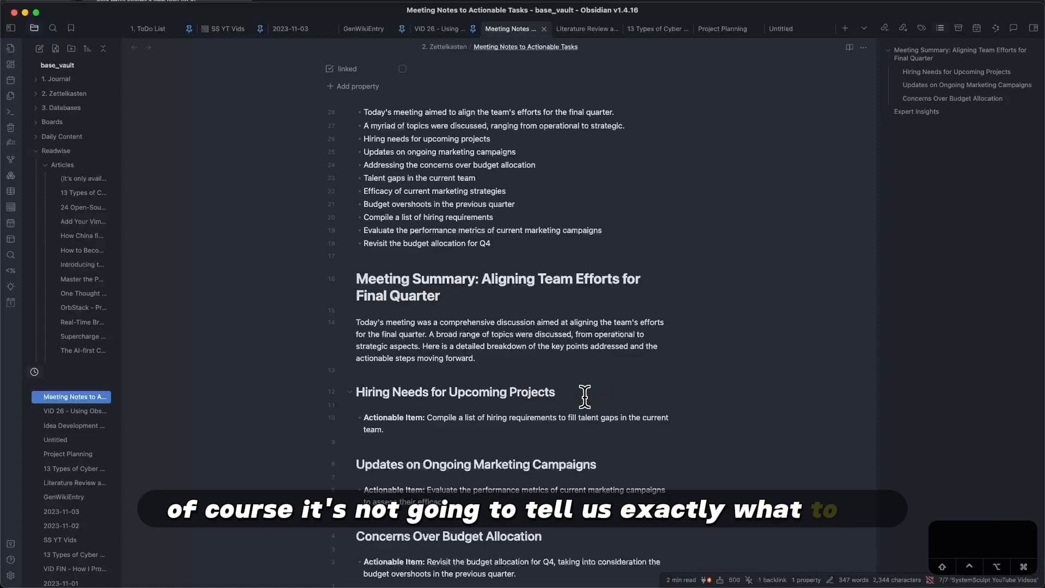
mouse_move(638, 392)
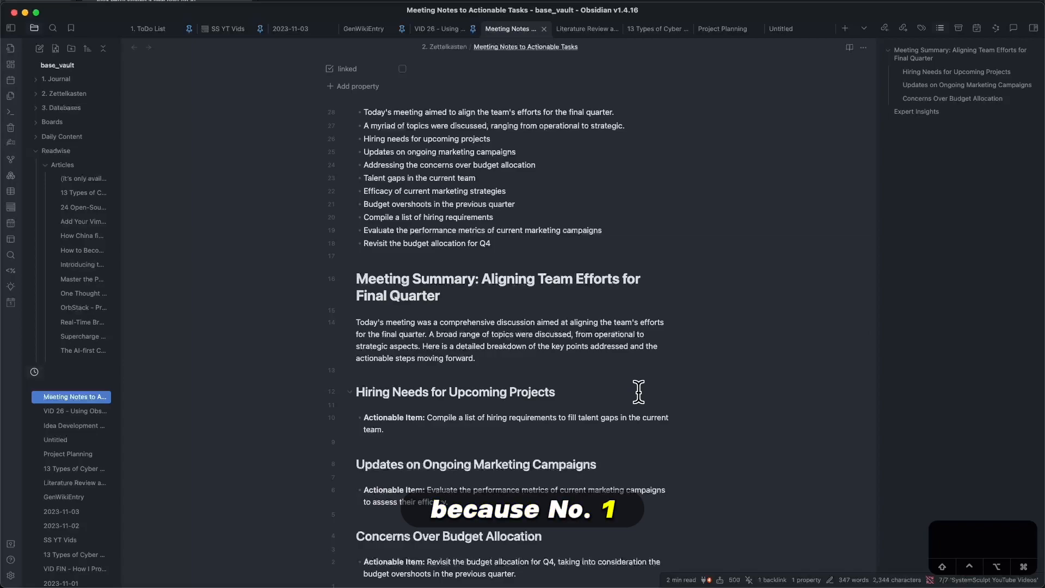
mouse_move(598, 393)
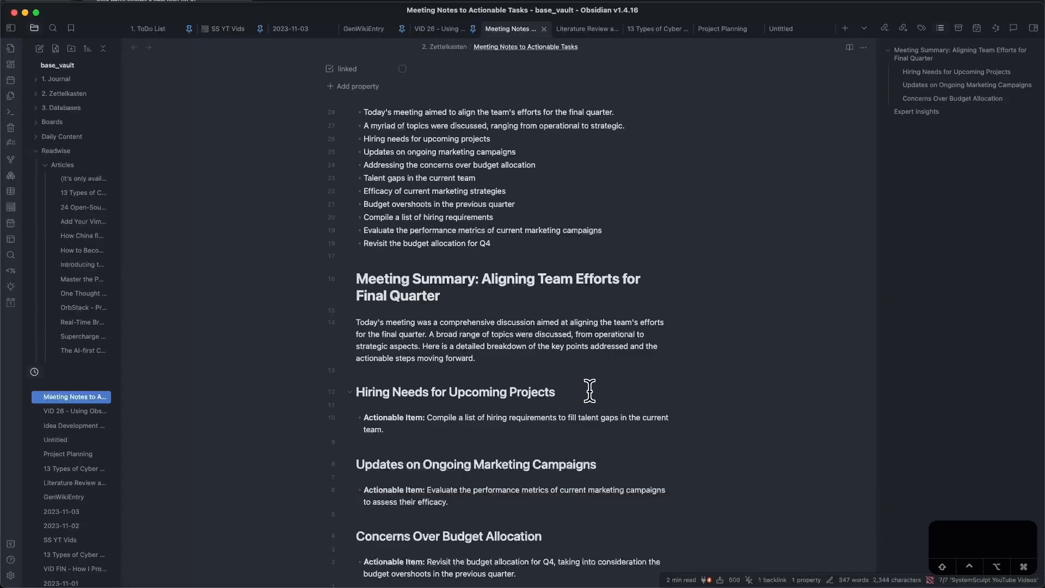
scroll("down", 3)
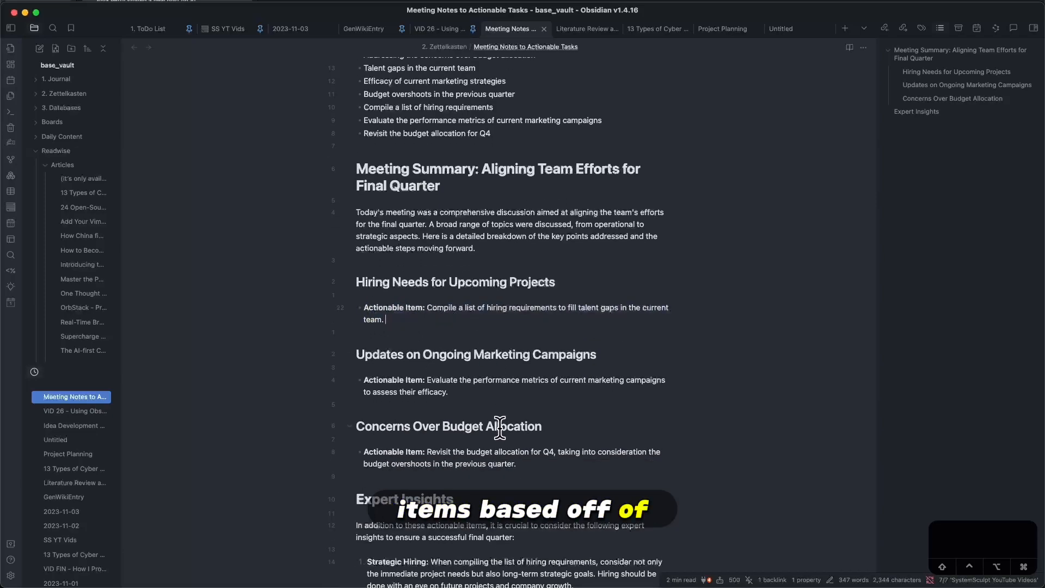
scroll("down", 3)
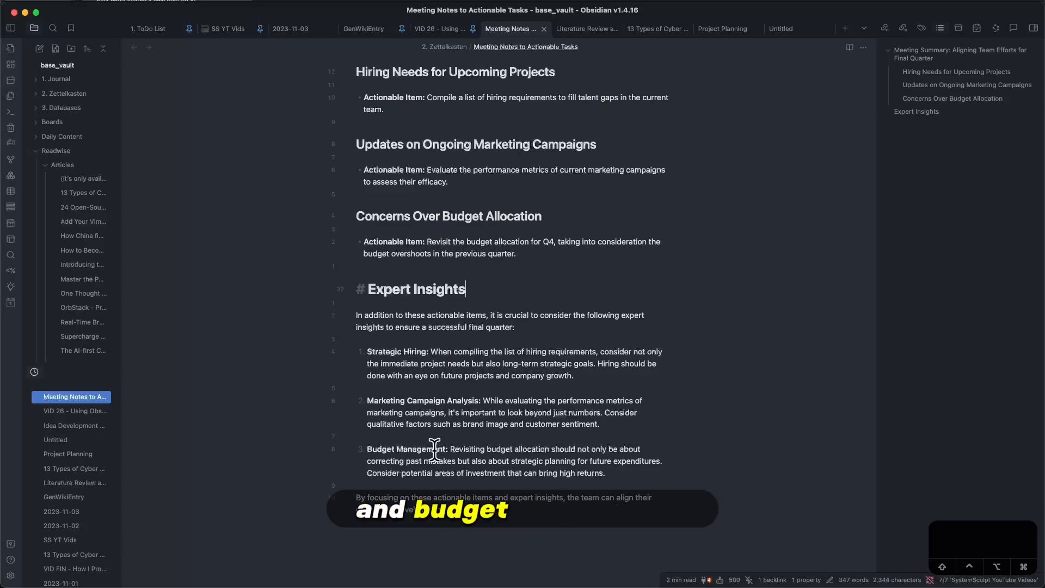
scroll("up", 3)
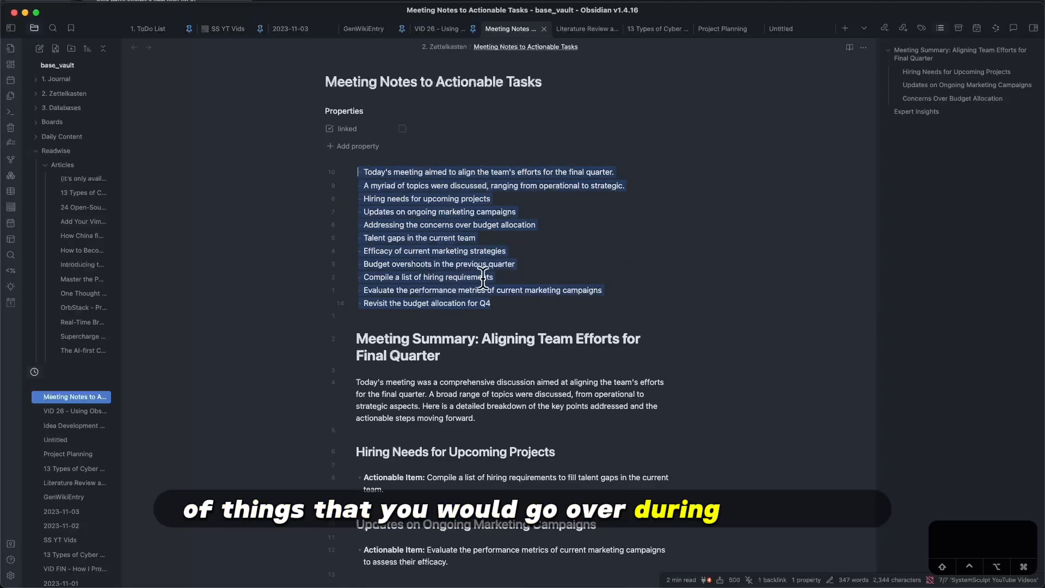
scroll("down", 3)
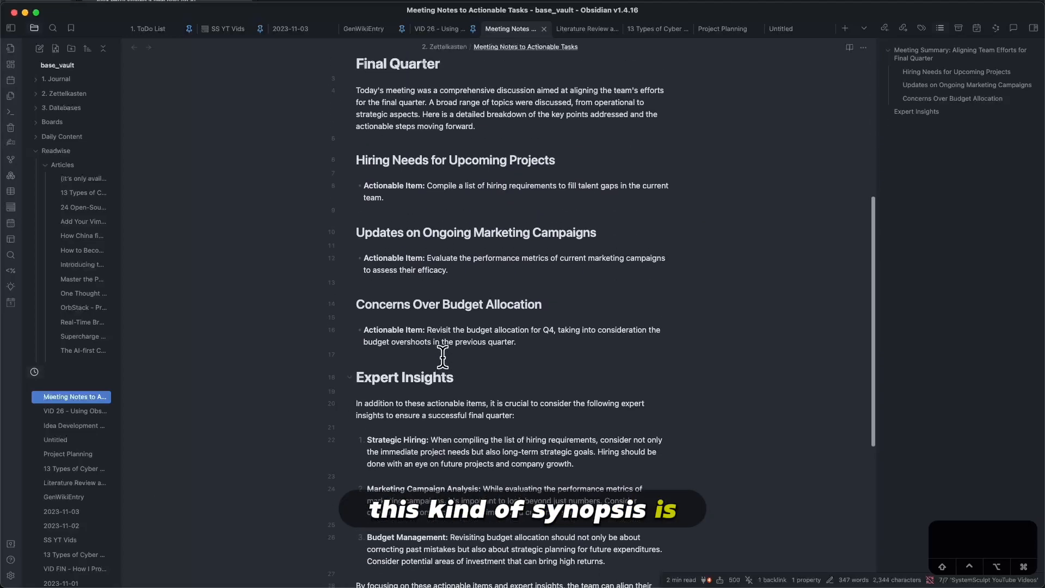
Follow the literature review note's link to the 13 Types of Cyber Attacks article
left_click(569, 29)
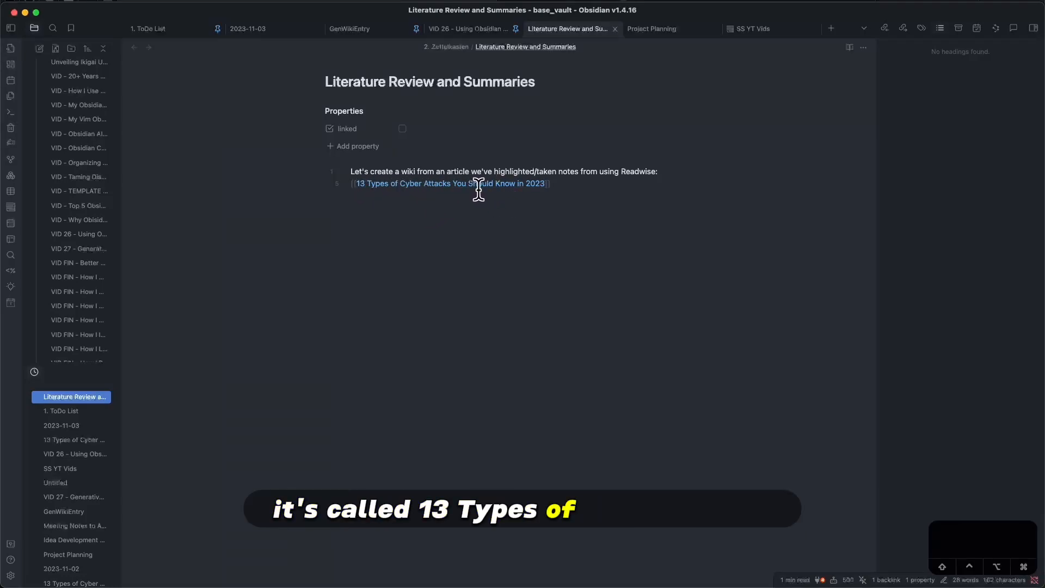
left_click(451, 183)
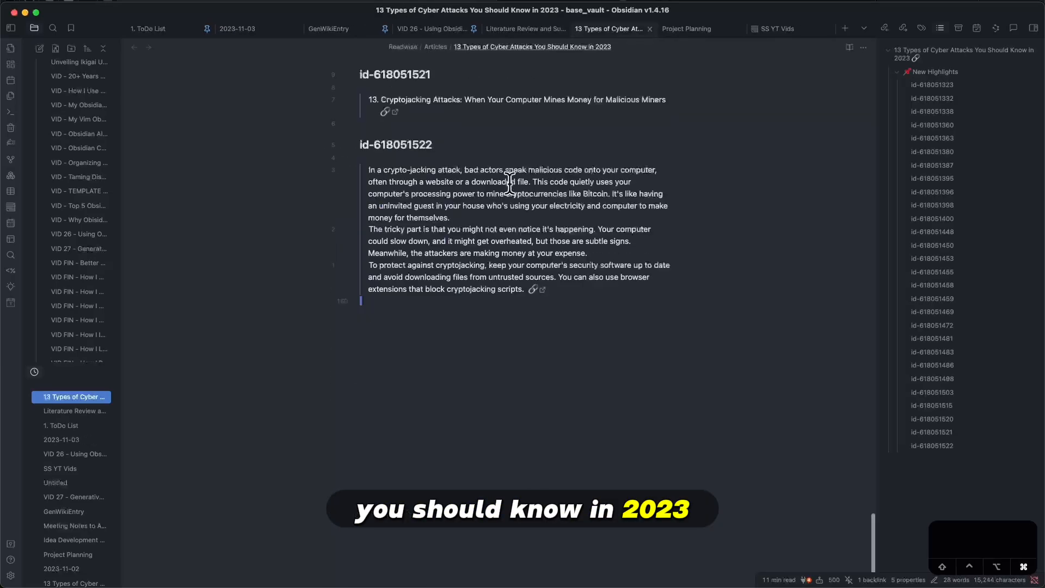
scroll("up", 3)
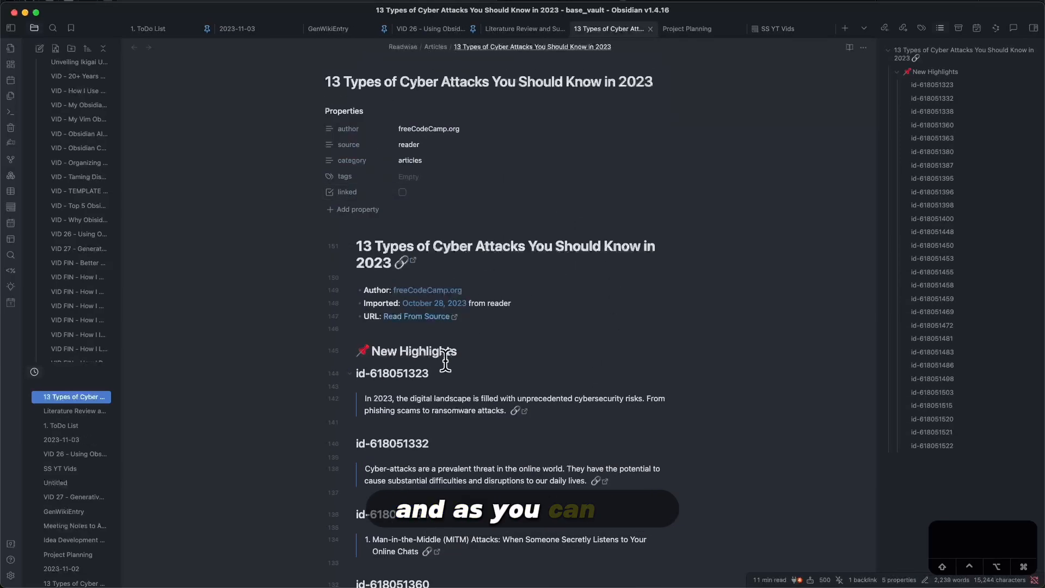
scroll("down", 3)
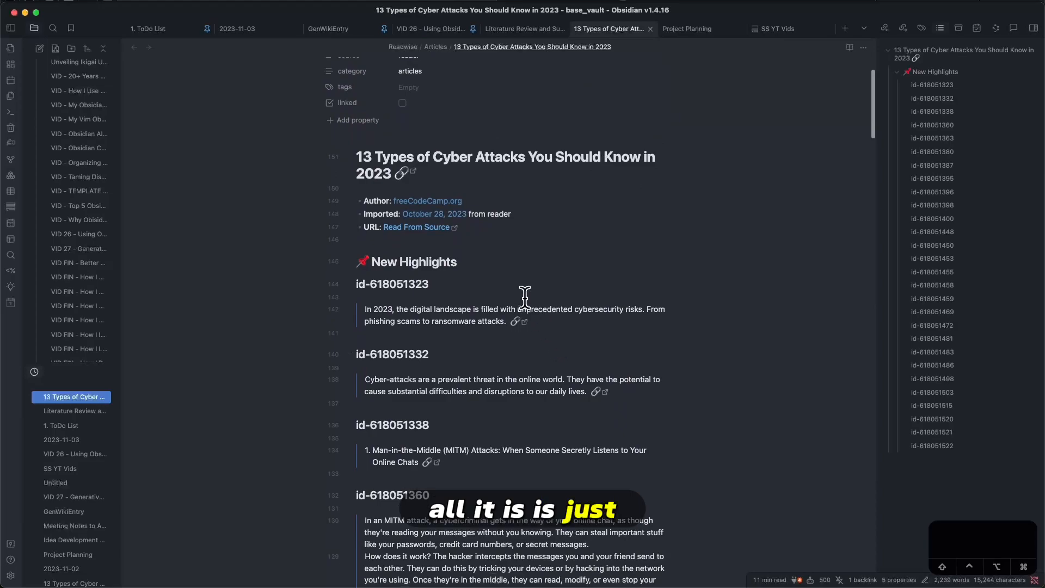
mouse_move(493, 293)
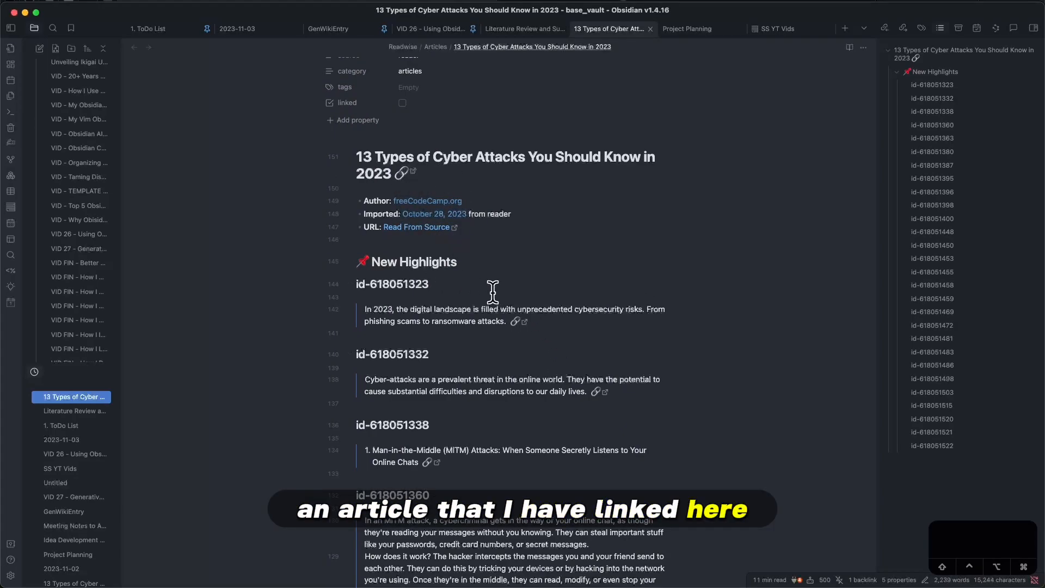
Scroll through the article's imported Readwise highlights to the end
scroll("down", 3)
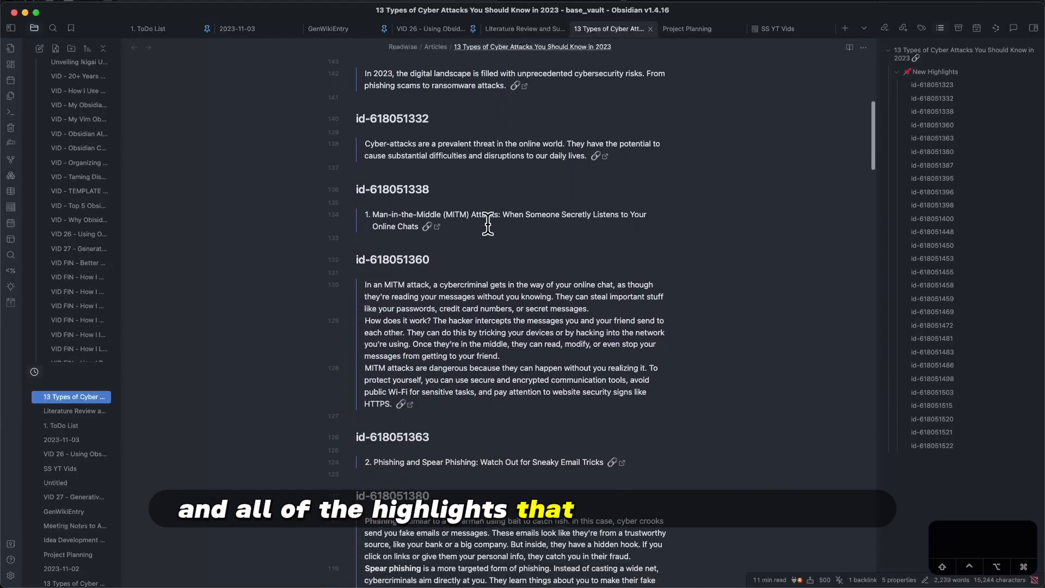
scroll("down", 3)
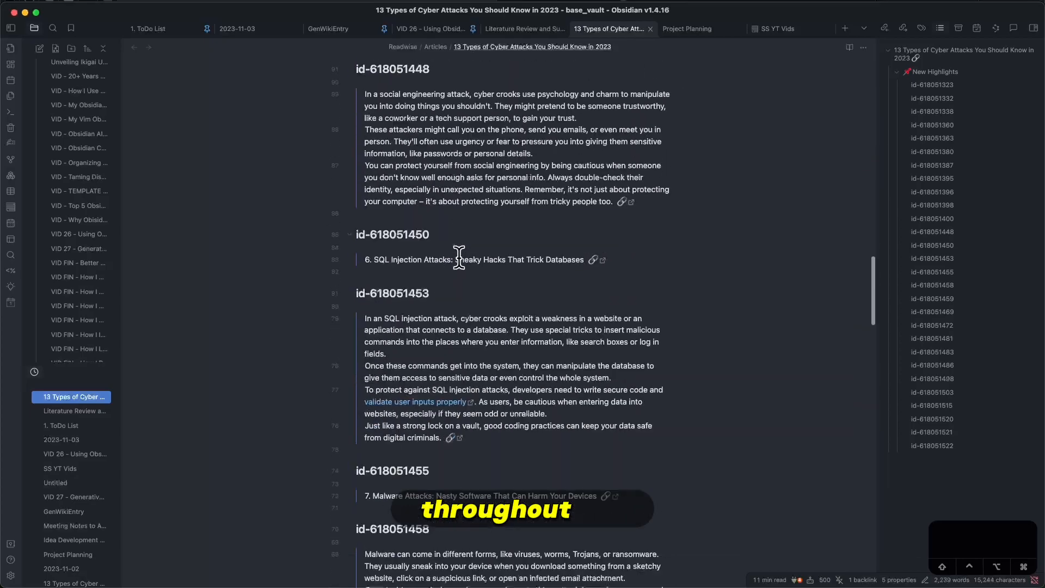
scroll("down", 3)
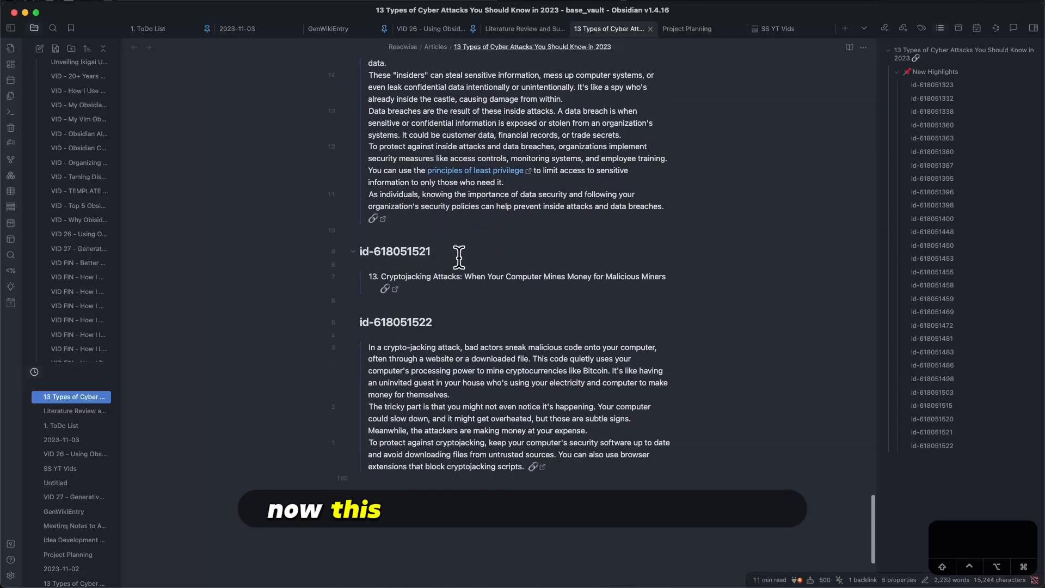
scroll("up", 3)
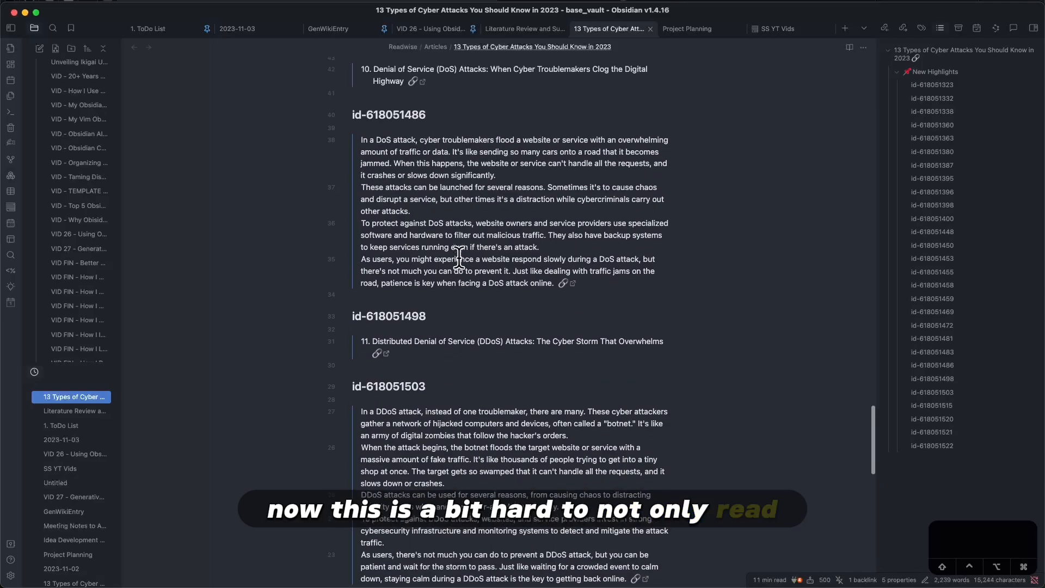
scroll("down", 3)
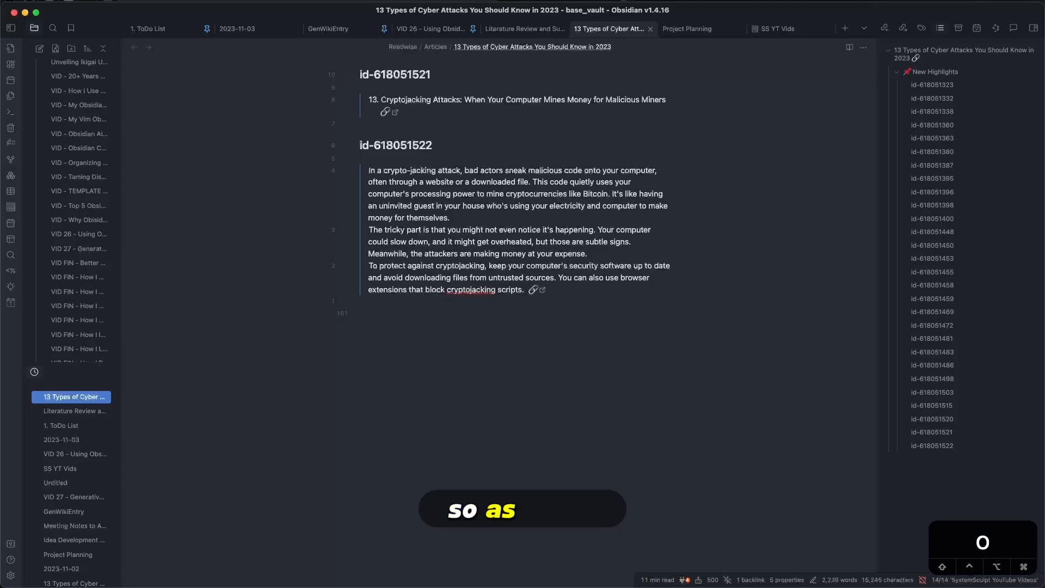
Run Generate a Wiki Entry at the note's end to add sections per attack type
type("/")
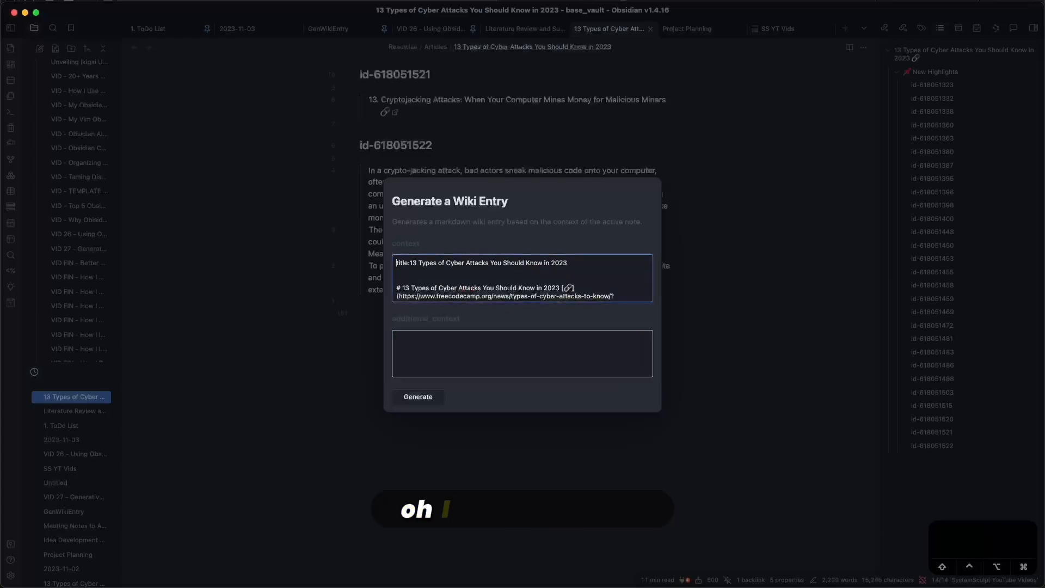
key("Backspace")
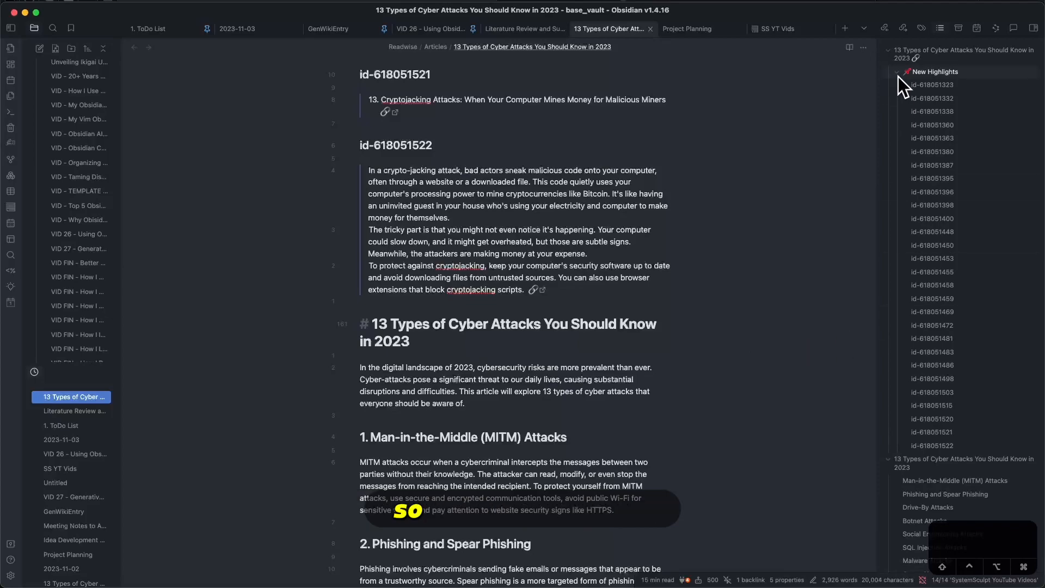
left_click(896, 72)
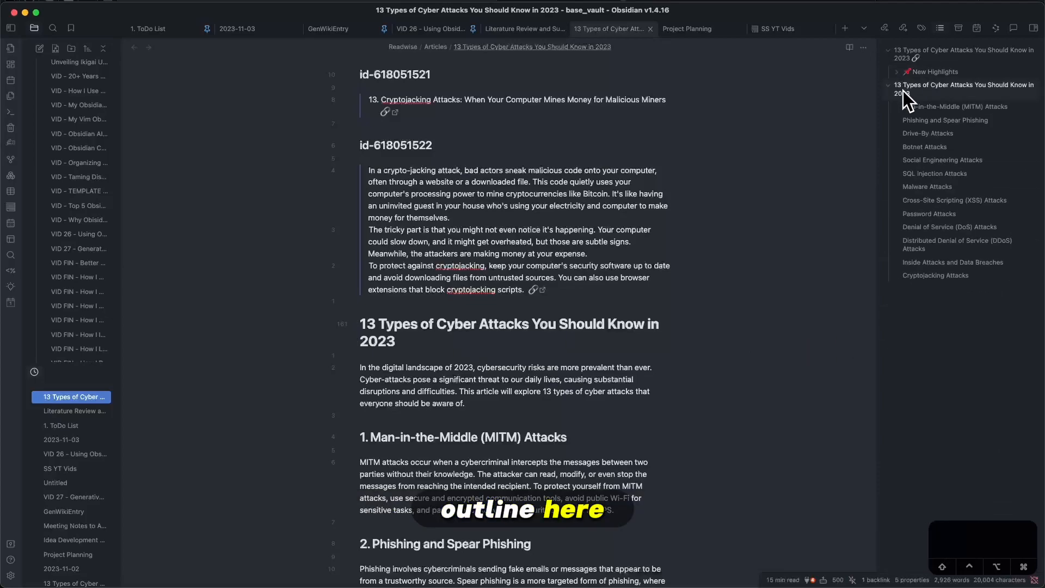
mouse_move(951, 261)
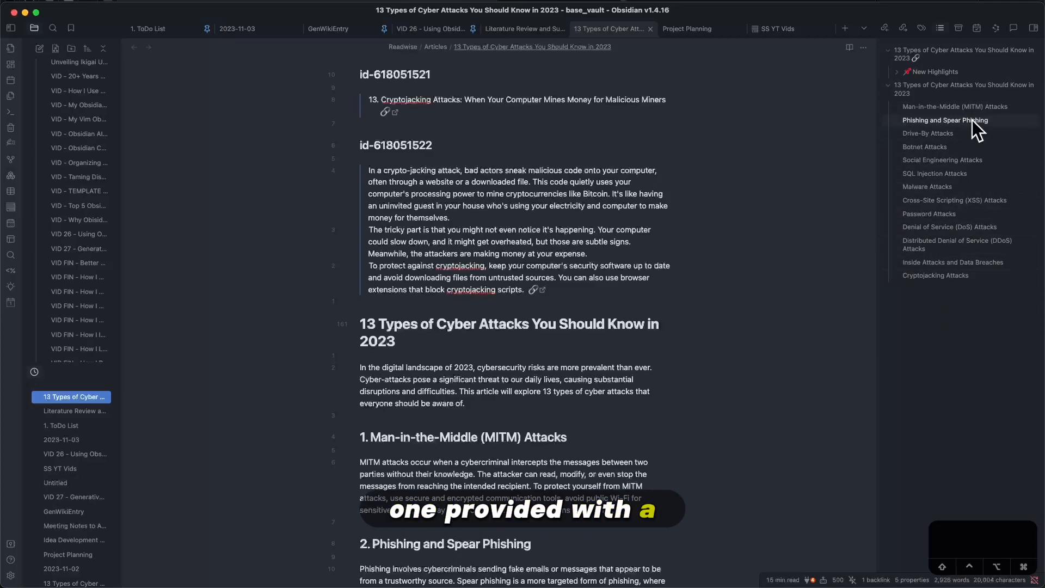
scroll("down", 3)
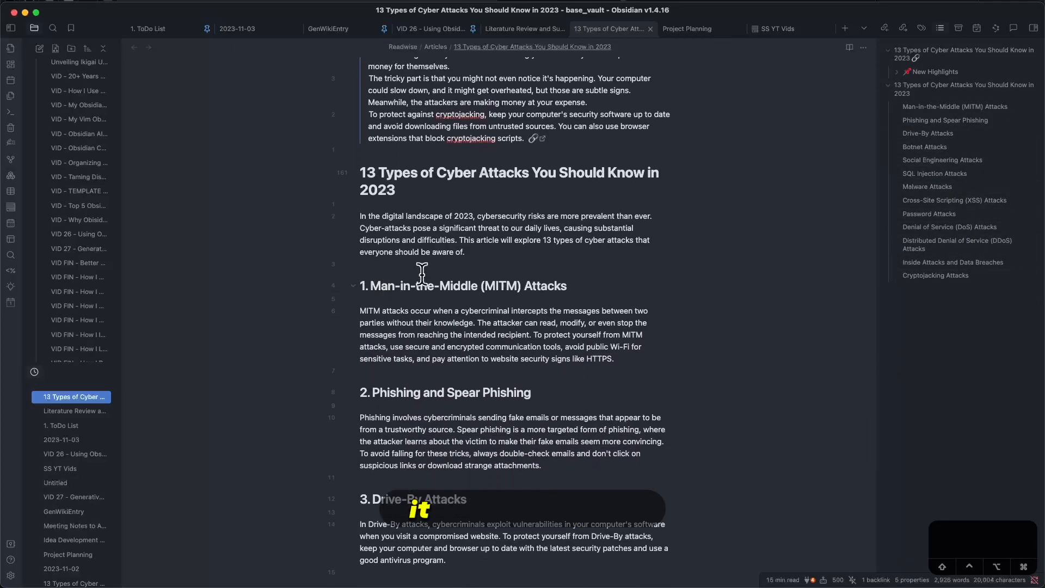
scroll("down", 3)
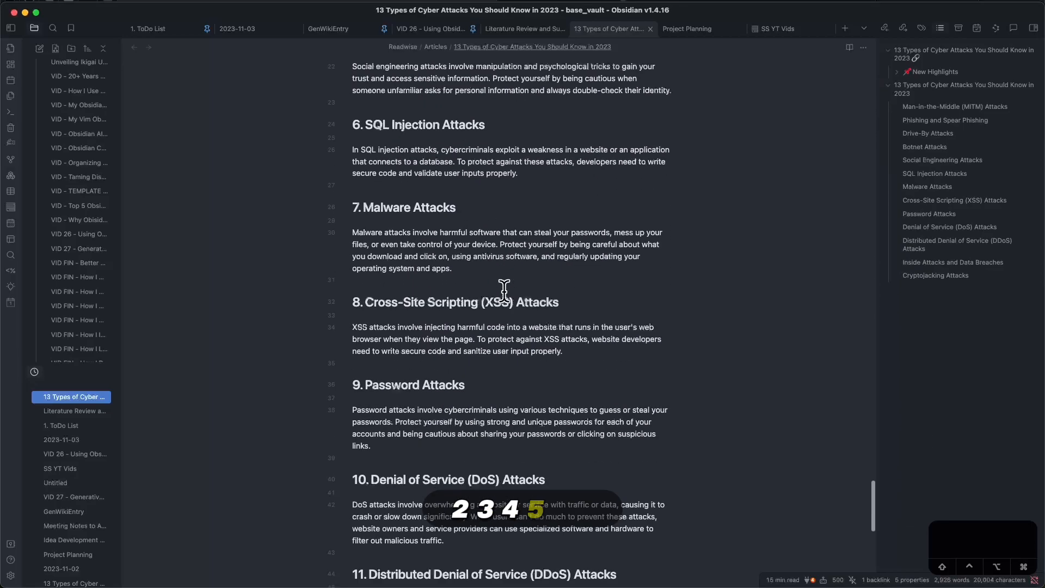
scroll("down", 3)
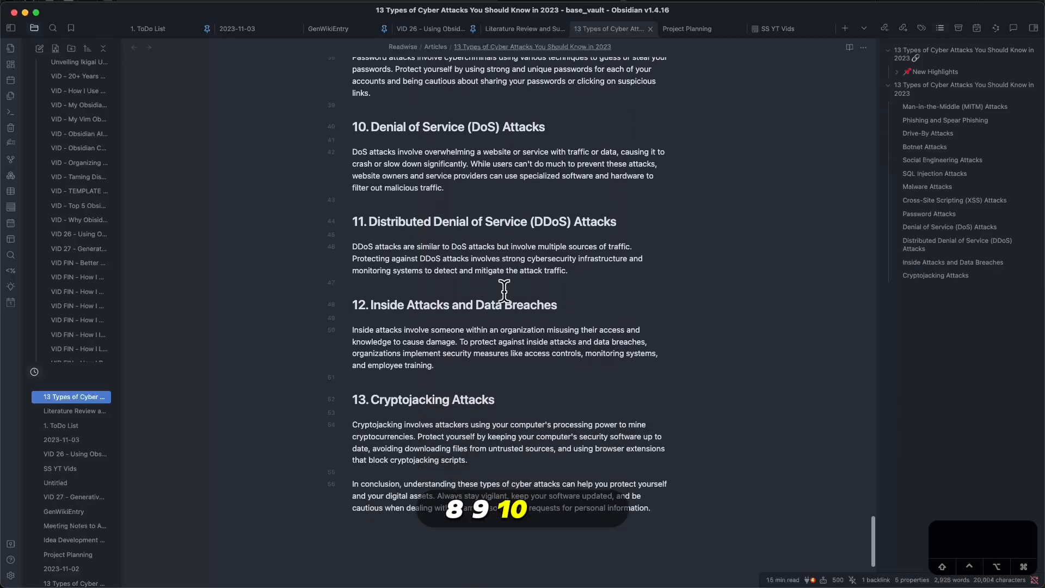
scroll("up", 3)
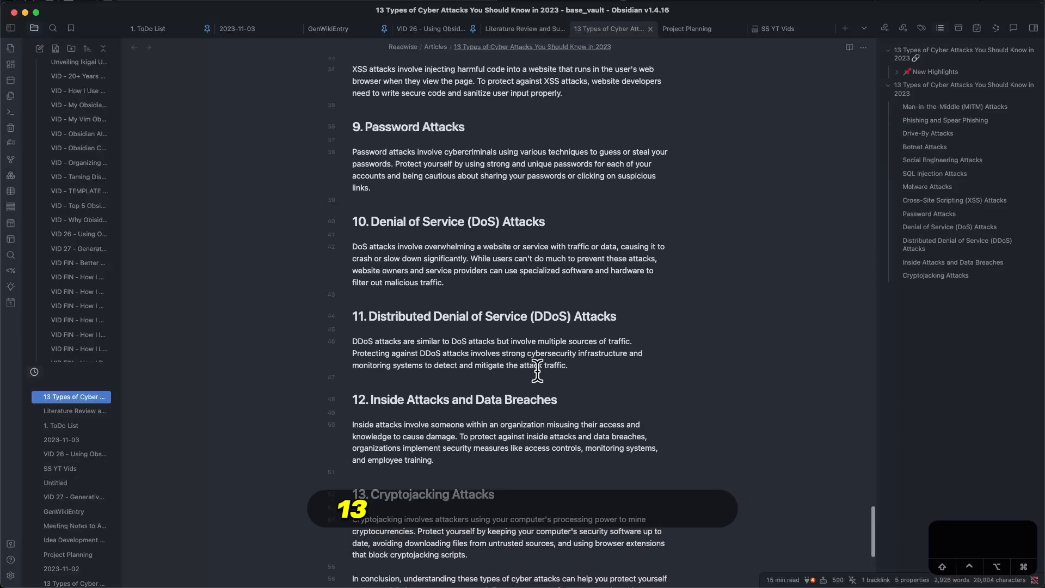
scroll("up", 3)
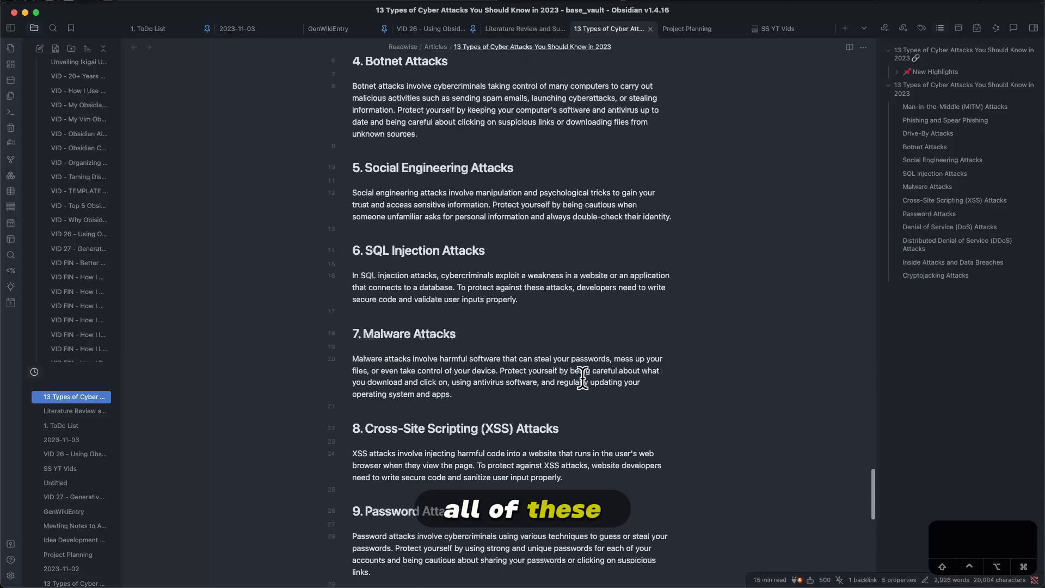
scroll("up", 3)
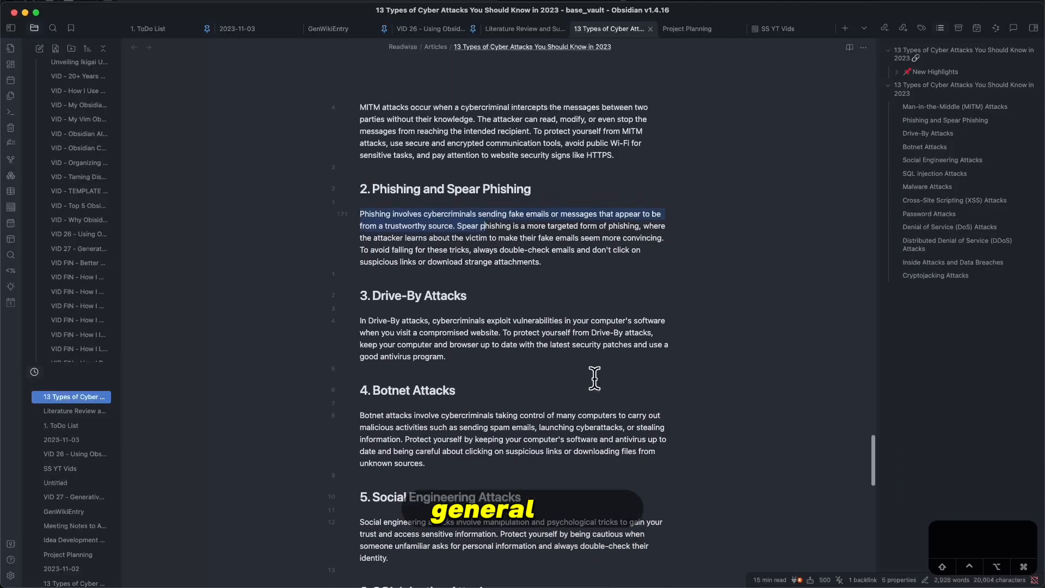
scroll("up", 3)
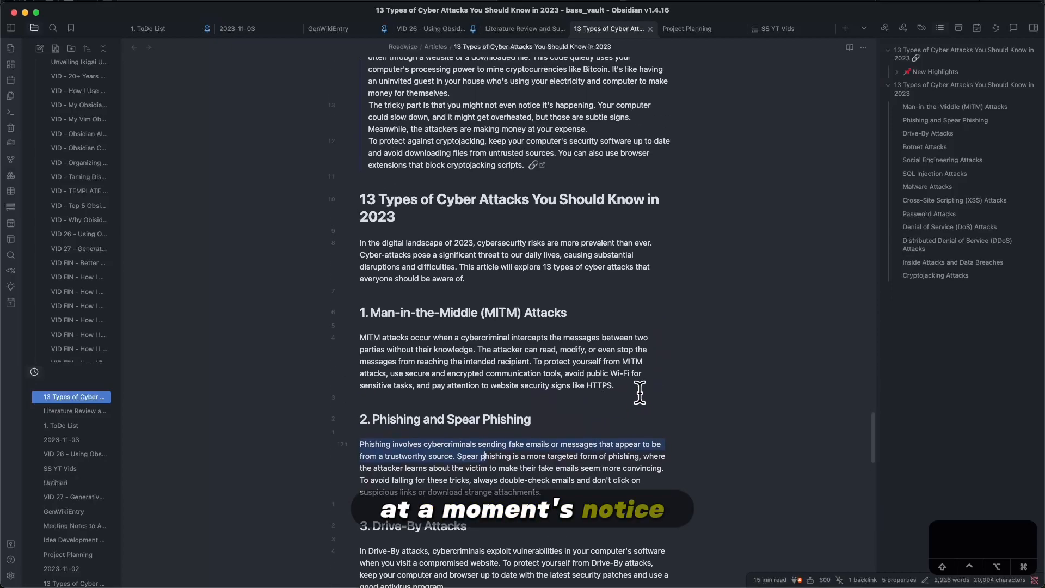
left_click(686, 29)
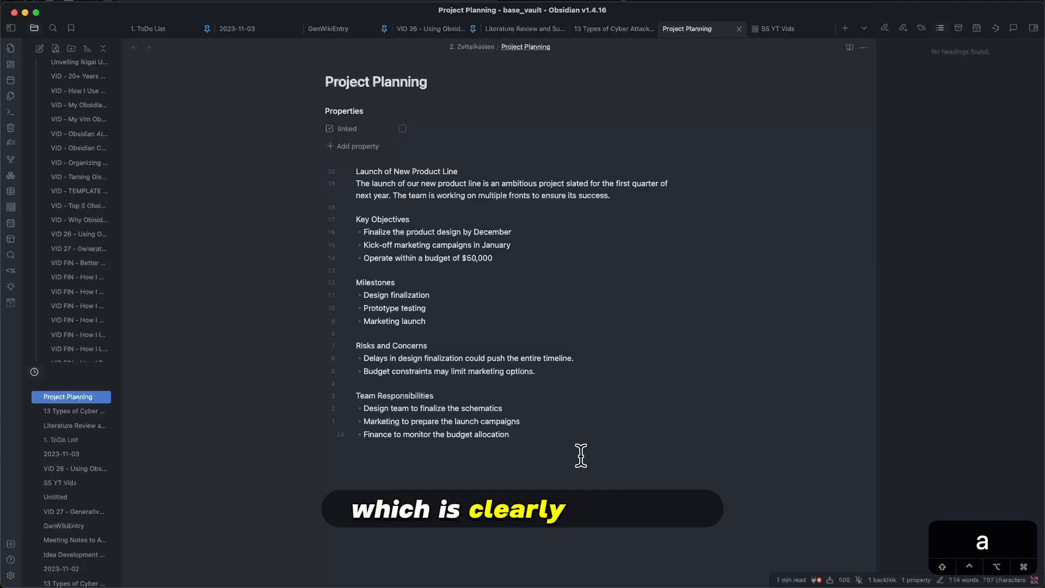
Glance at the GenWikiEntry prompt, then return to the Project Planning note
left_click(328, 29)
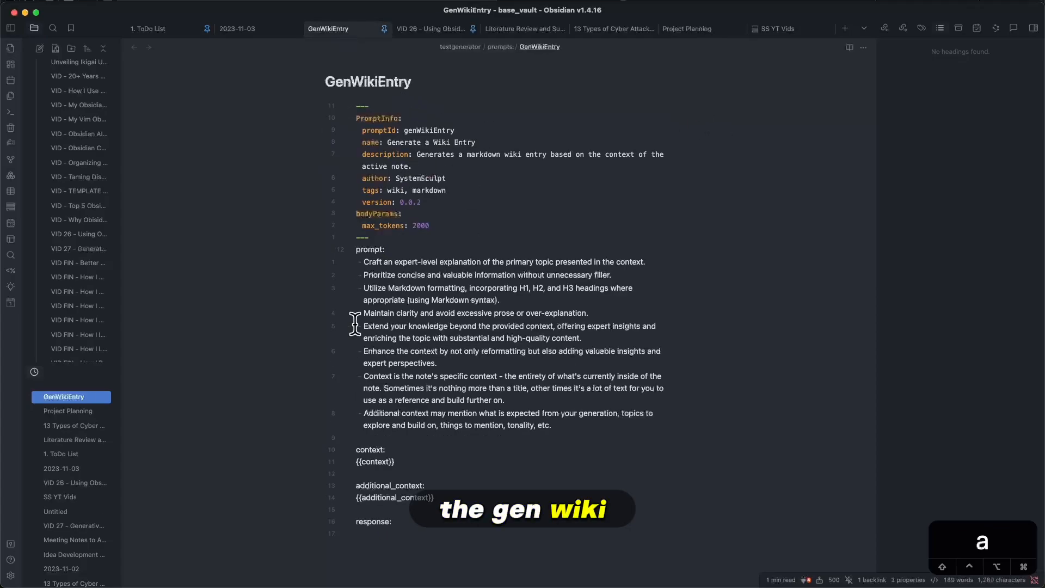
left_click(687, 29)
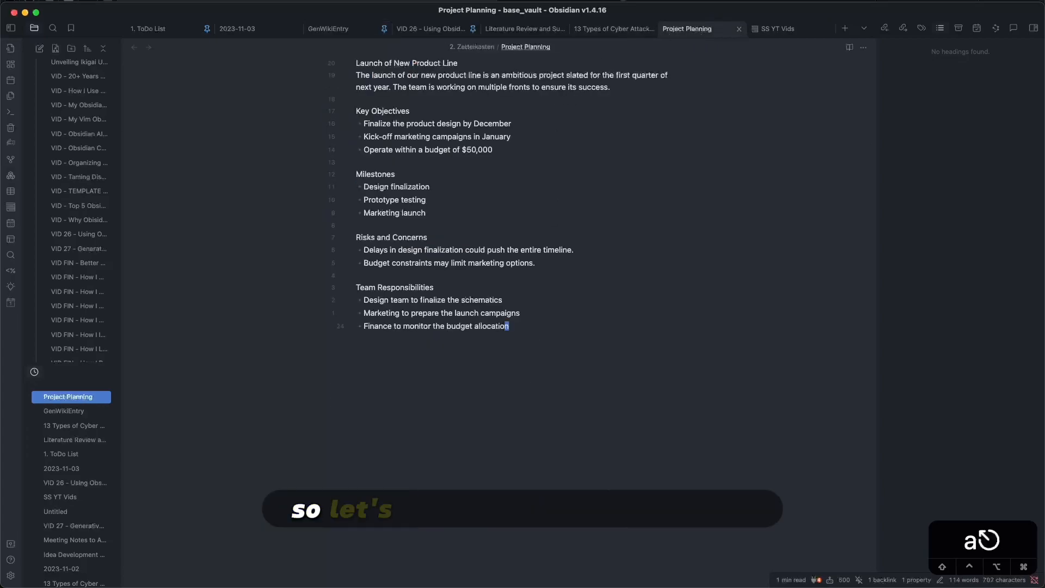
Run /w Generate a Wiki Entry with context 'go into detail fleshing out… key objectives'
type("/w")
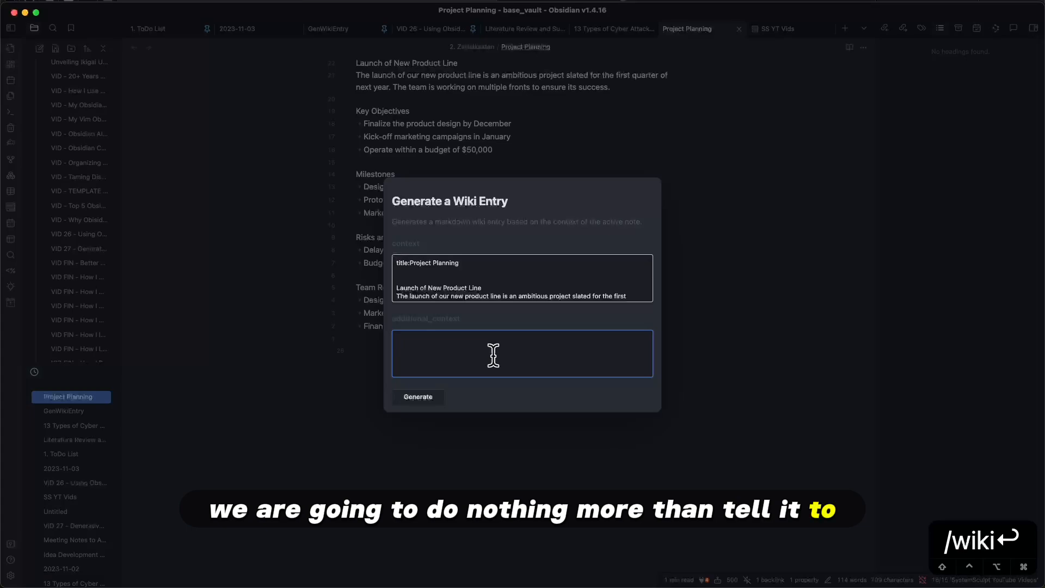
type("go into detail")
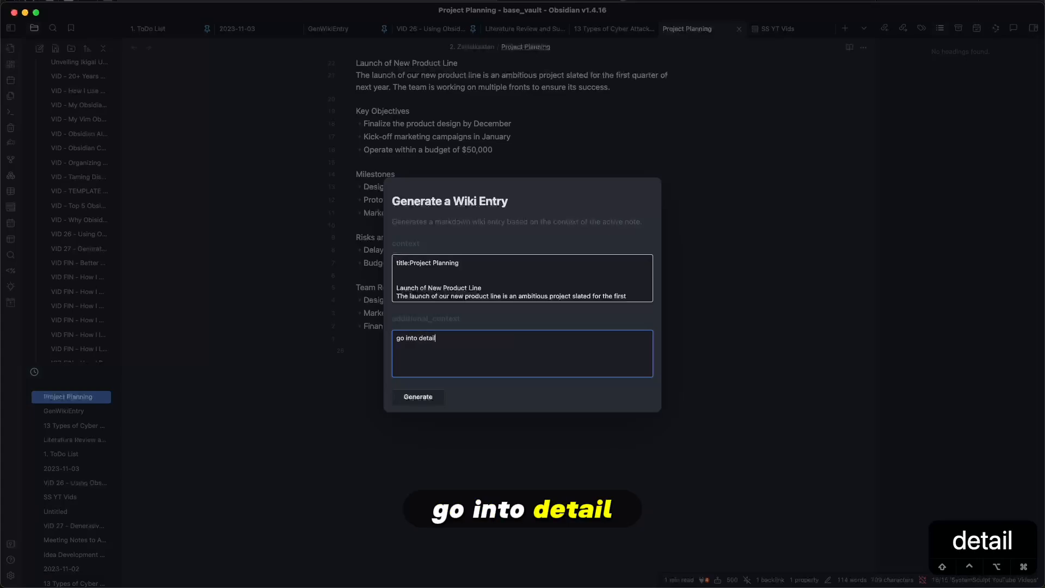
type("fleshing out this rough")
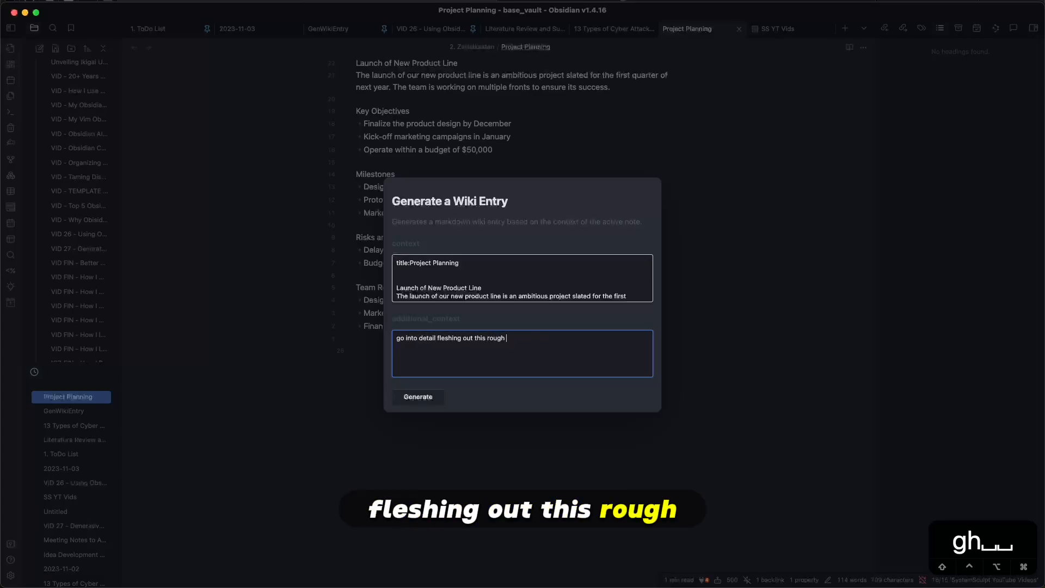
type("outline and really e")
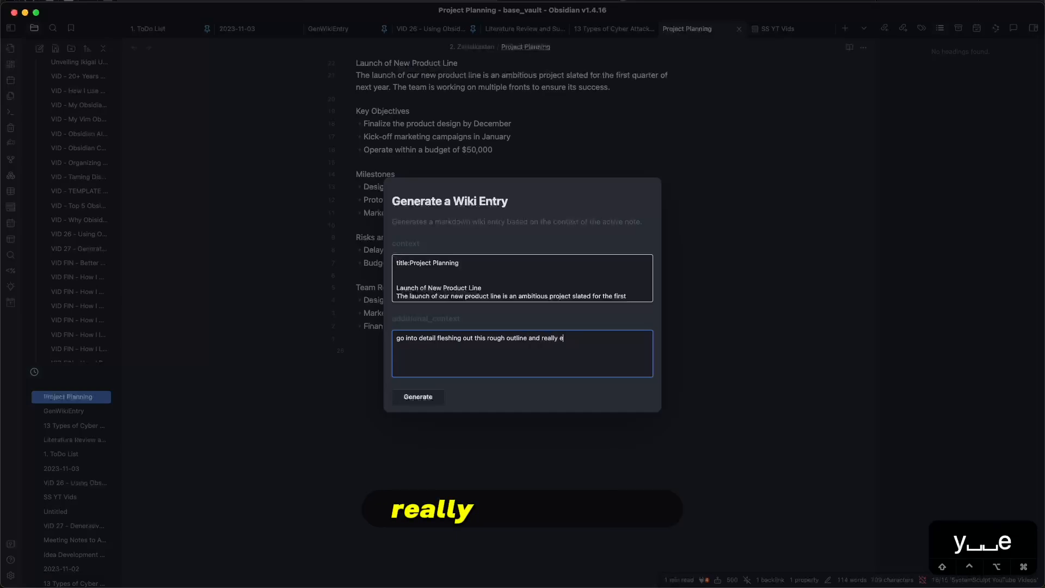
type("xpand upon the key")
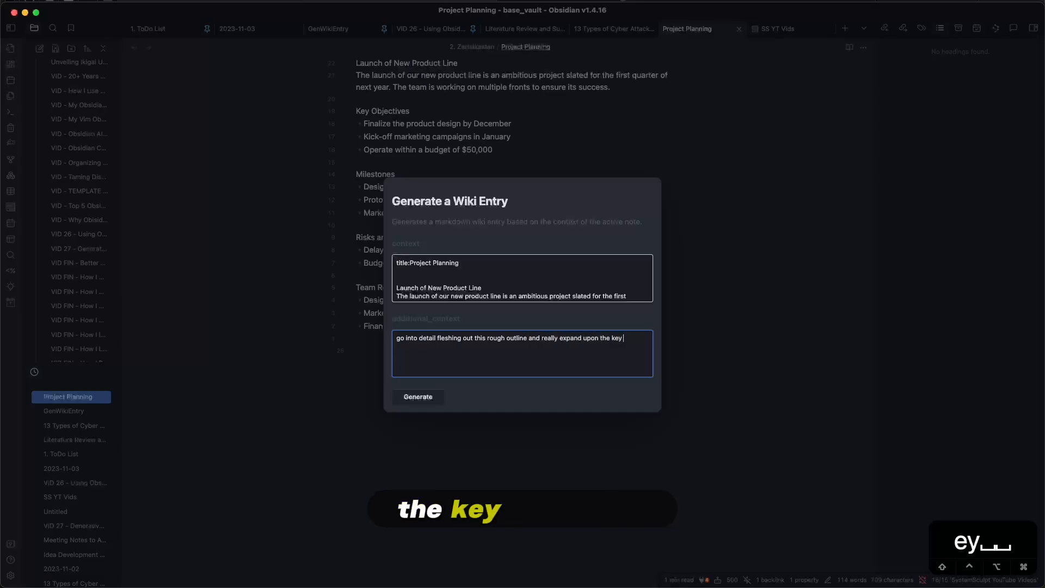
type("objectives")
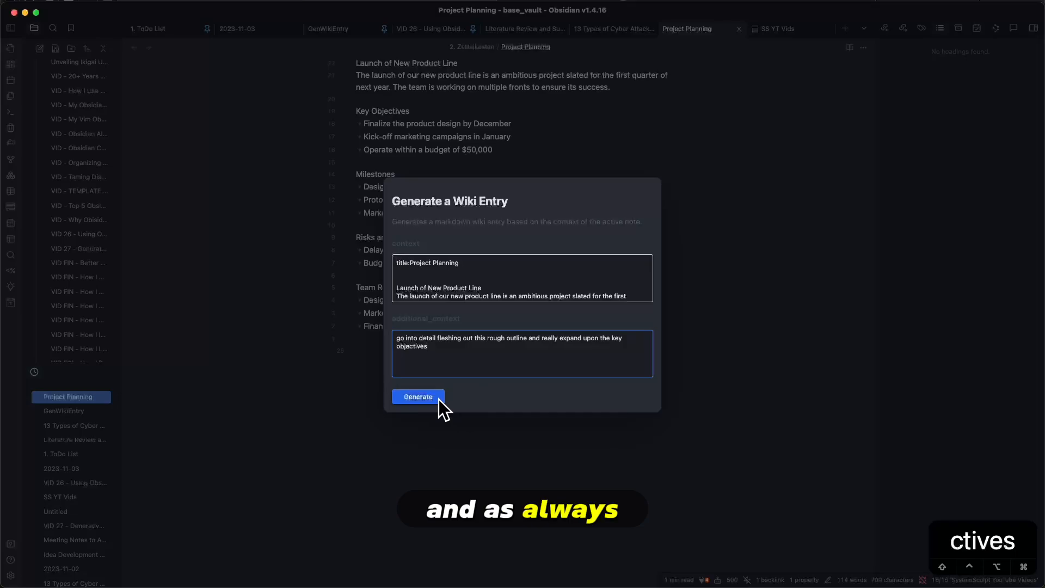
Generate the Launch of New Product Line wiki article and scroll back to its top
left_click(417, 397)
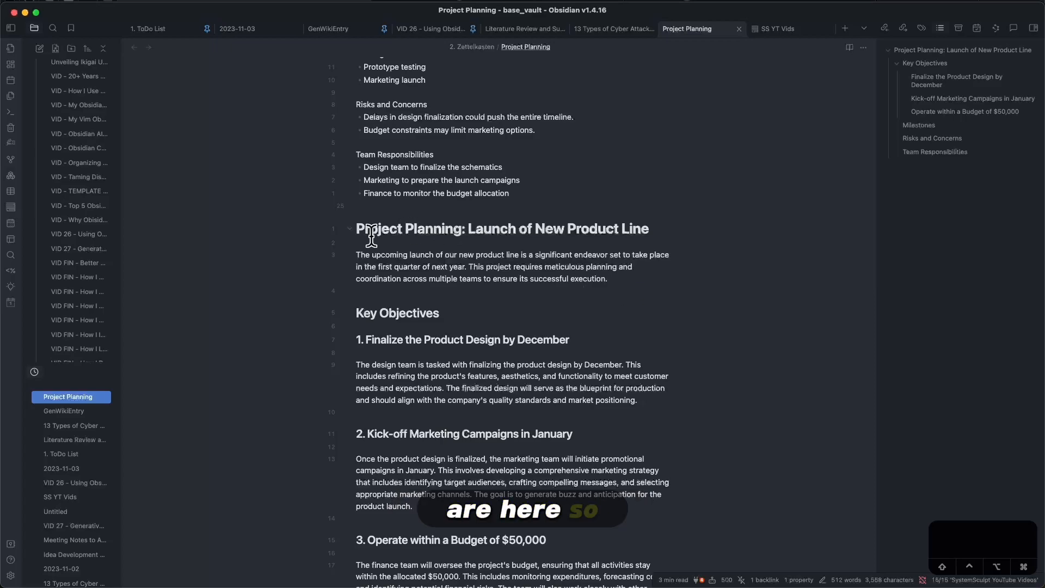
scroll("up", 3)
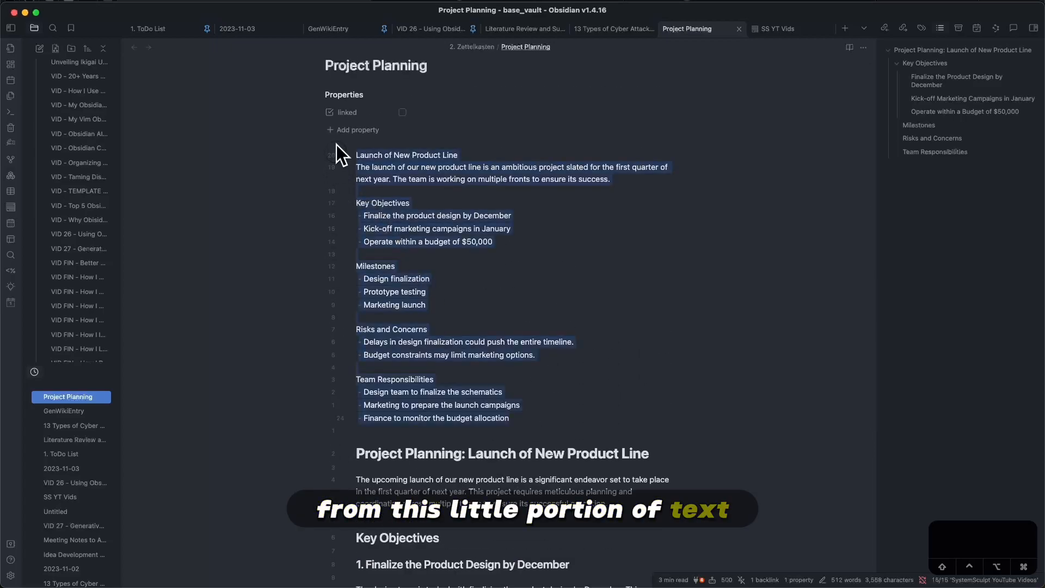
scroll("down", 3)
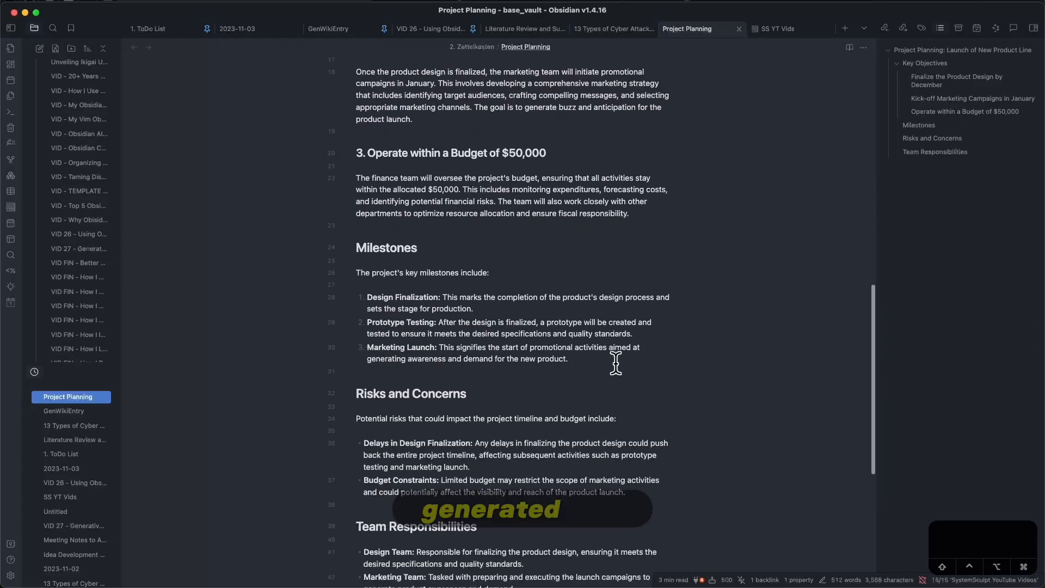
scroll("up", 3)
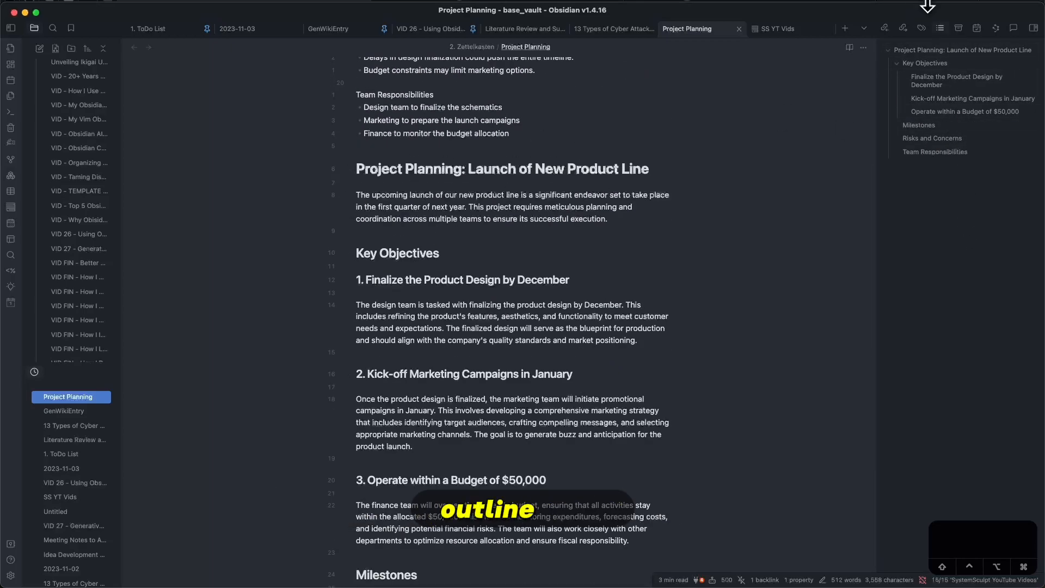
mouse_move(925, 63)
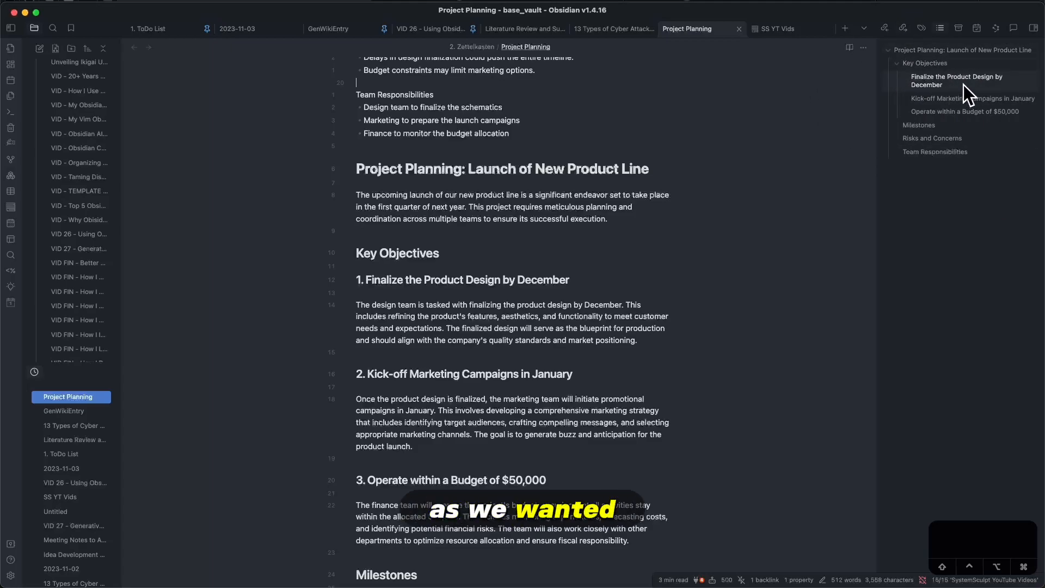
scroll("up", 3)
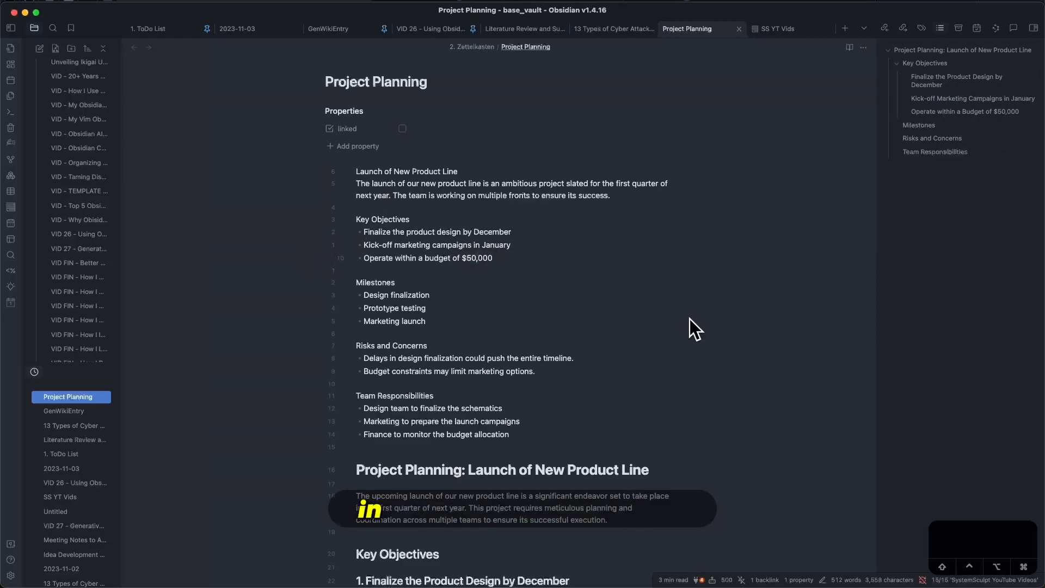
scroll("down", 3)
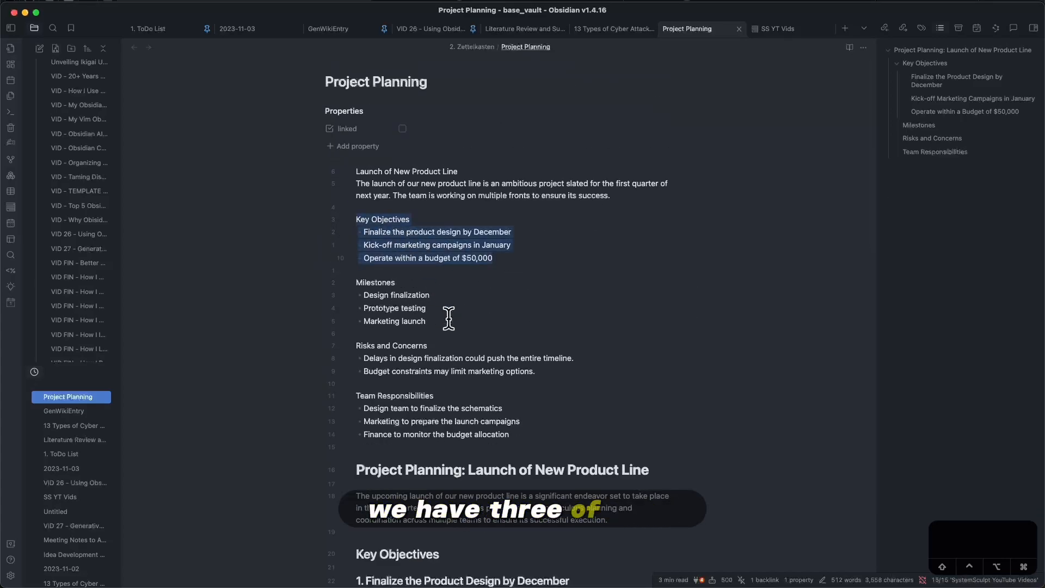
scroll("down", 3)
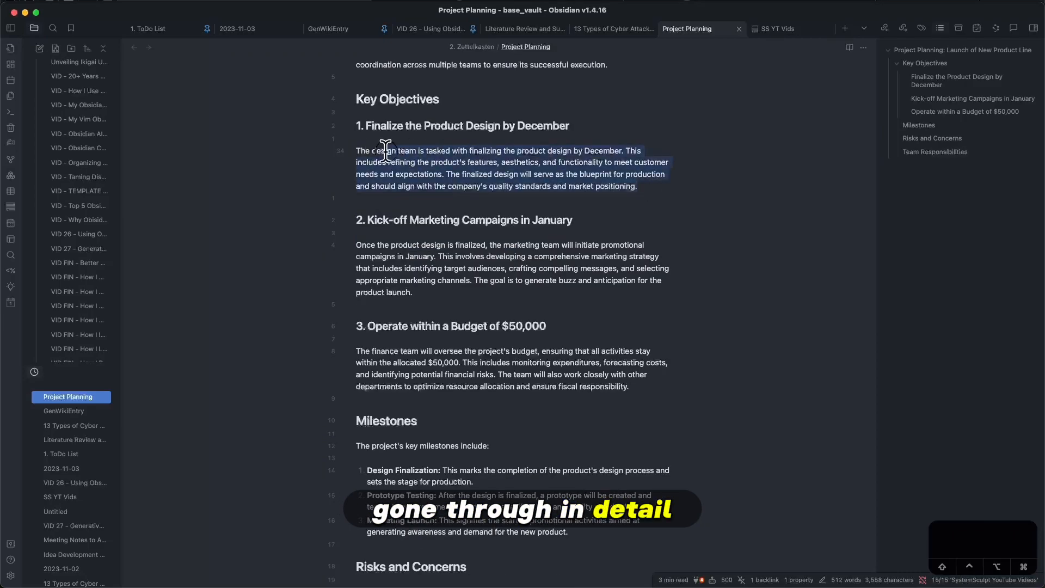
scroll("down", 3)
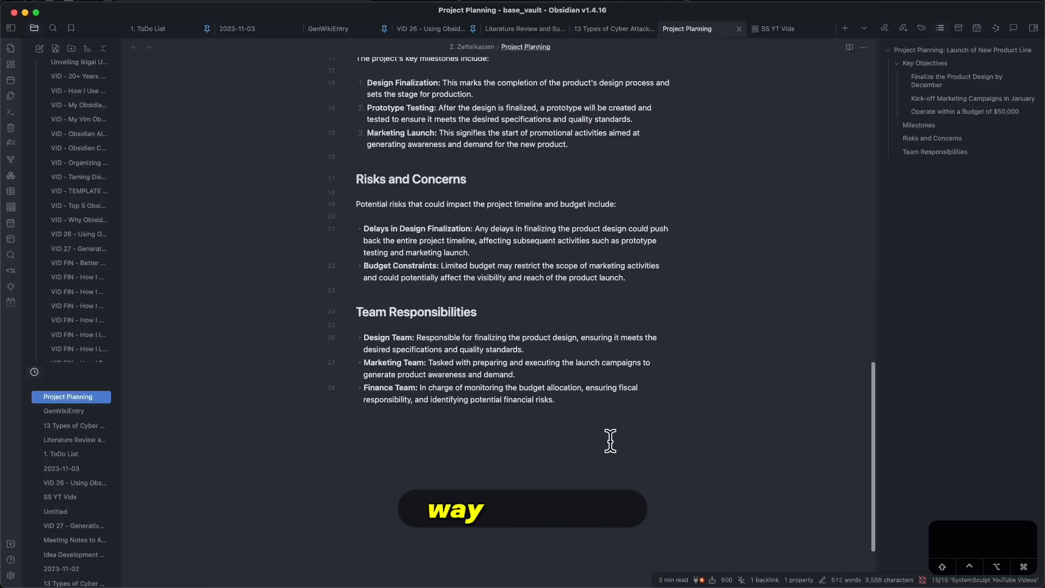
scroll("up", 3)
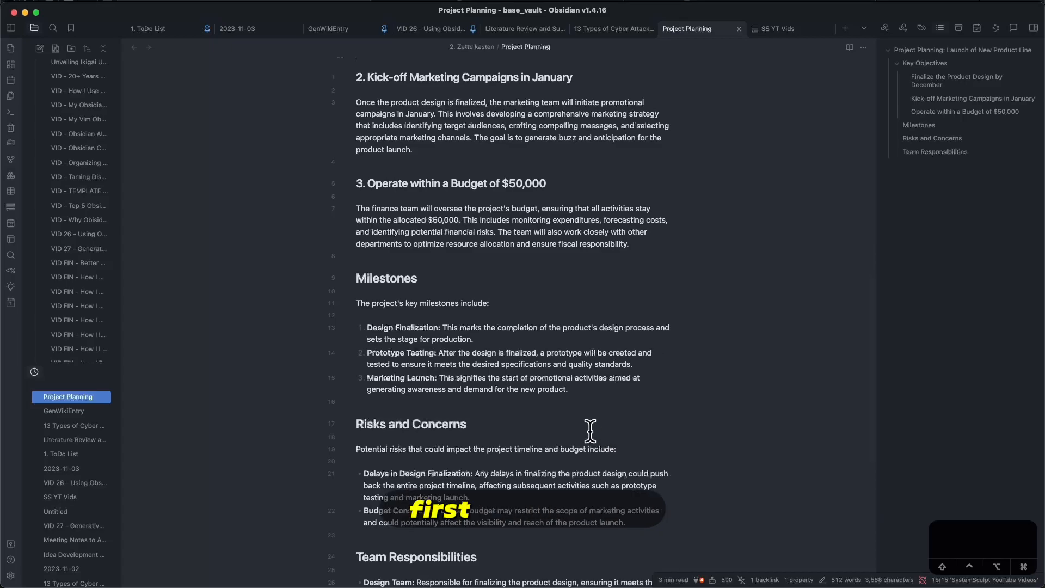
scroll("up", 3)
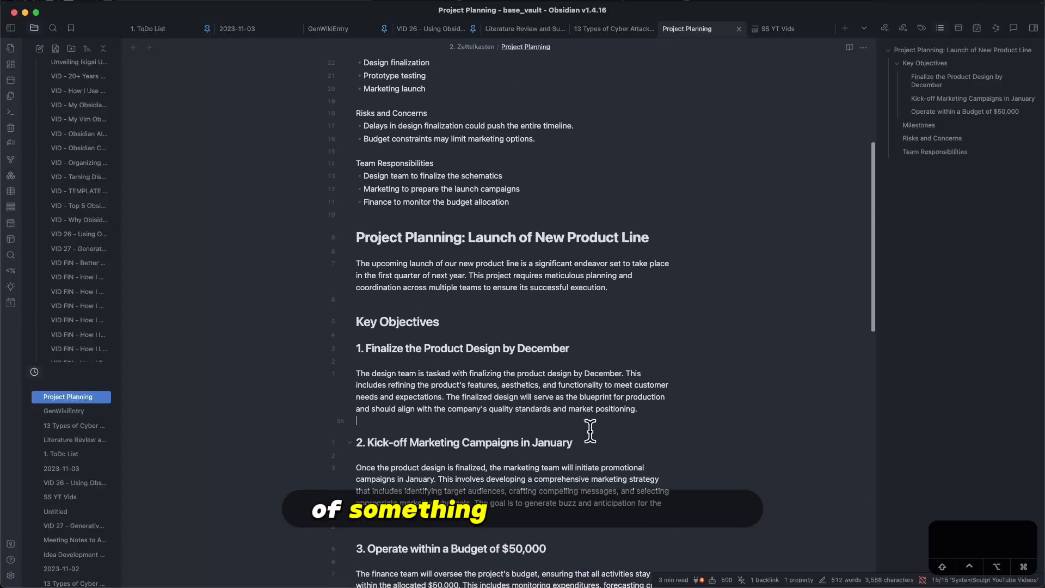
scroll("up", 3)
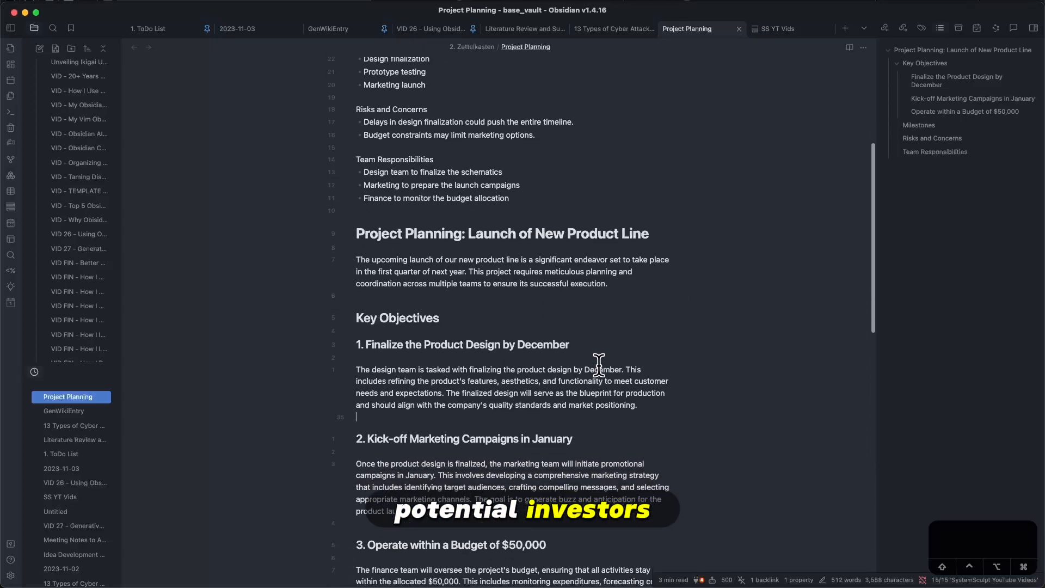
scroll("down", 3)
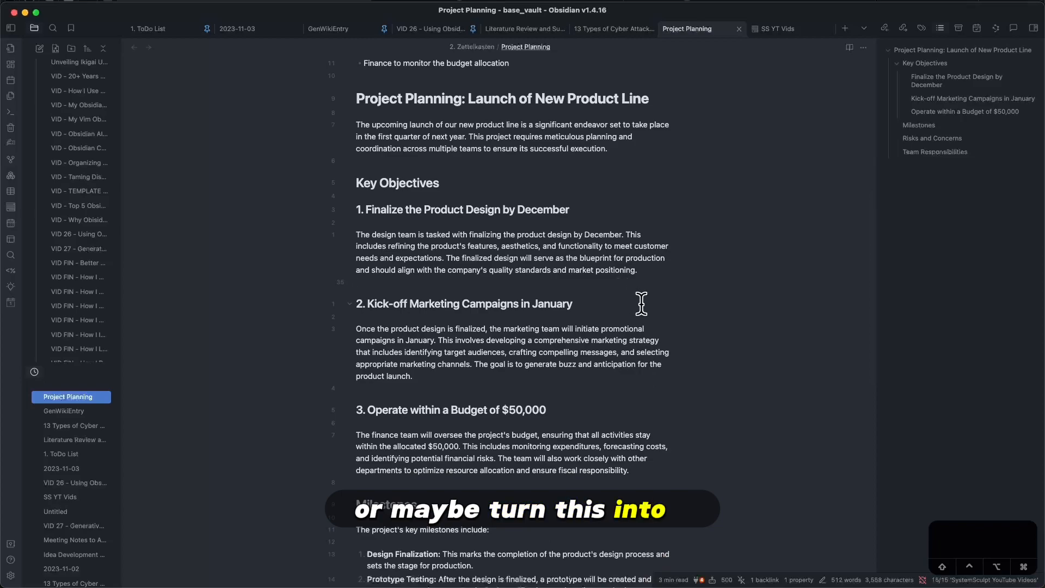
scroll("down", 3)
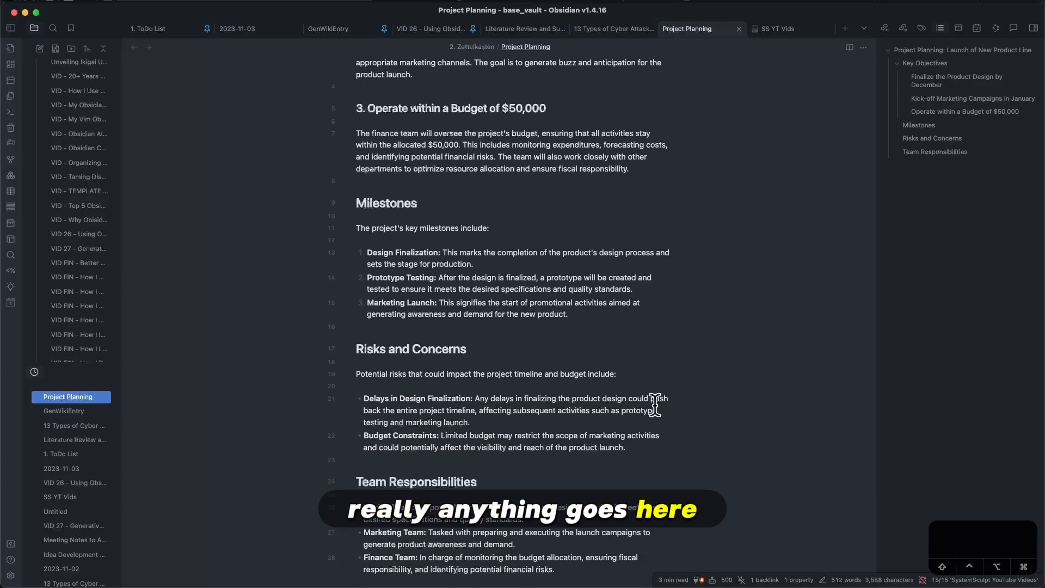
scroll("up", 3)
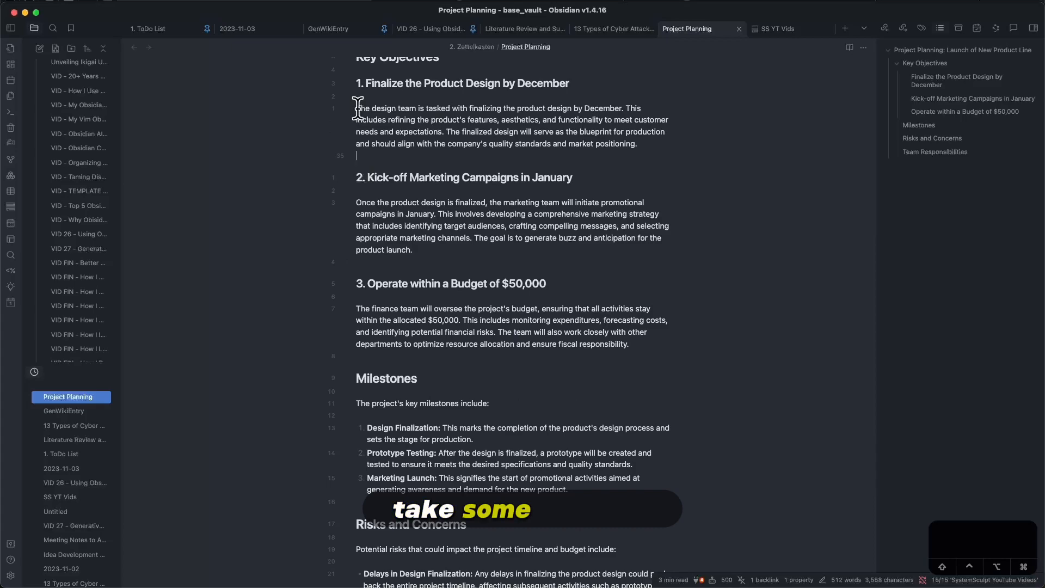
mouse_move(638, 109)
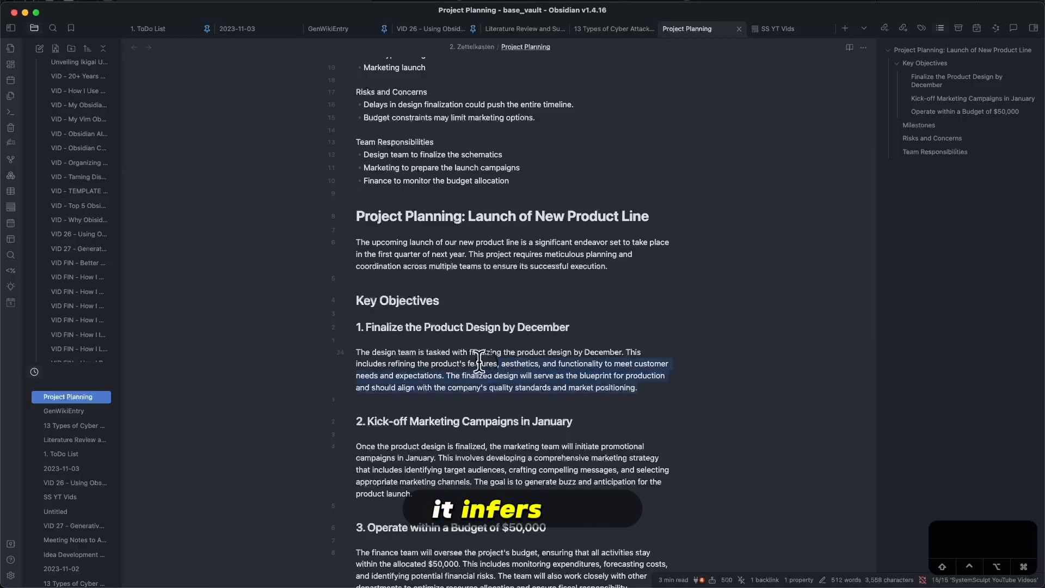
scroll("down", 3)
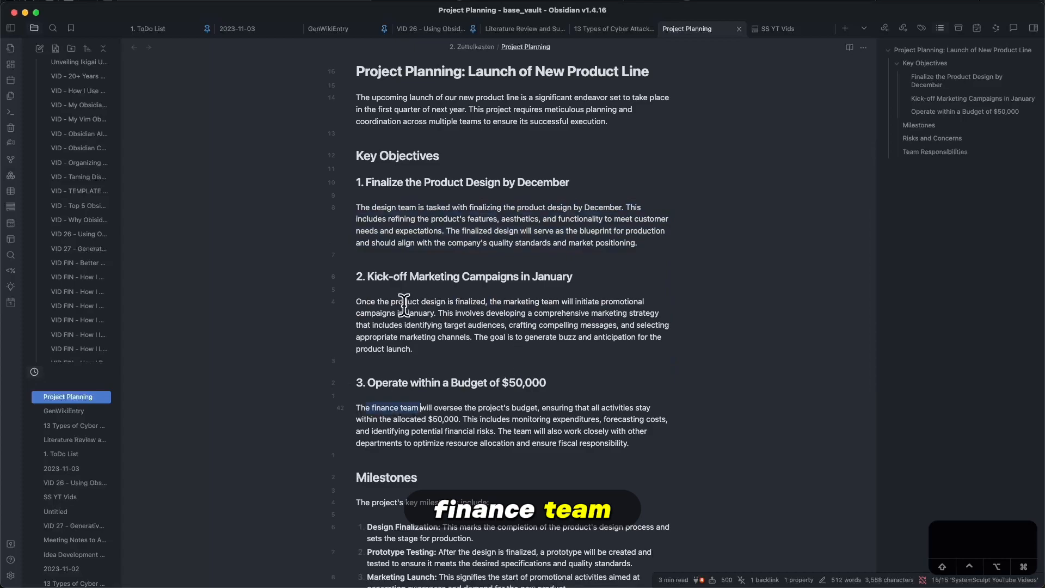
scroll("up", 3)
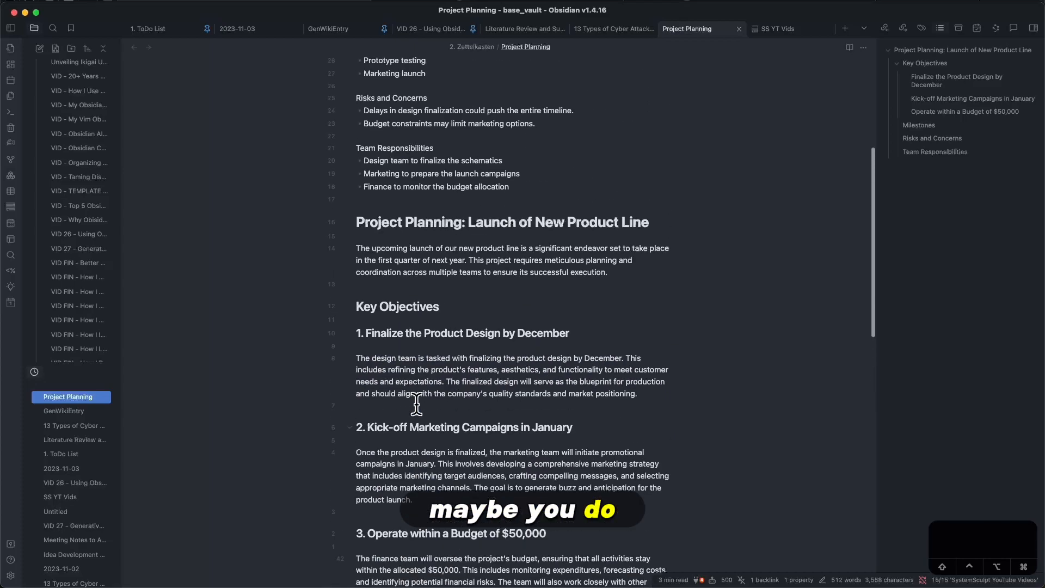
scroll("up", 3)
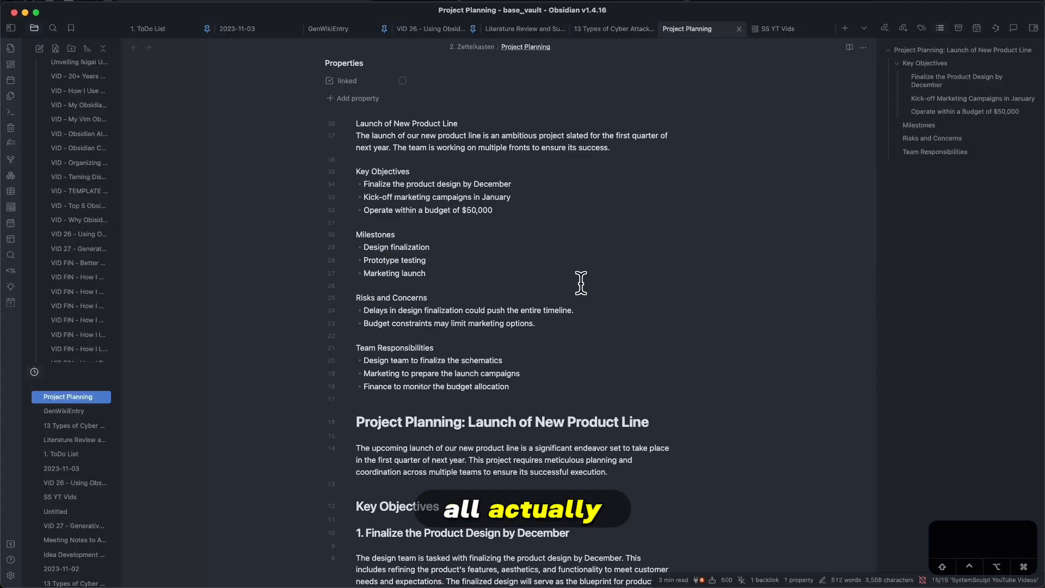
scroll("down", 3)
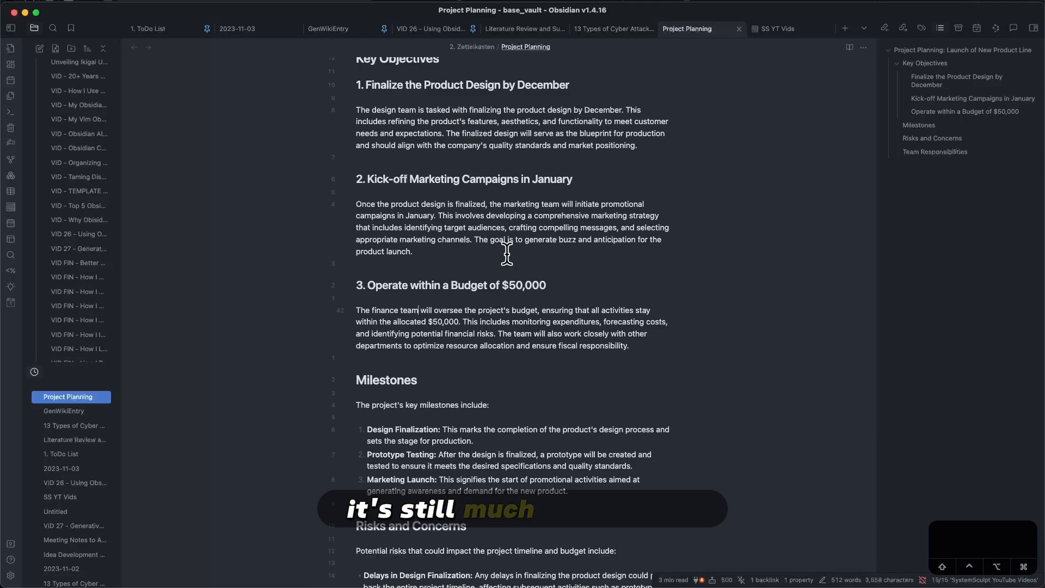
mouse_move(705, 298)
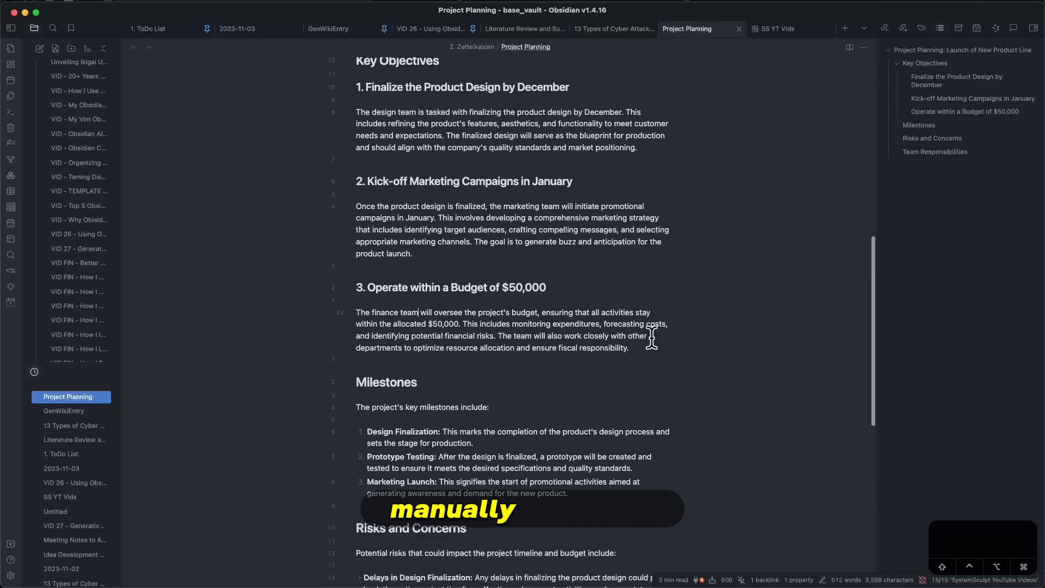
scroll("up", 3)
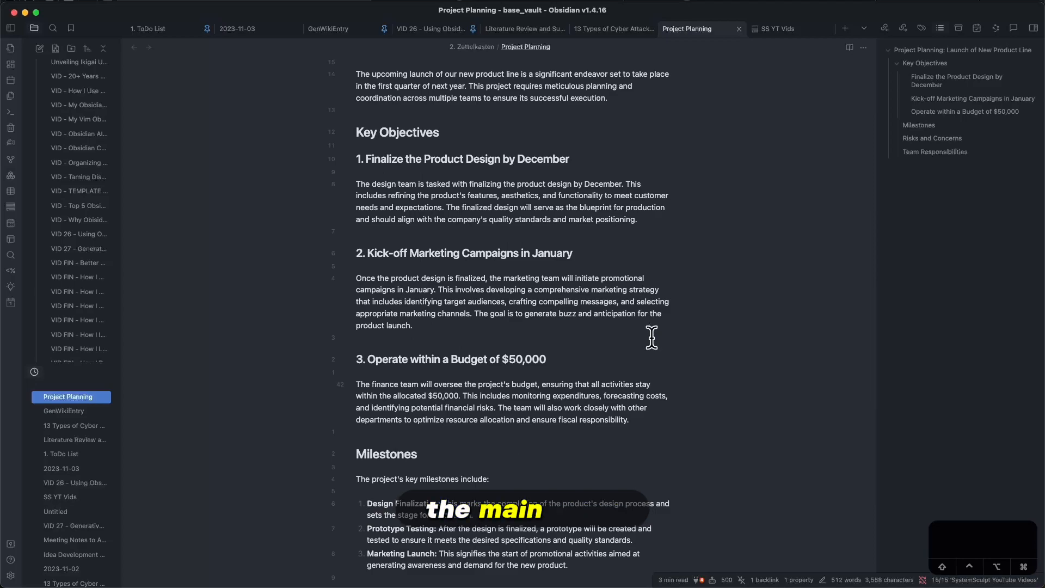
scroll("up", 3)
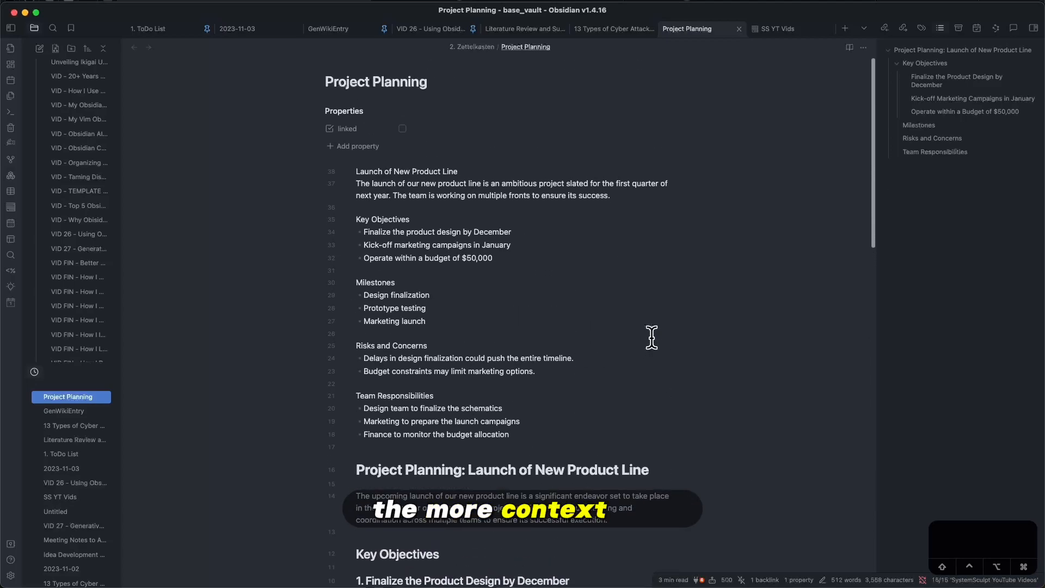
mouse_move(552, 436)
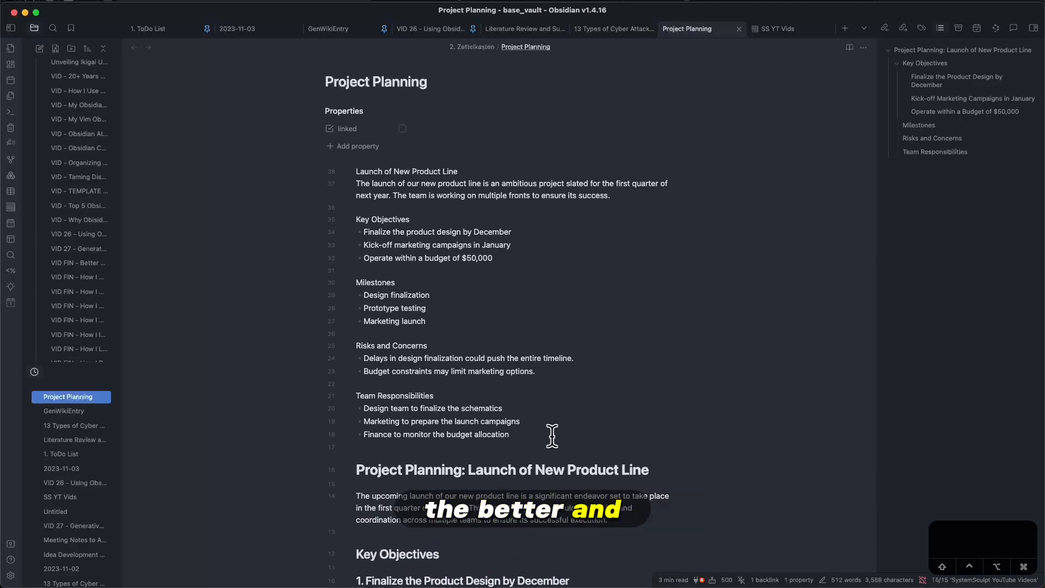
scroll("down", 3)
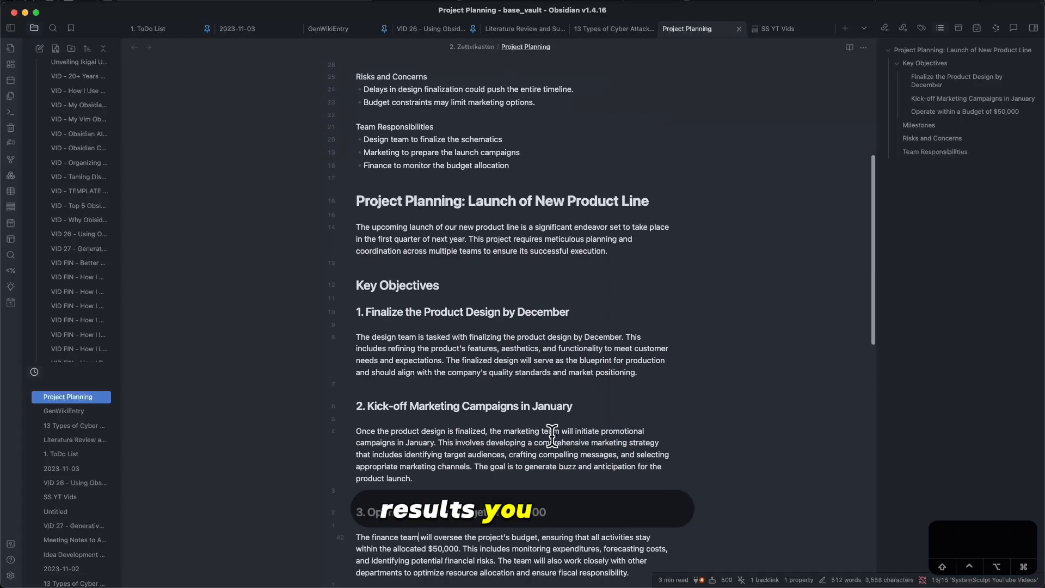
Switch to the VID 26 script note and cancel the trial /wiki template suggestion
left_click(431, 29)
type("---")
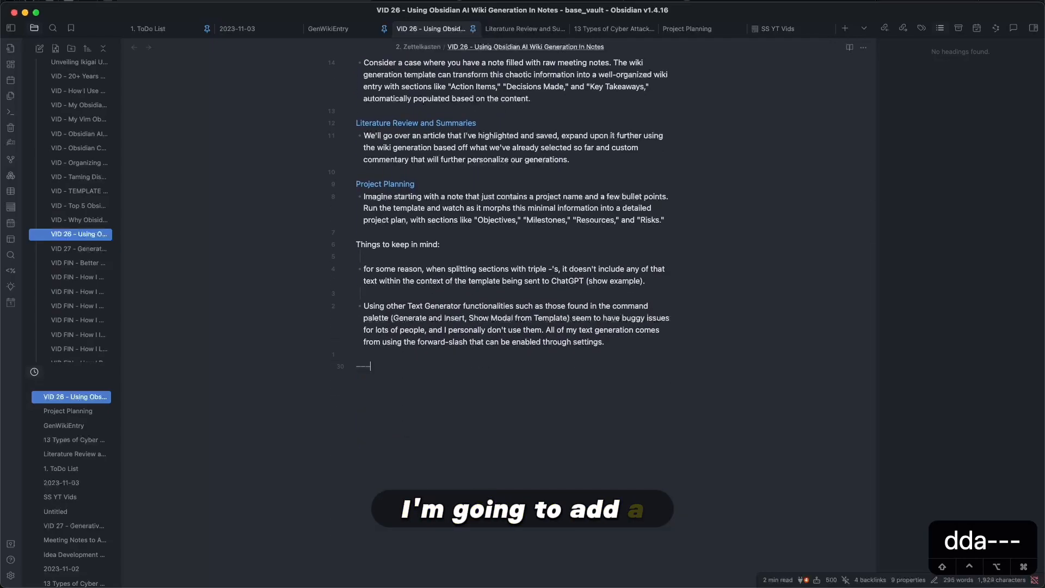
type("/wiki")
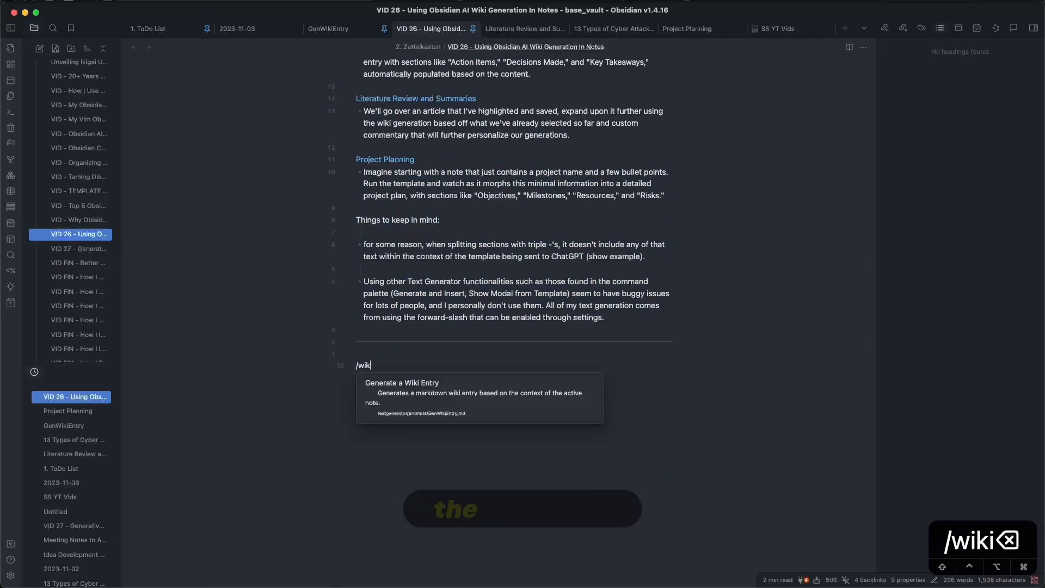
left_click(402, 382)
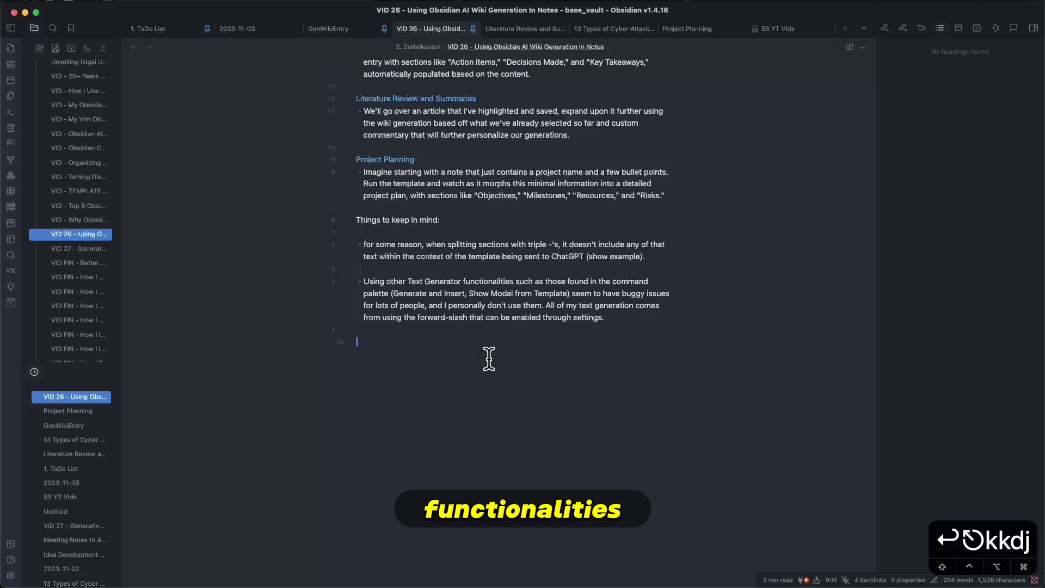
key("cmd+p")
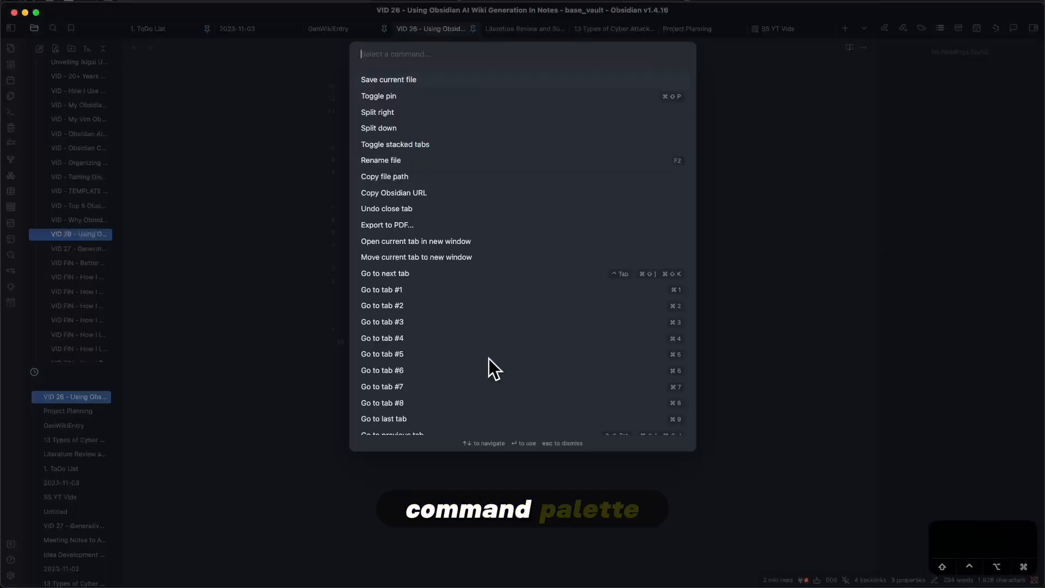
type("text ge")
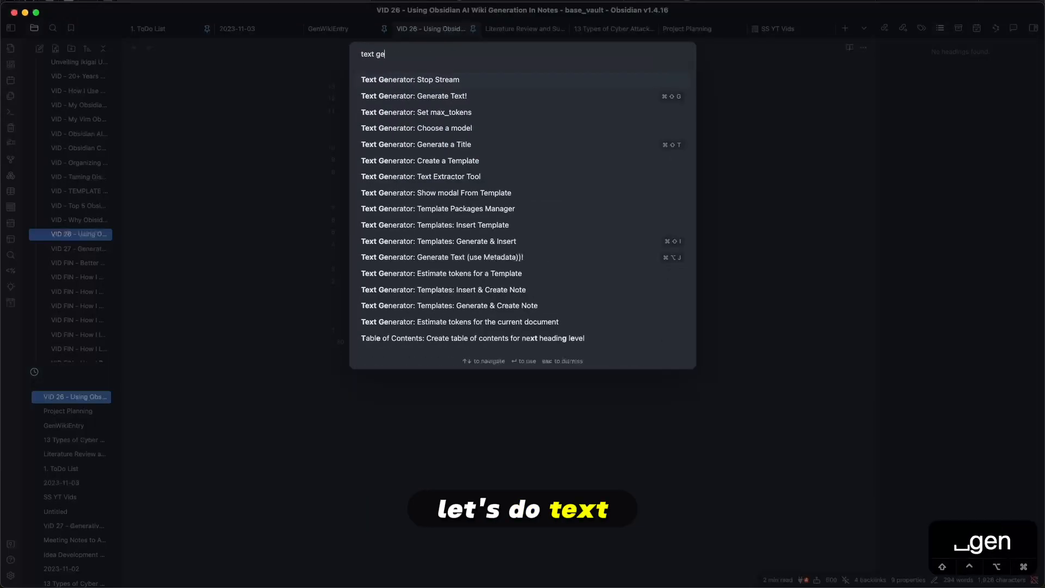
type("nerator")
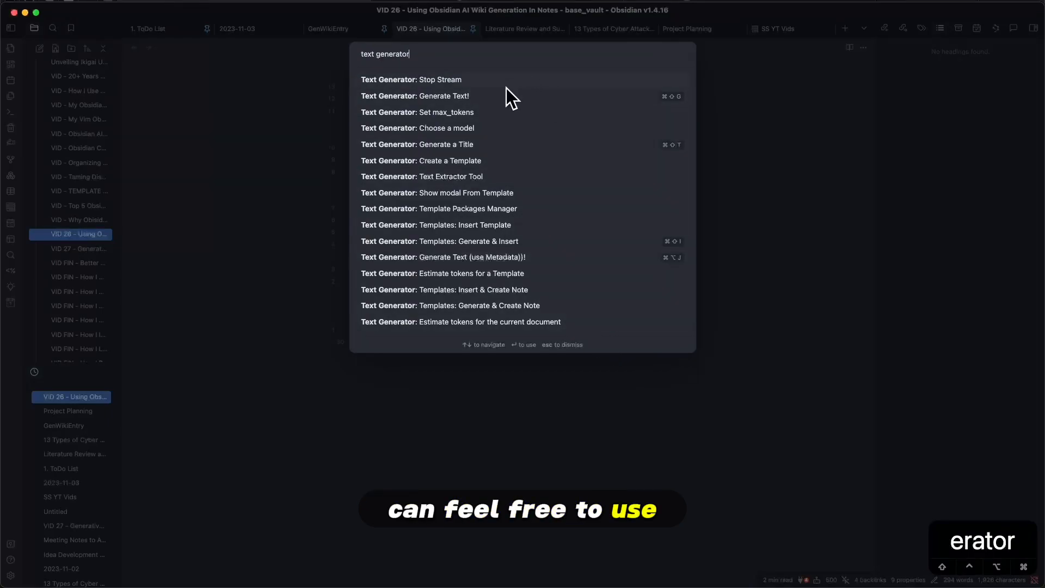
mouse_move(587, 190)
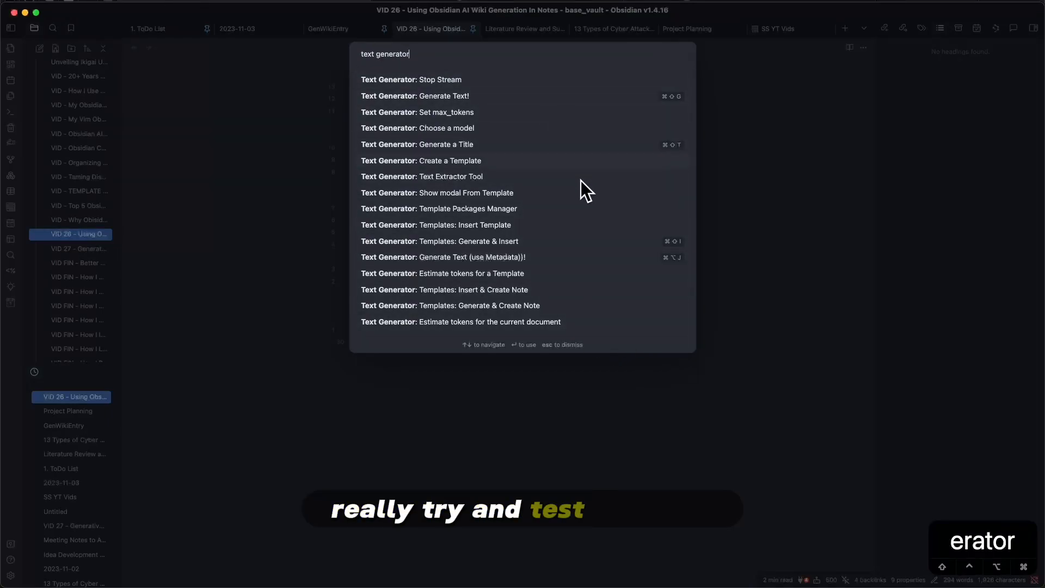
mouse_move(599, 286)
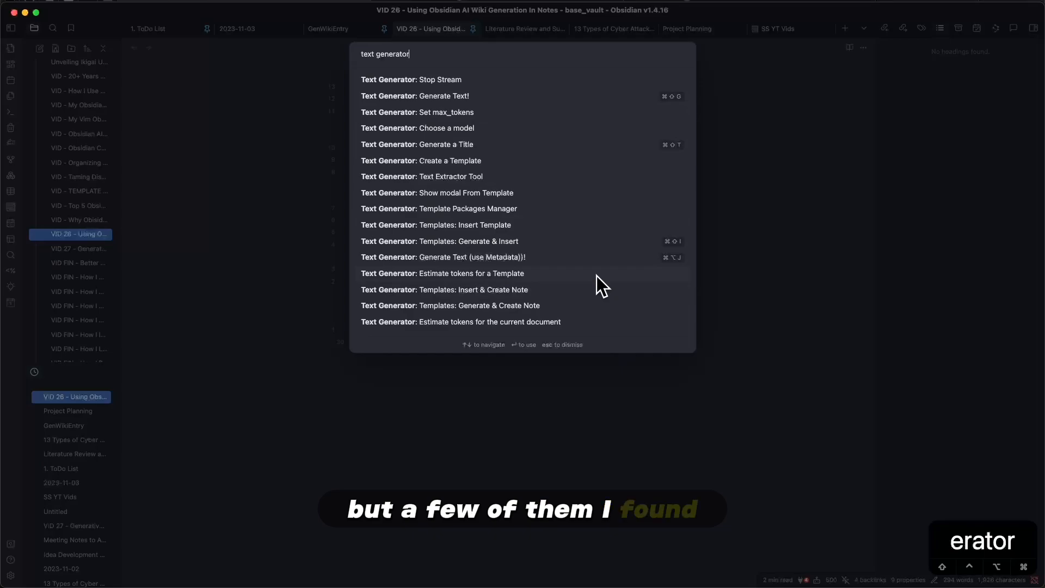
mouse_move(566, 280)
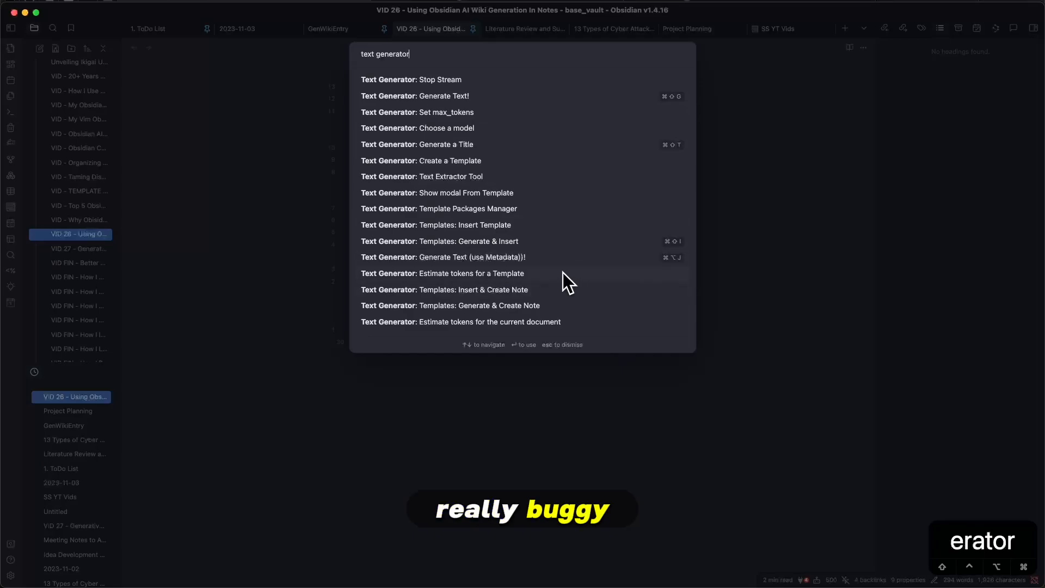
mouse_move(529, 300)
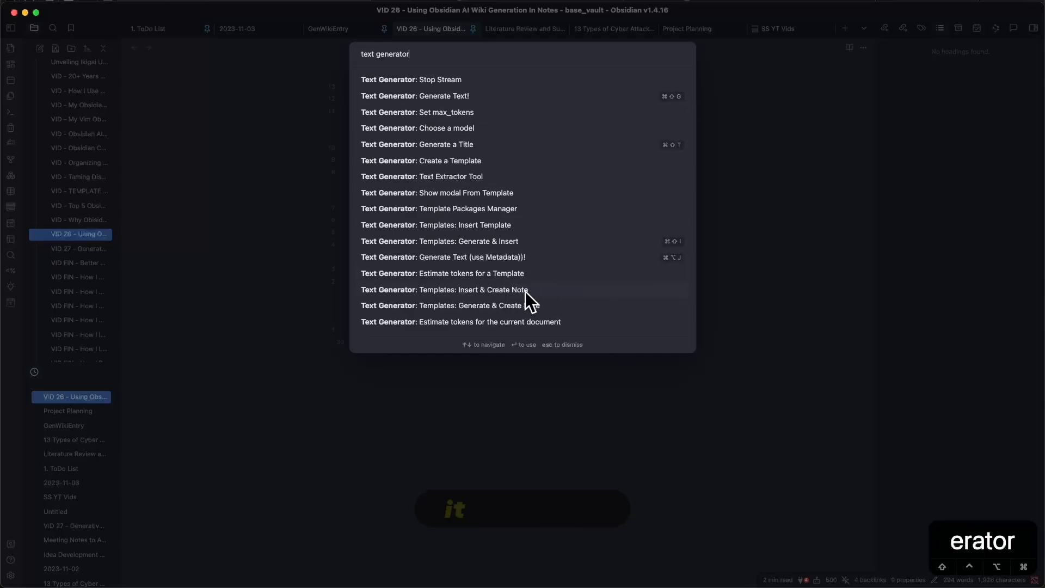
mouse_move(606, 297)
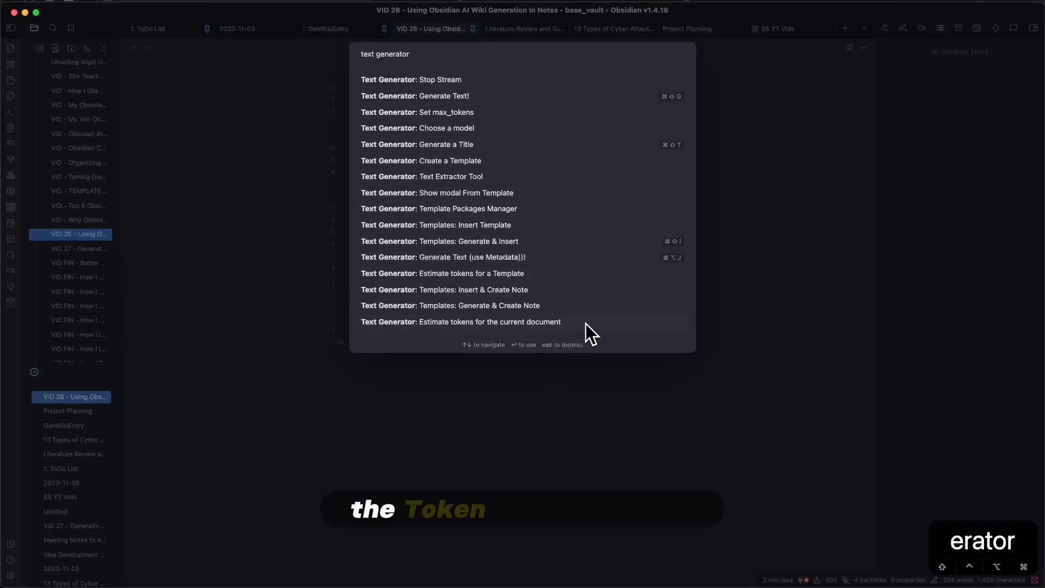
mouse_move(500, 180)
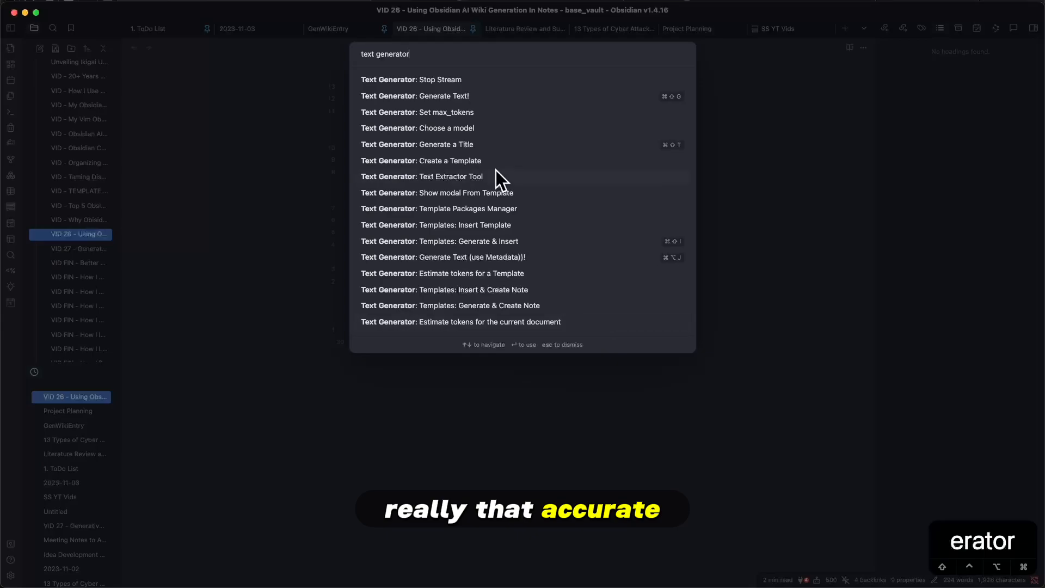
mouse_move(564, 185)
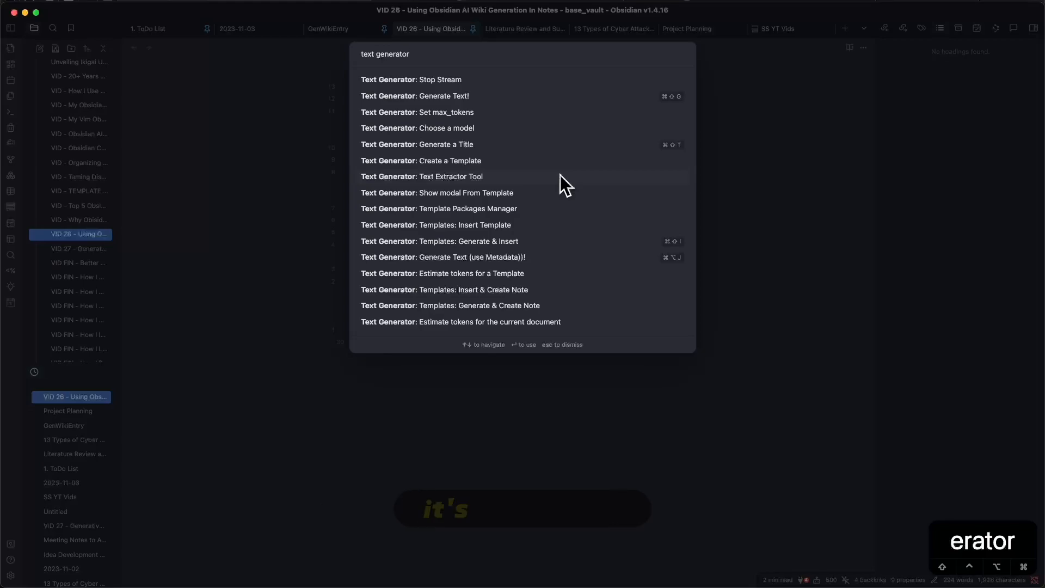
mouse_move(573, 189)
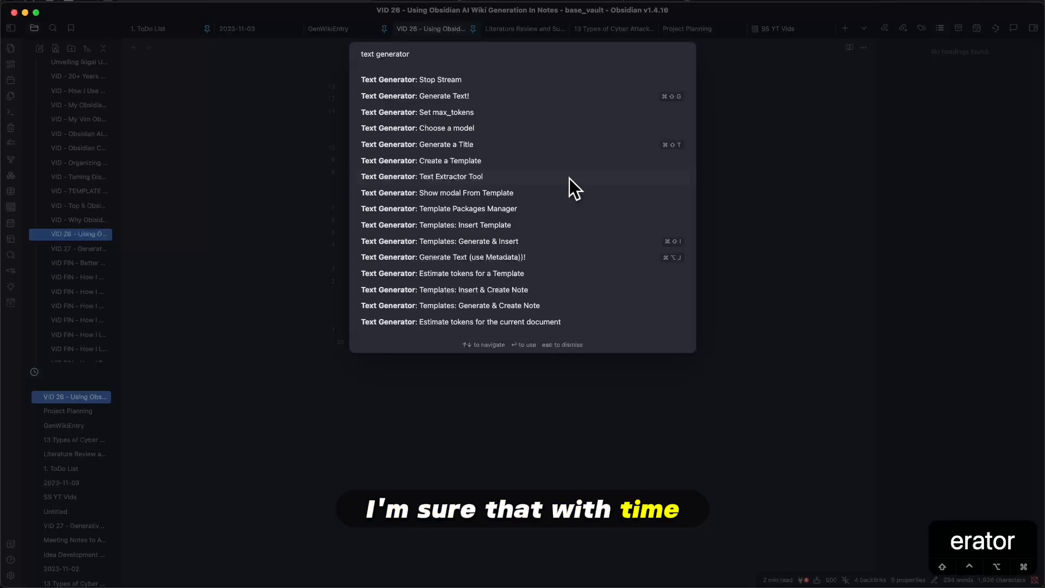
mouse_move(651, 189)
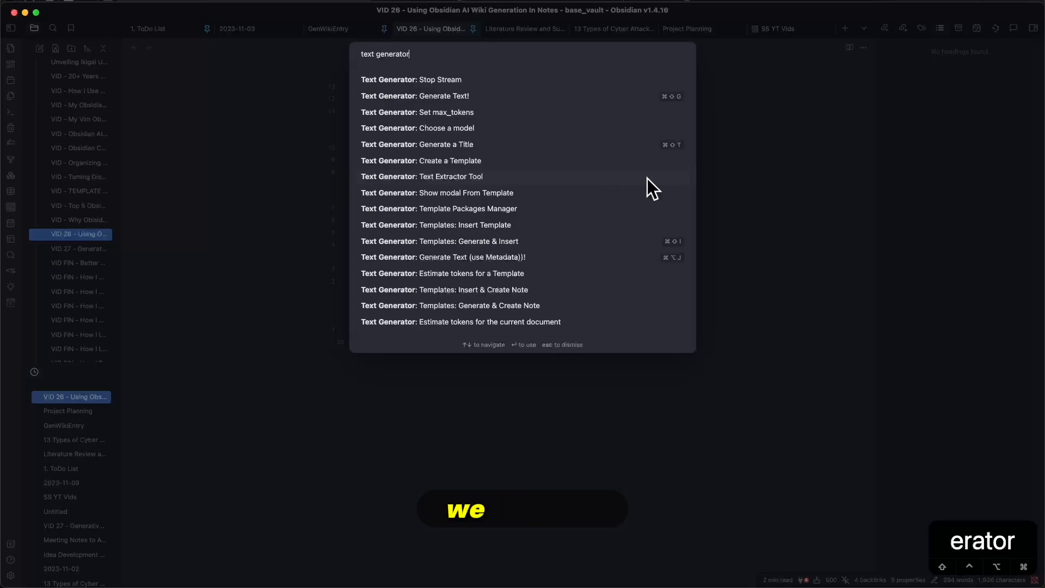
mouse_move(729, 190)
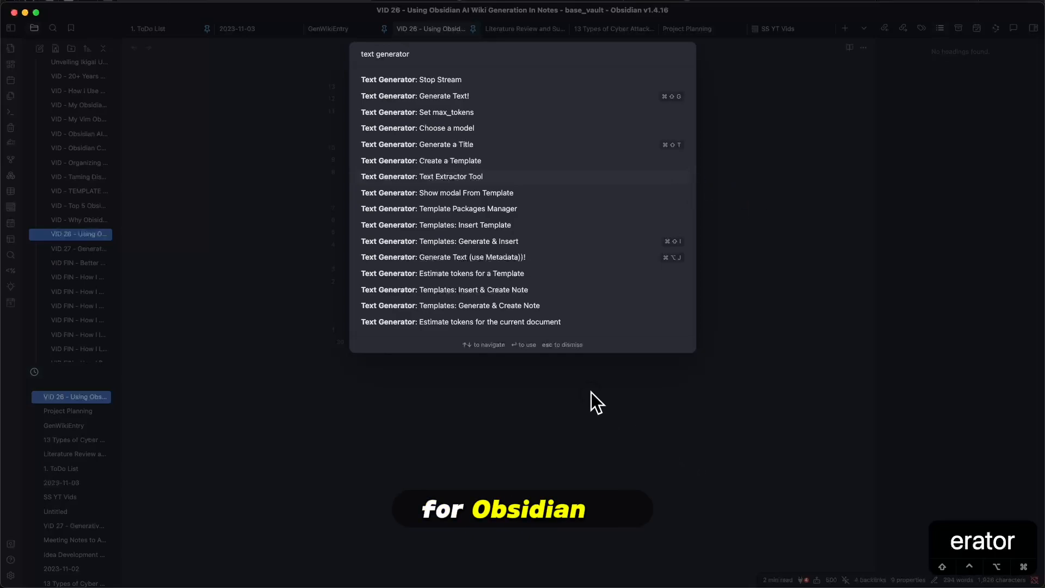
key("escape")
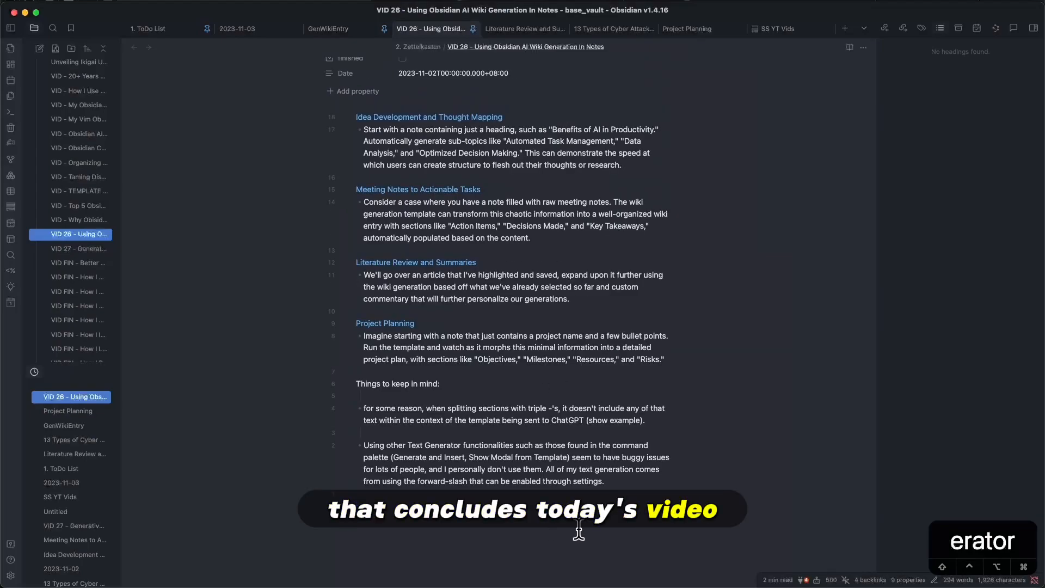